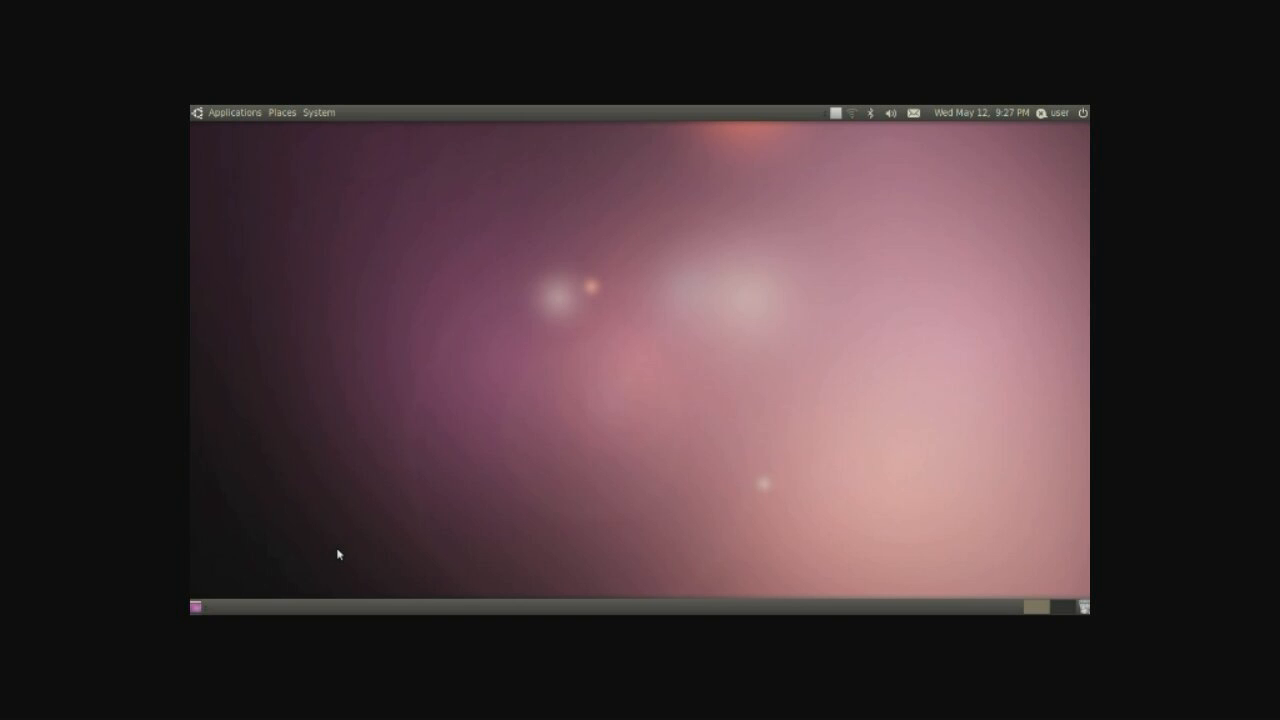
mouse_move(485, 249)
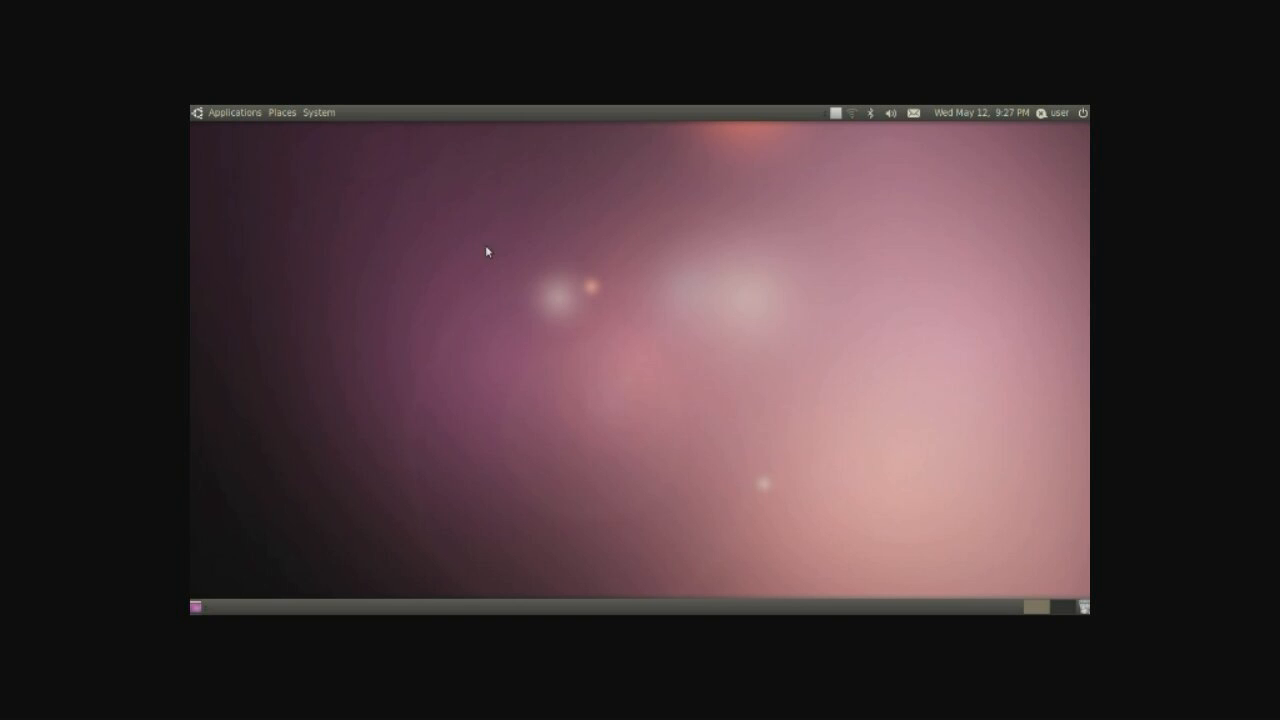
mouse_move(481, 251)
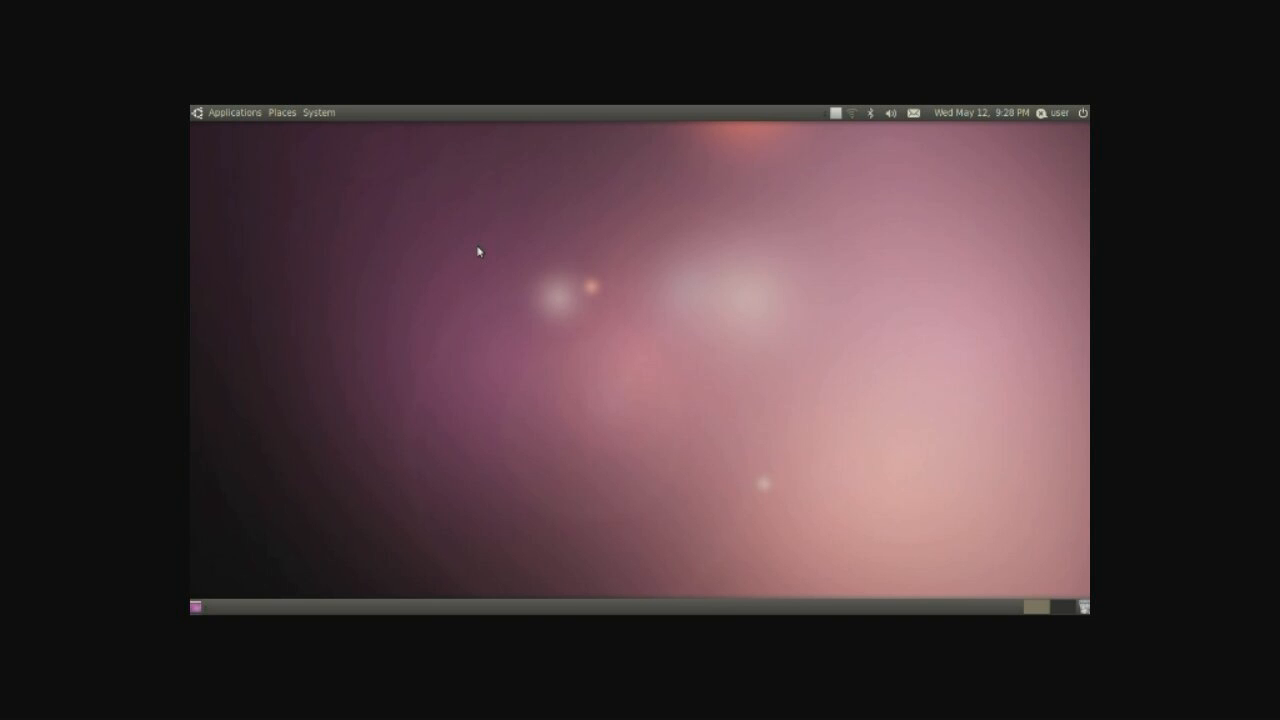
mouse_move(512, 237)
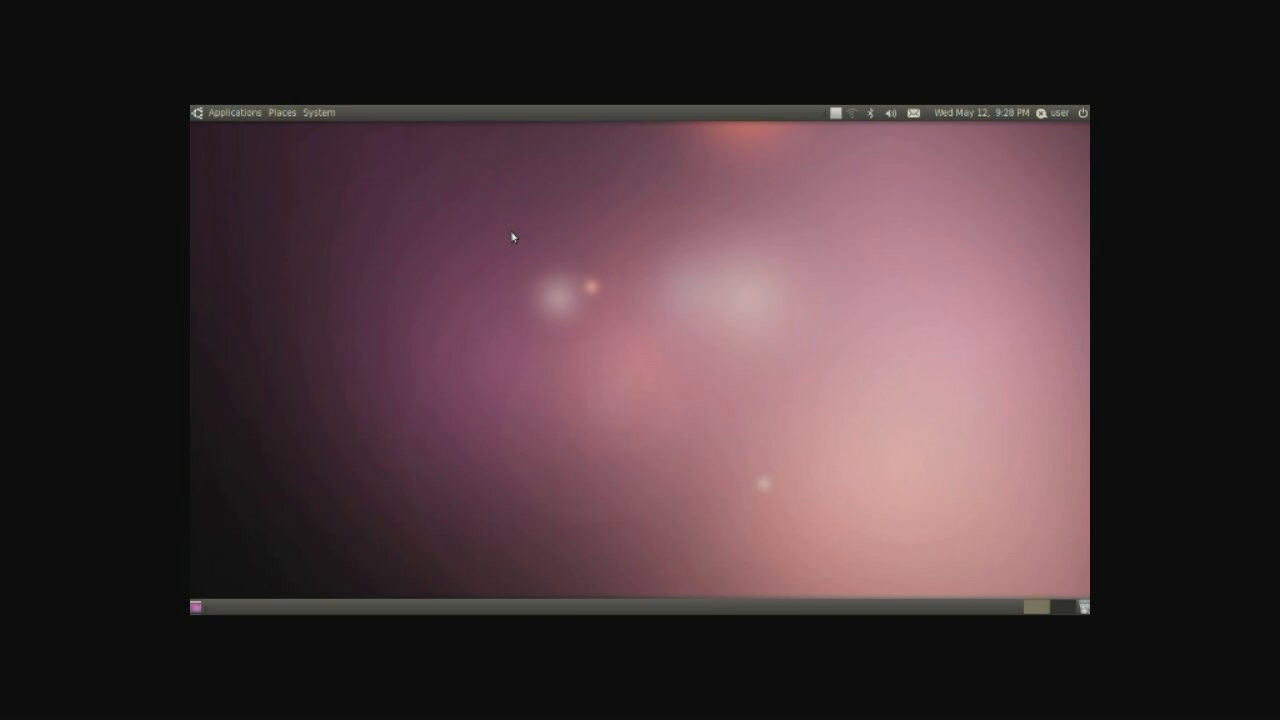
mouse_move(539, 176)
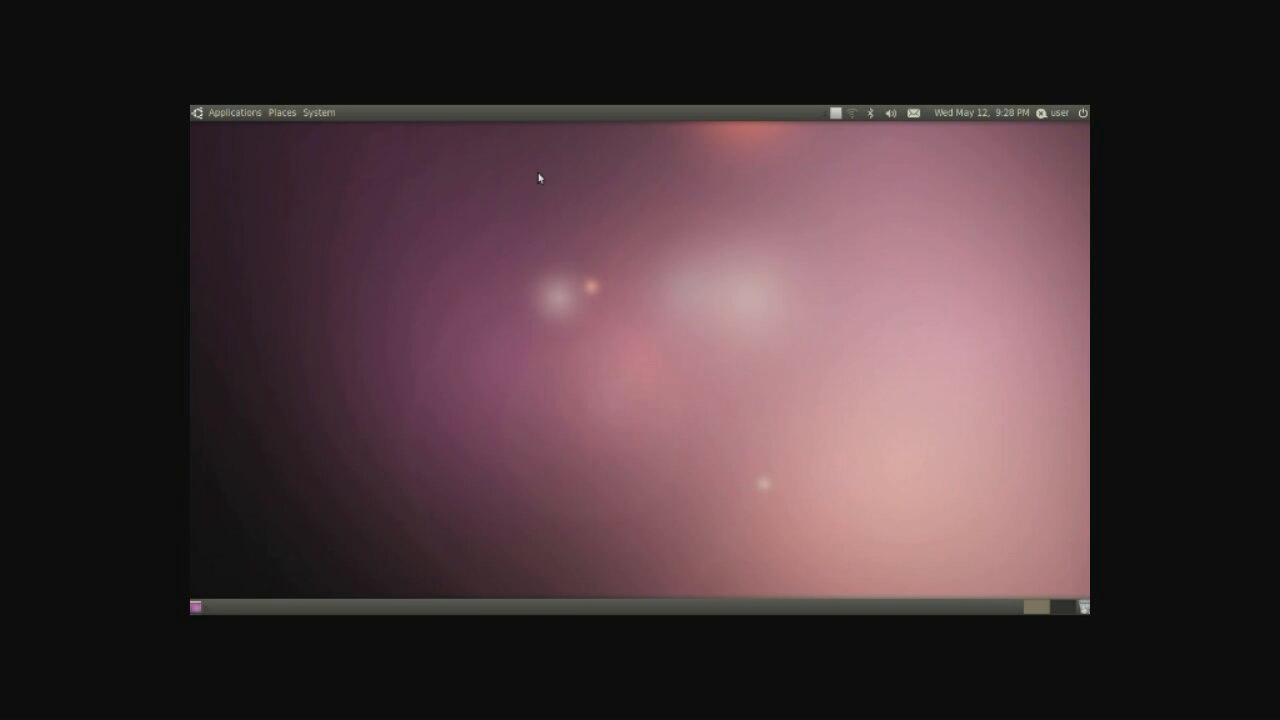
mouse_move(625, 118)
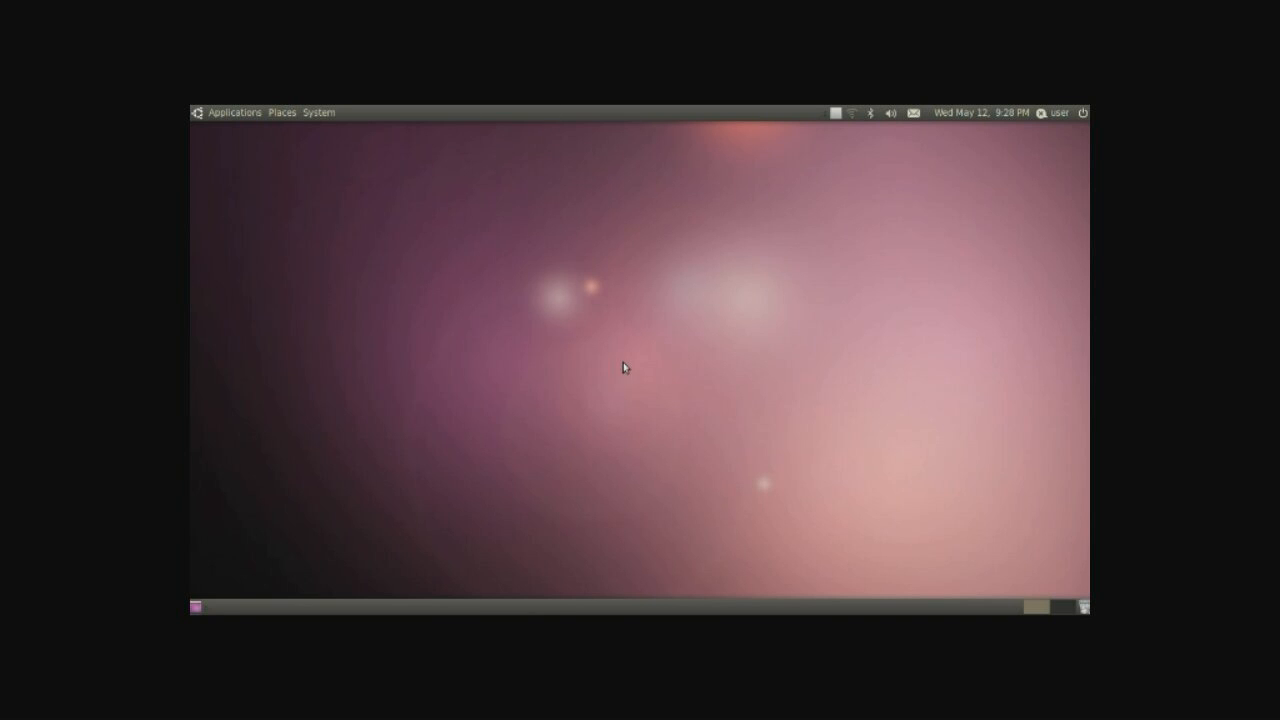
mouse_move(284, 153)
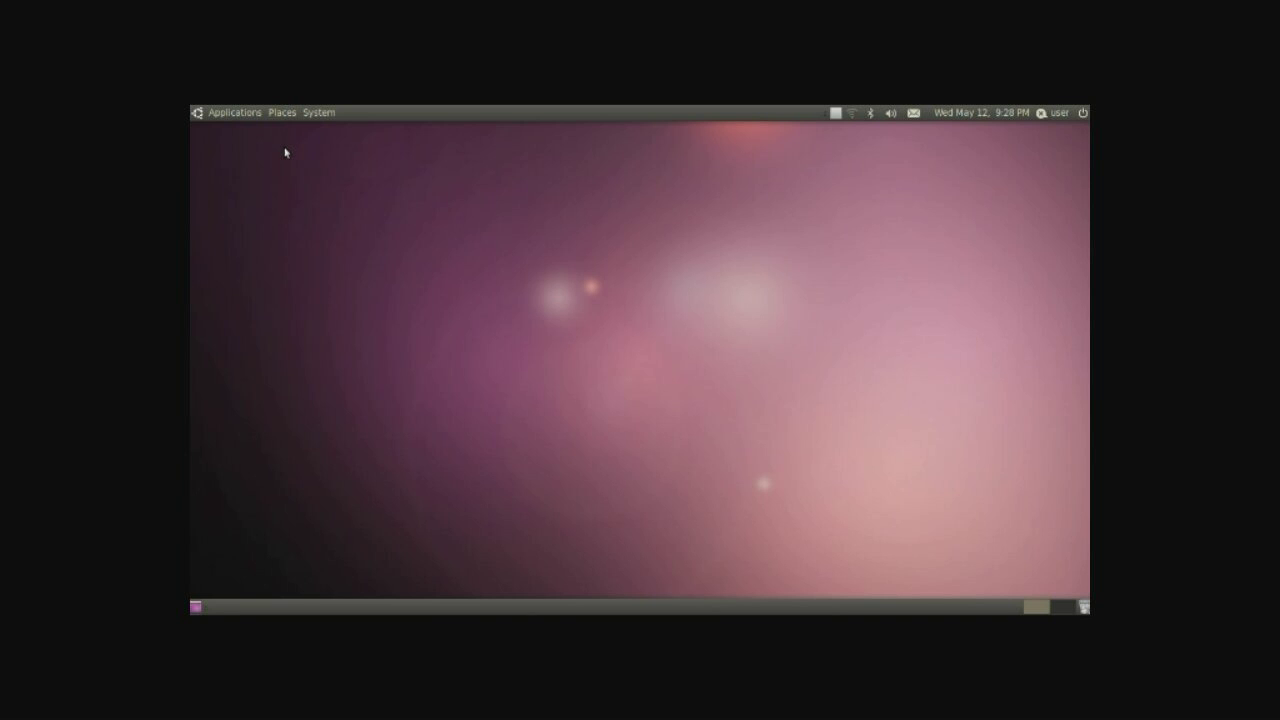
mouse_move(232, 118)
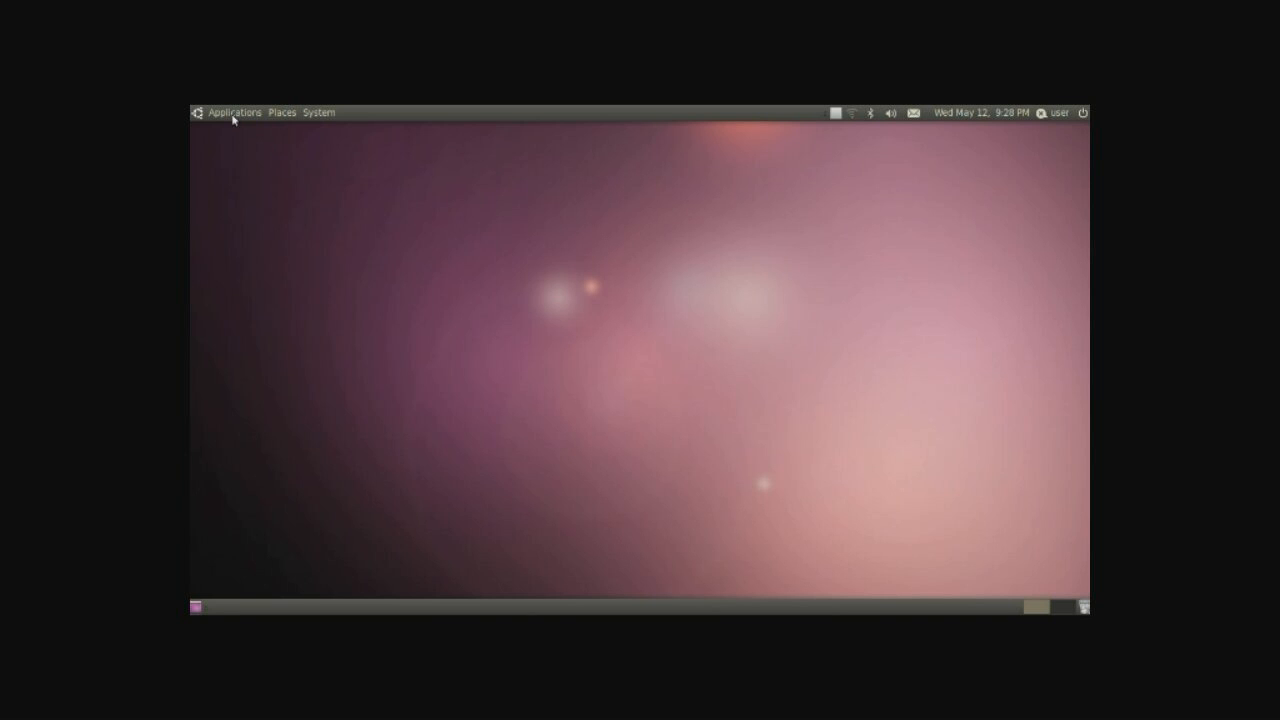
mouse_move(253, 121)
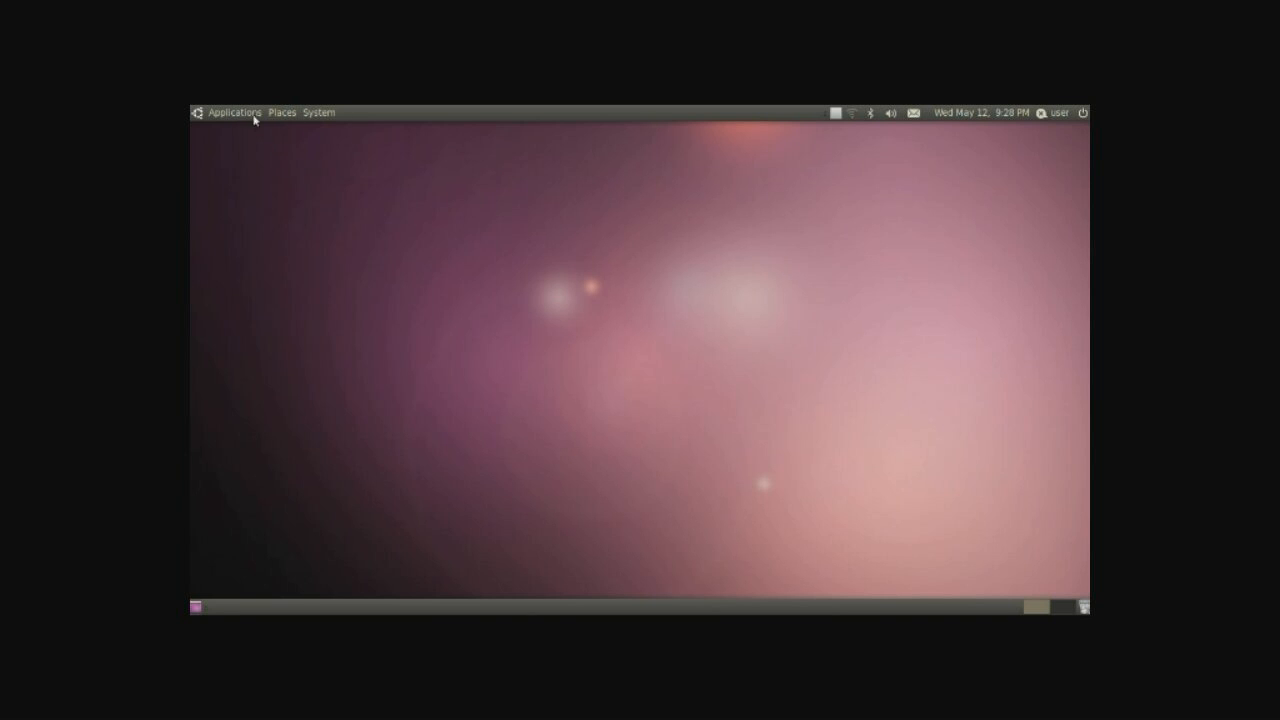
Step: Open the Applications menu and browse Sound & Video: Brasero, Movie Player, Pitivi, Rhythmbox, Sound Recorder
left_click(233, 112)
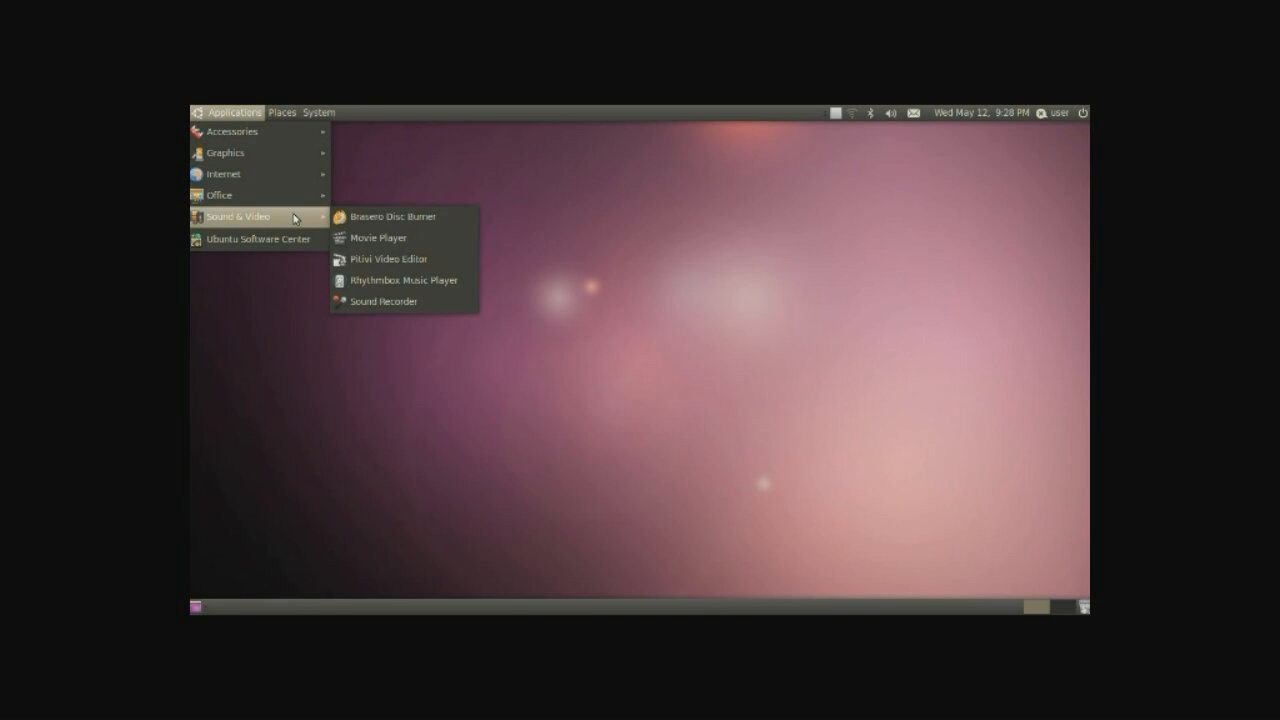
mouse_move(301, 219)
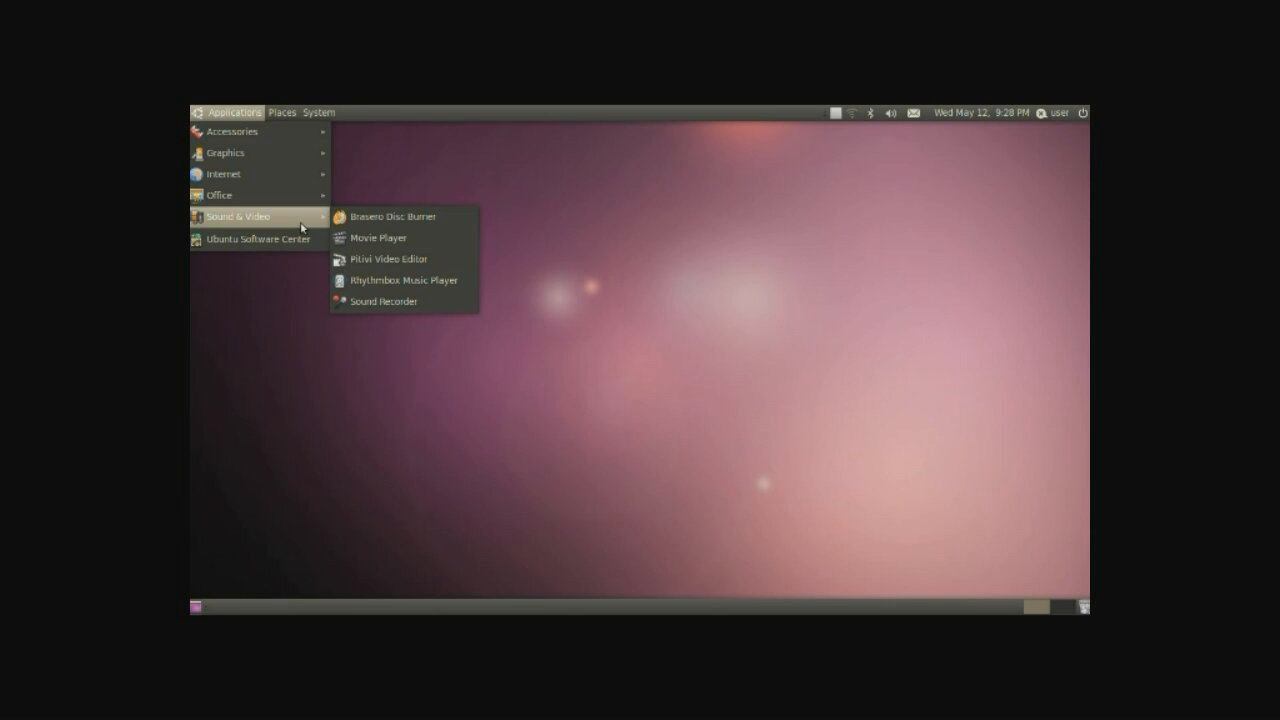
mouse_move(258, 239)
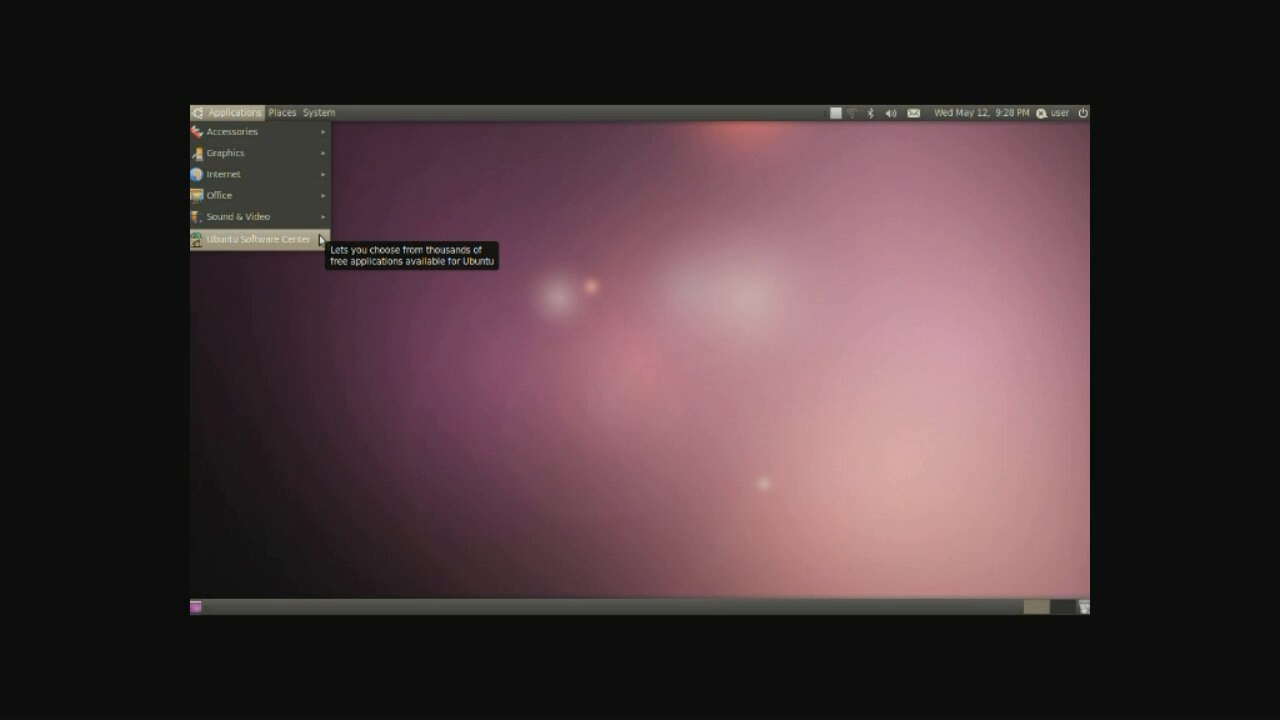
mouse_move(323, 266)
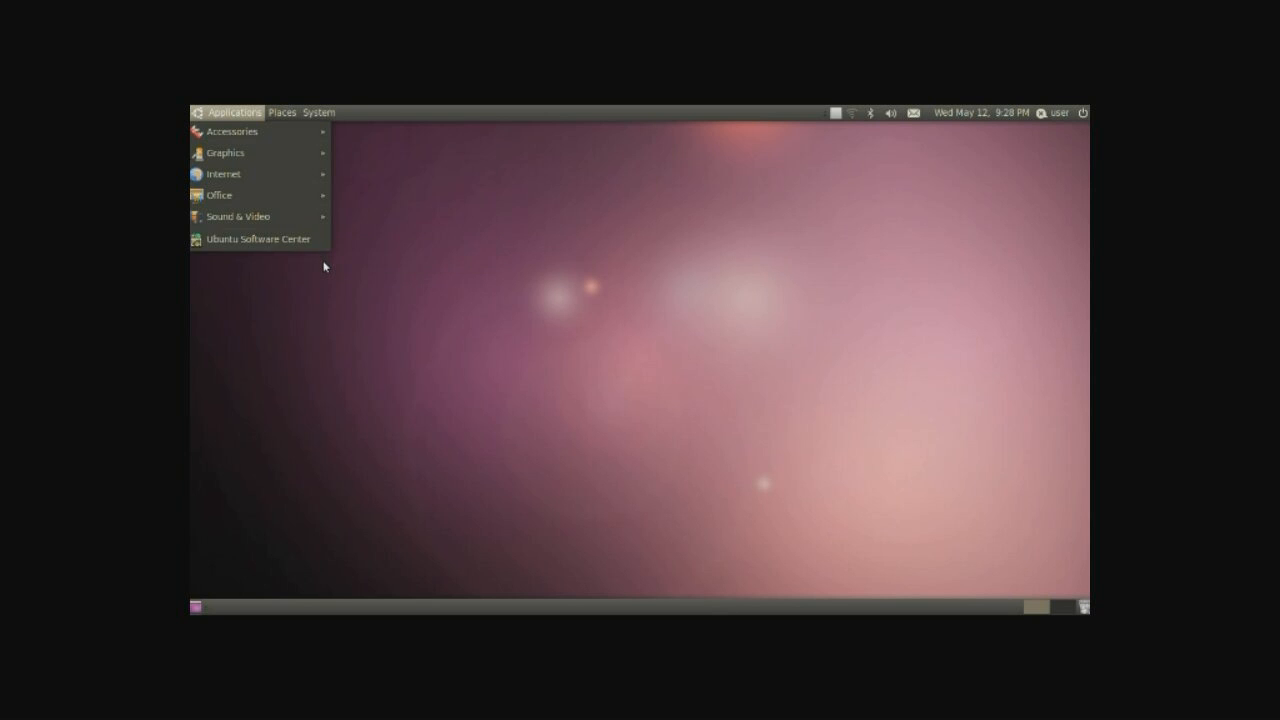
Step: Open the Places menu listing Home Folder, Documents, Computer and Network
left_click(282, 112)
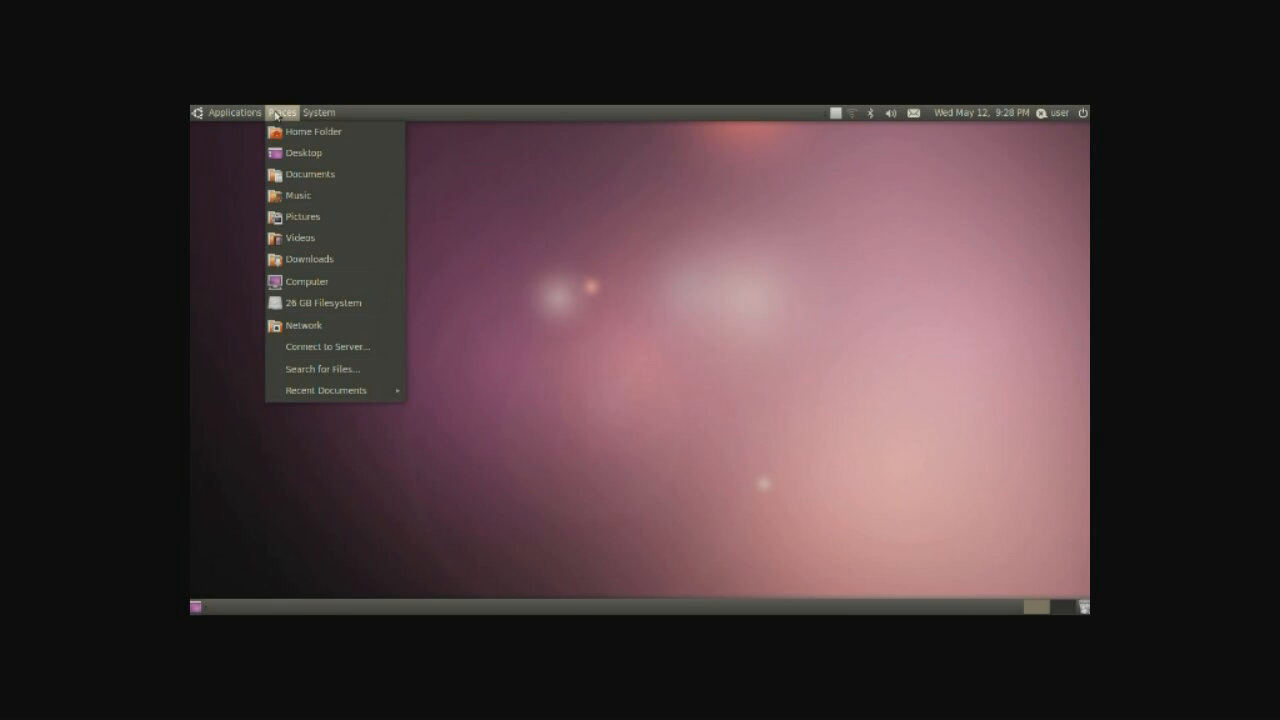
mouse_move(313, 132)
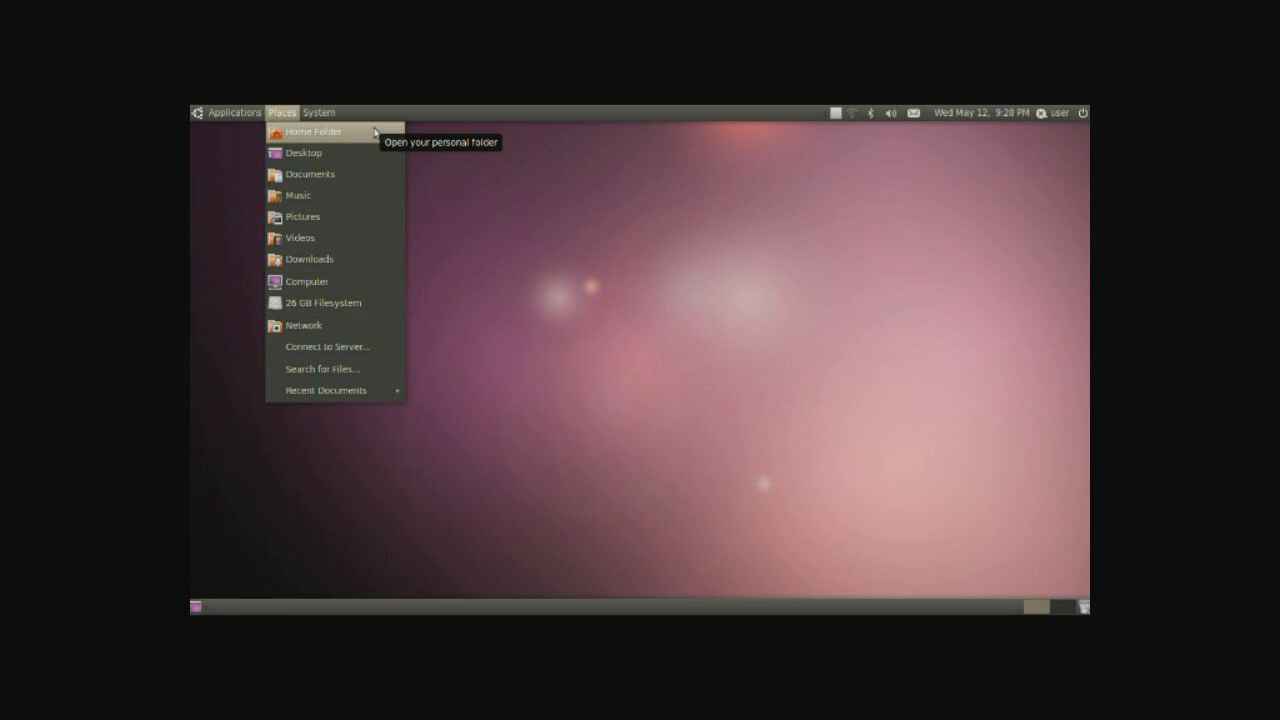
Step: Open Home Folder from Places and select the Documents, then Desktop folders
left_click(312, 132)
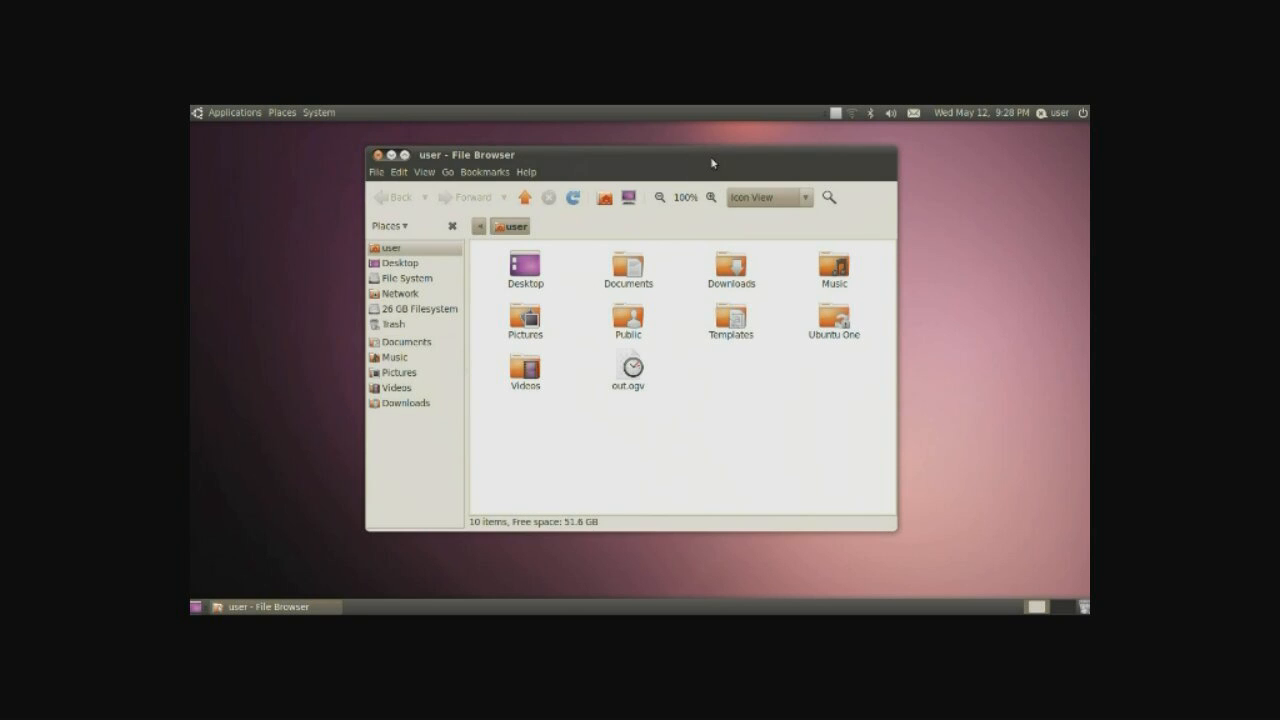
left_click(627, 265)
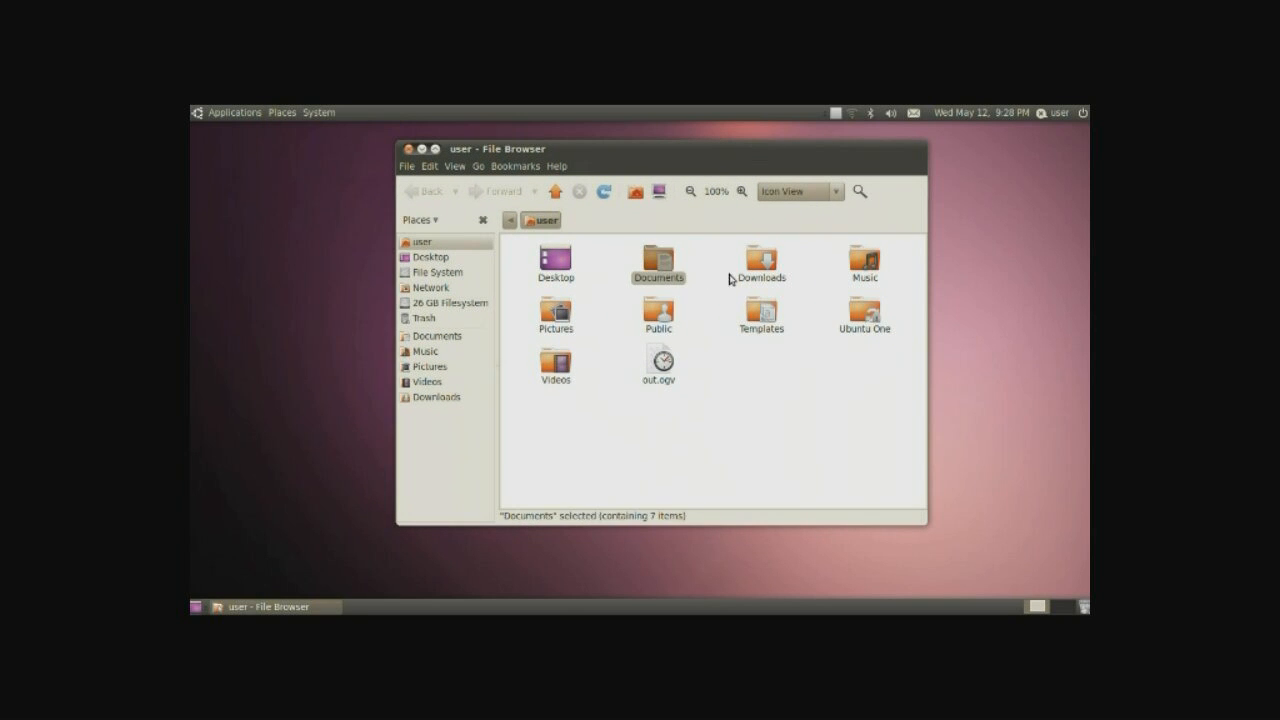
left_click(863, 258)
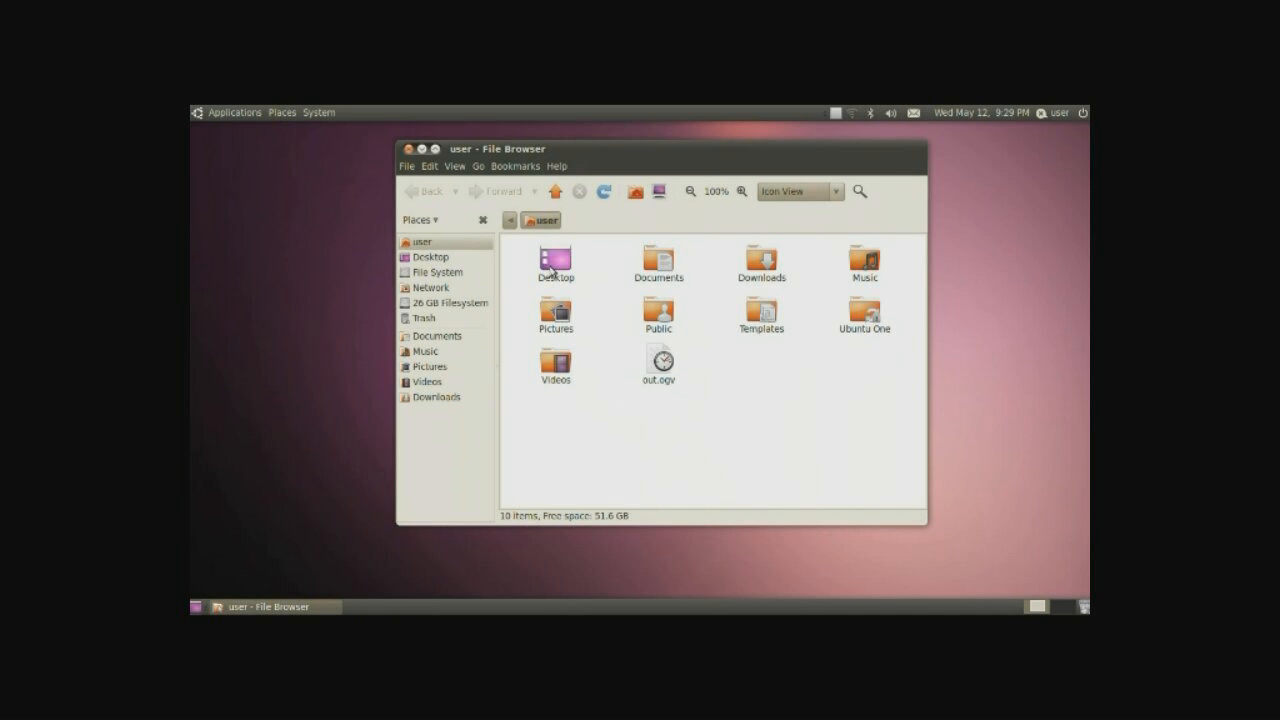
left_click(555, 258)
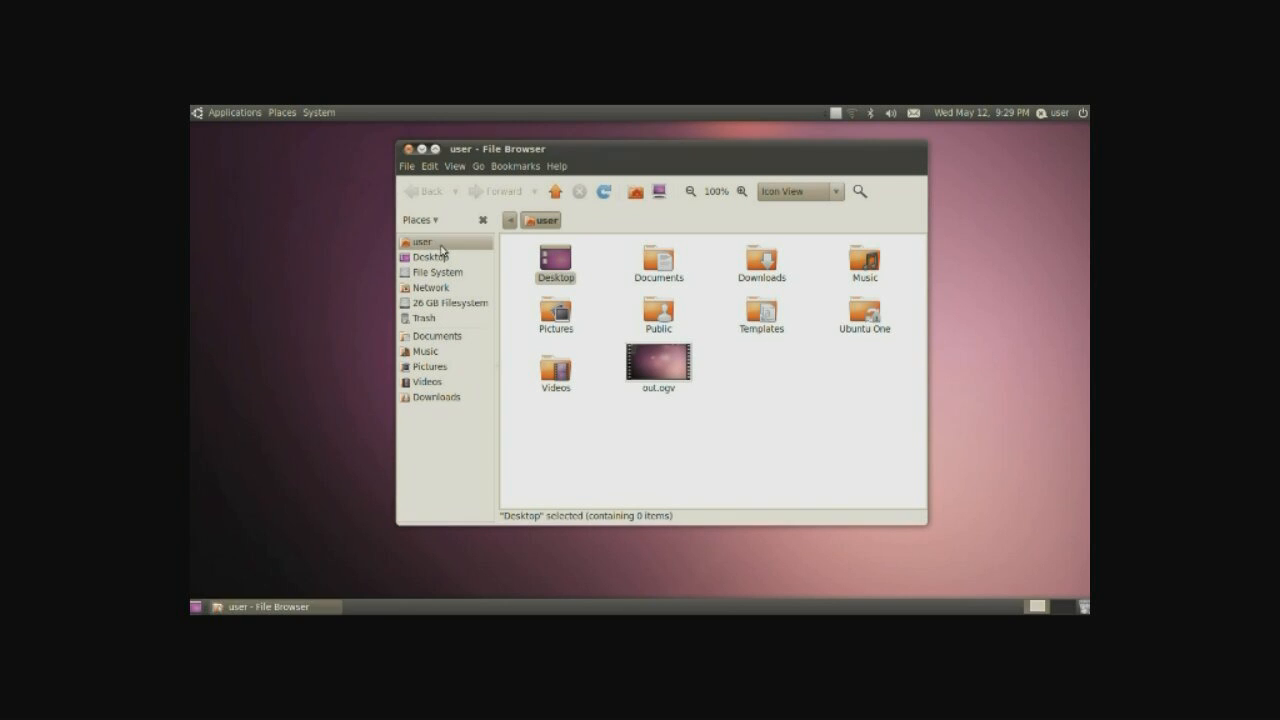
mouse_move(437, 246)
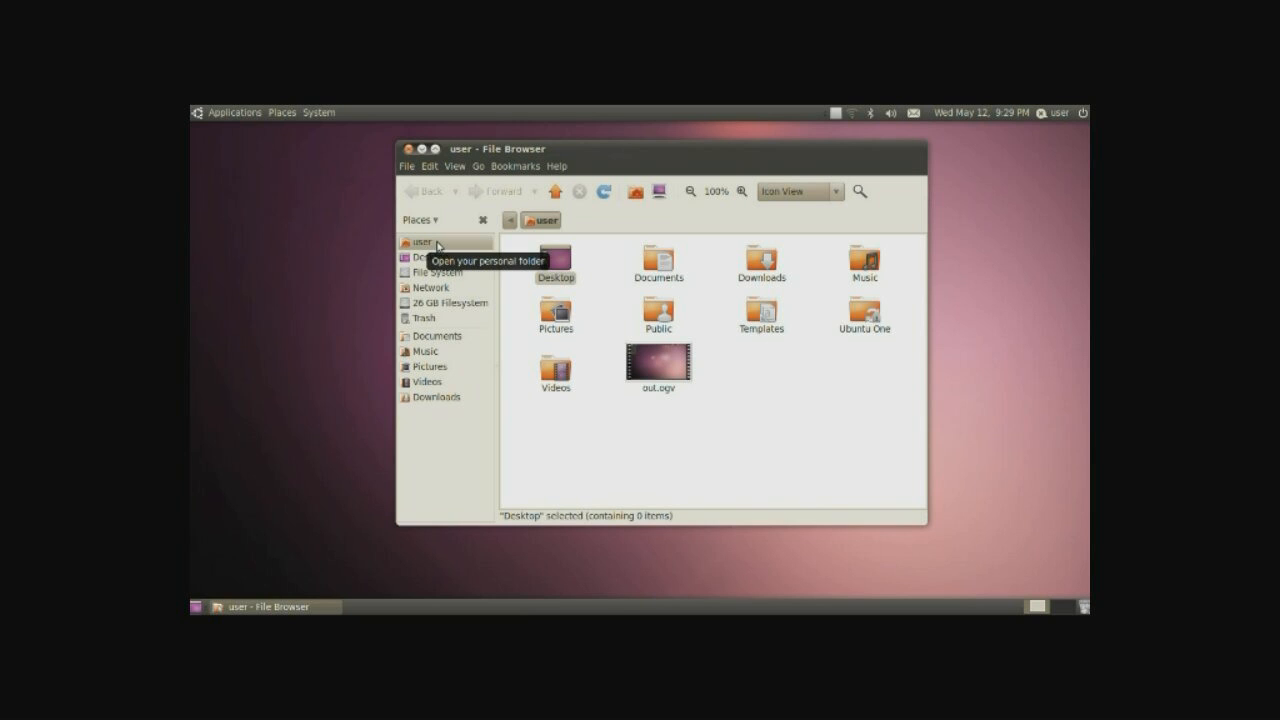
mouse_move(455, 245)
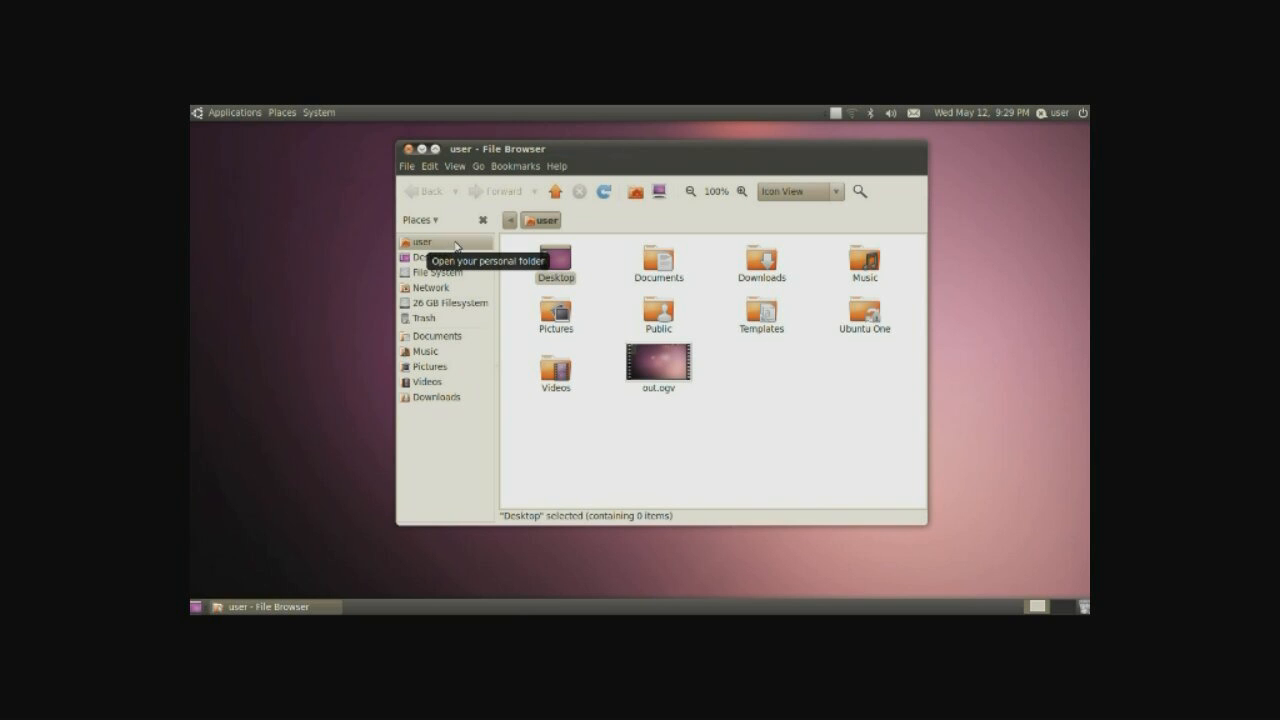
Step: Open the empty Desktop folder, then view the File System root (bin, boot, etc, usr)
double_click(555, 263)
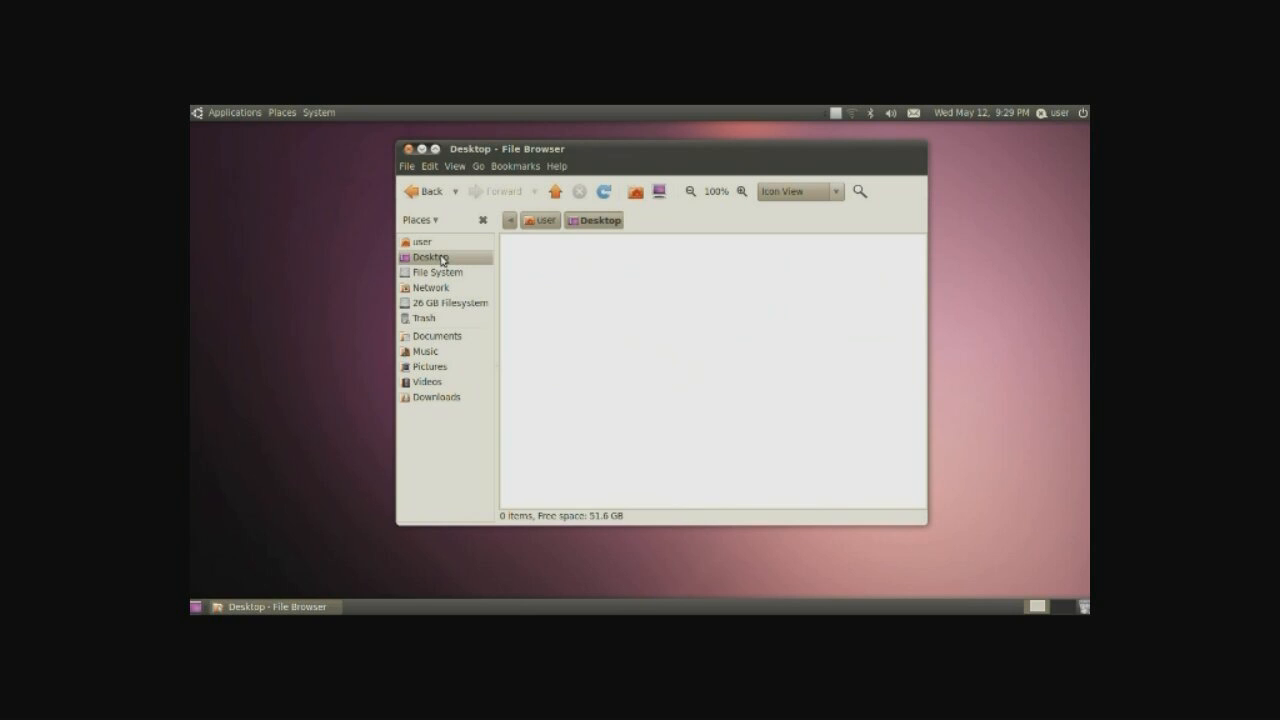
left_click(437, 272)
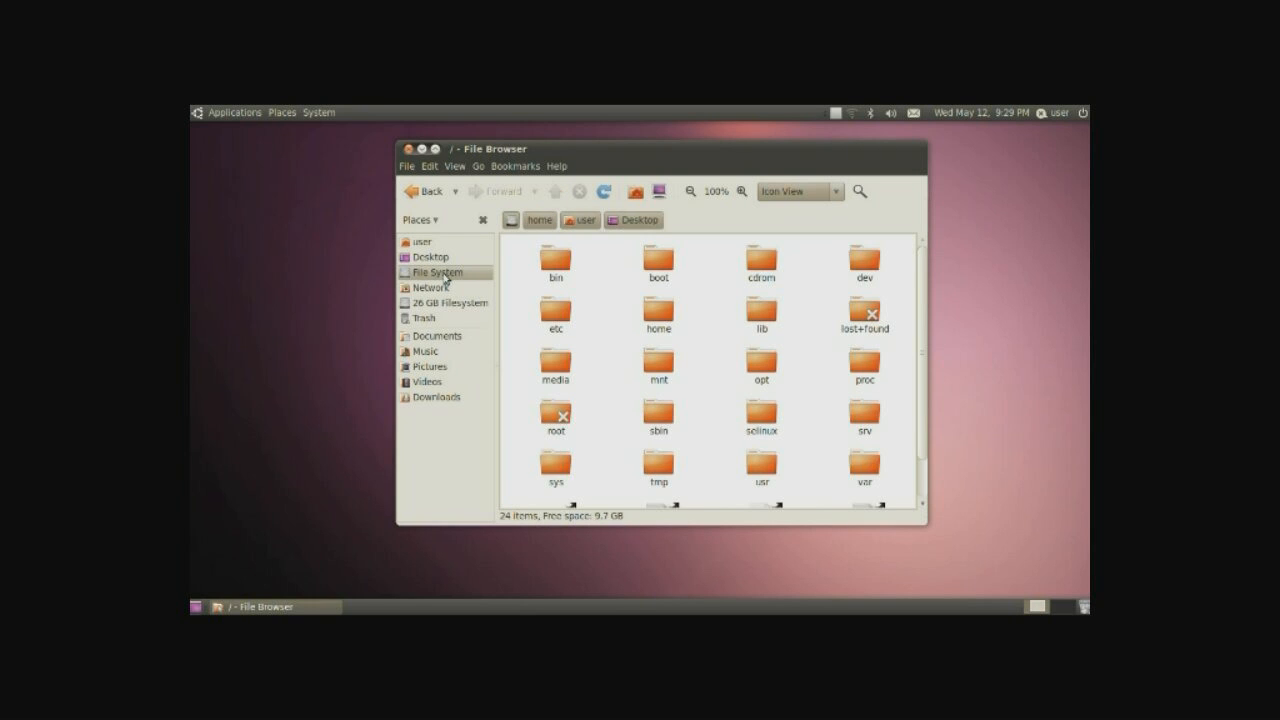
mouse_move(516, 268)
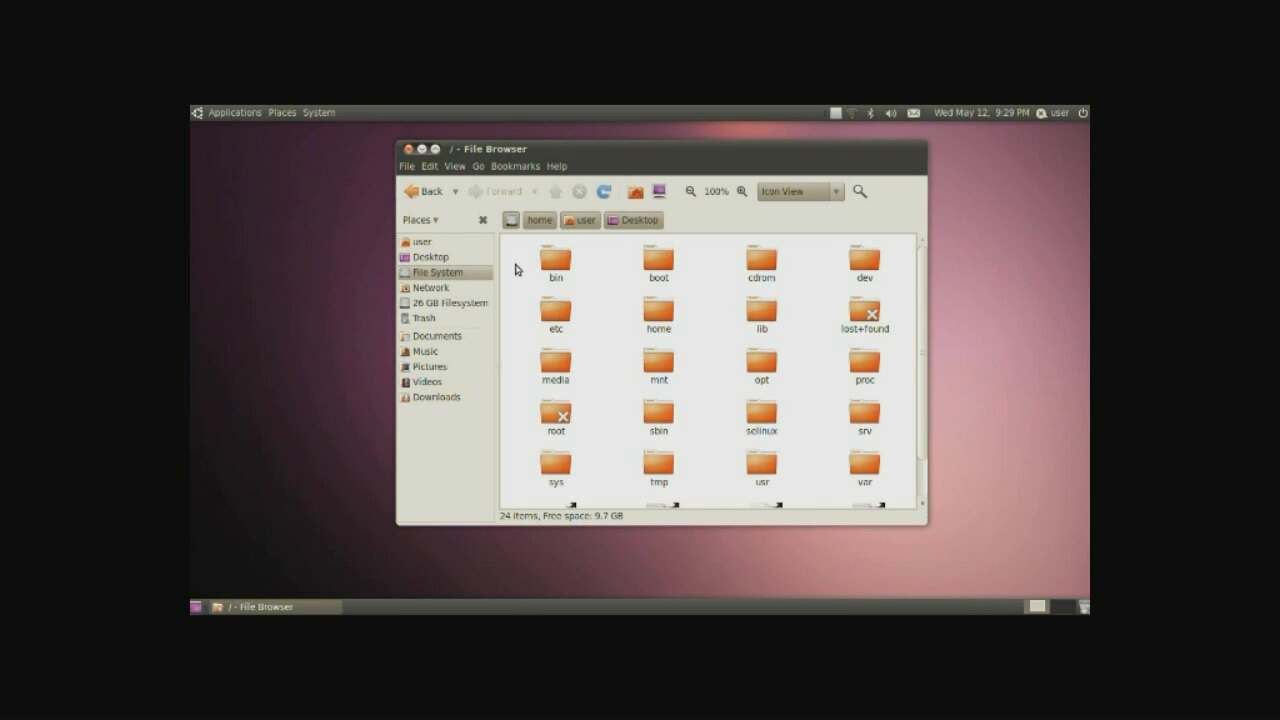
mouse_move(436, 290)
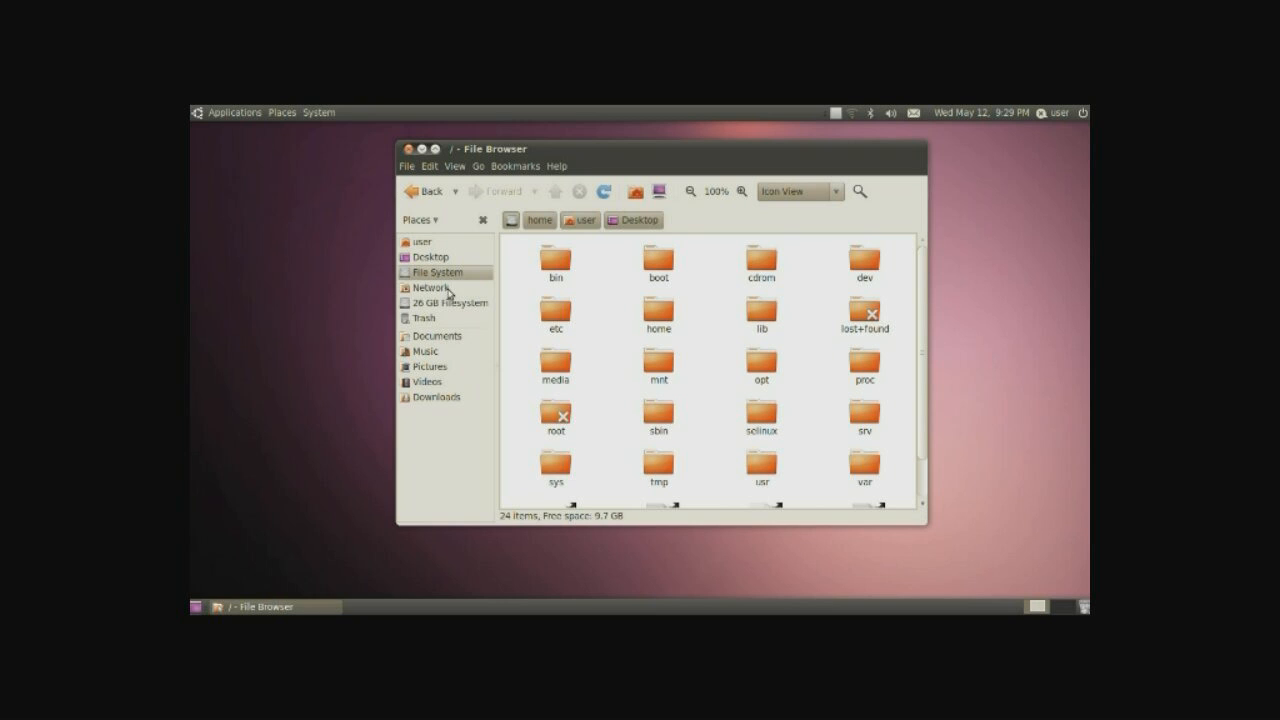
mouse_move(402, 318)
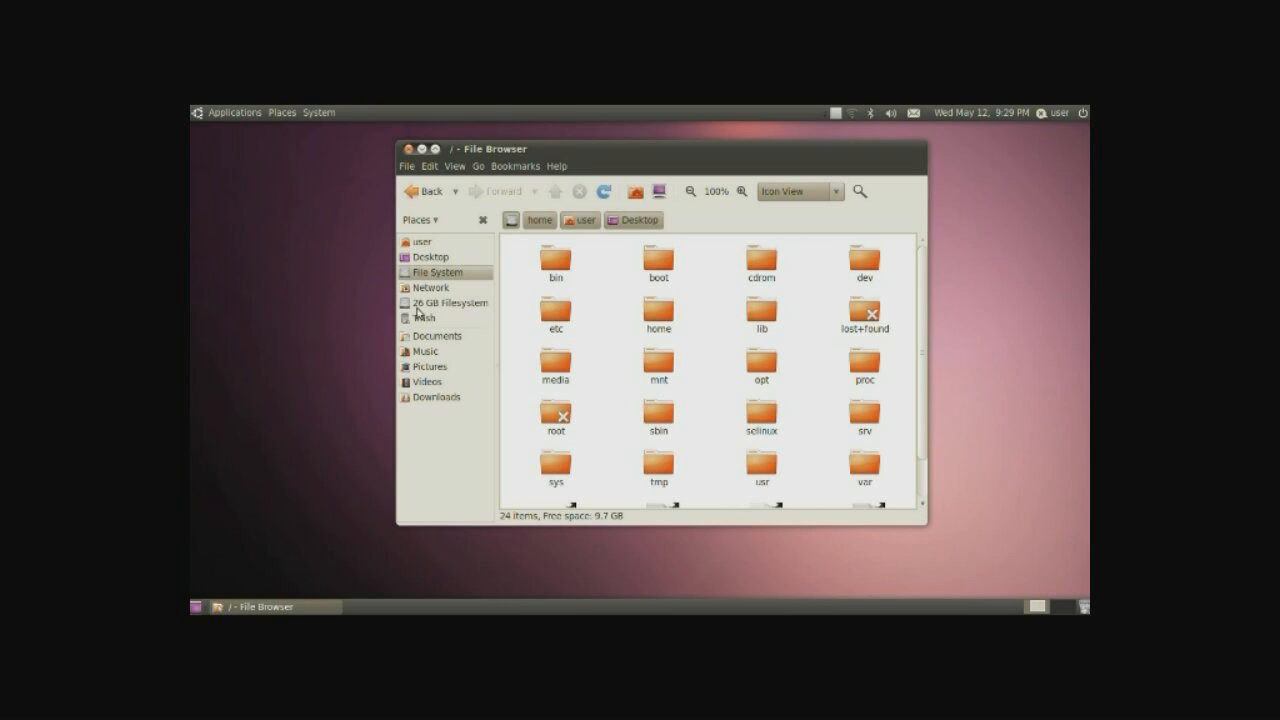
mouse_move(471, 311)
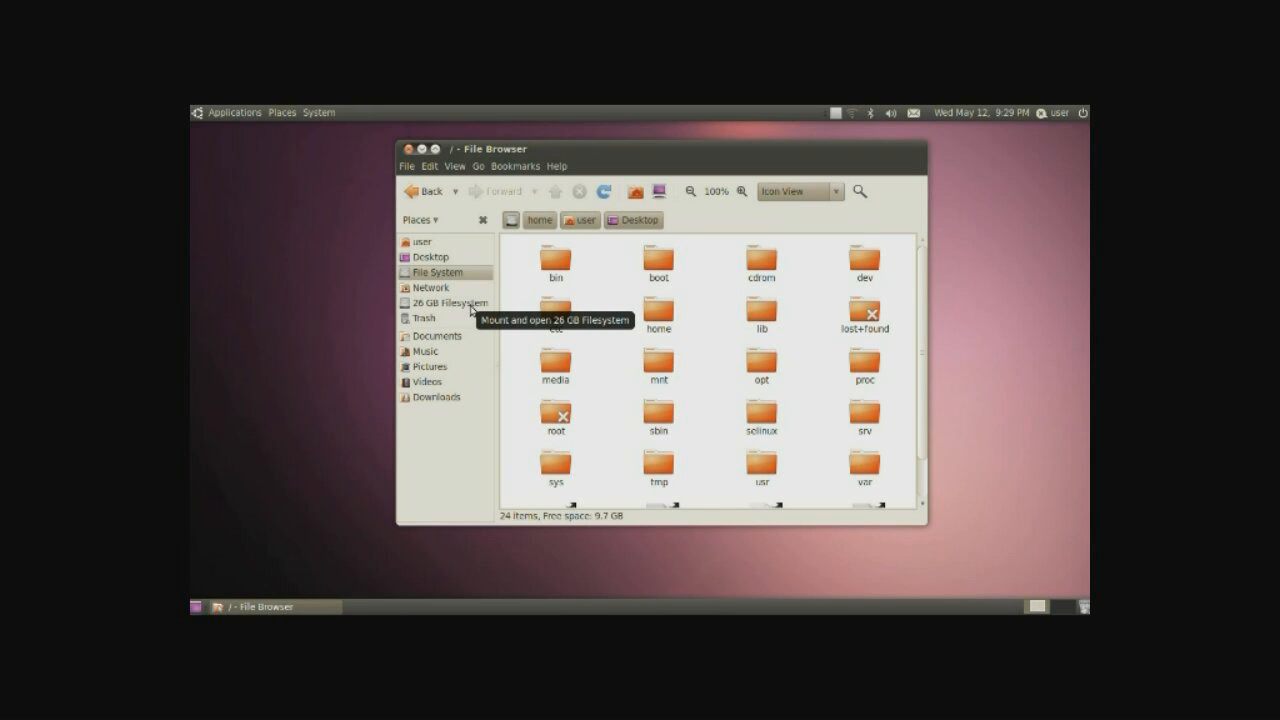
Step: Mount the 7.9 GB Filesystem volume and drag the file browser window rightward
left_click(444, 302)
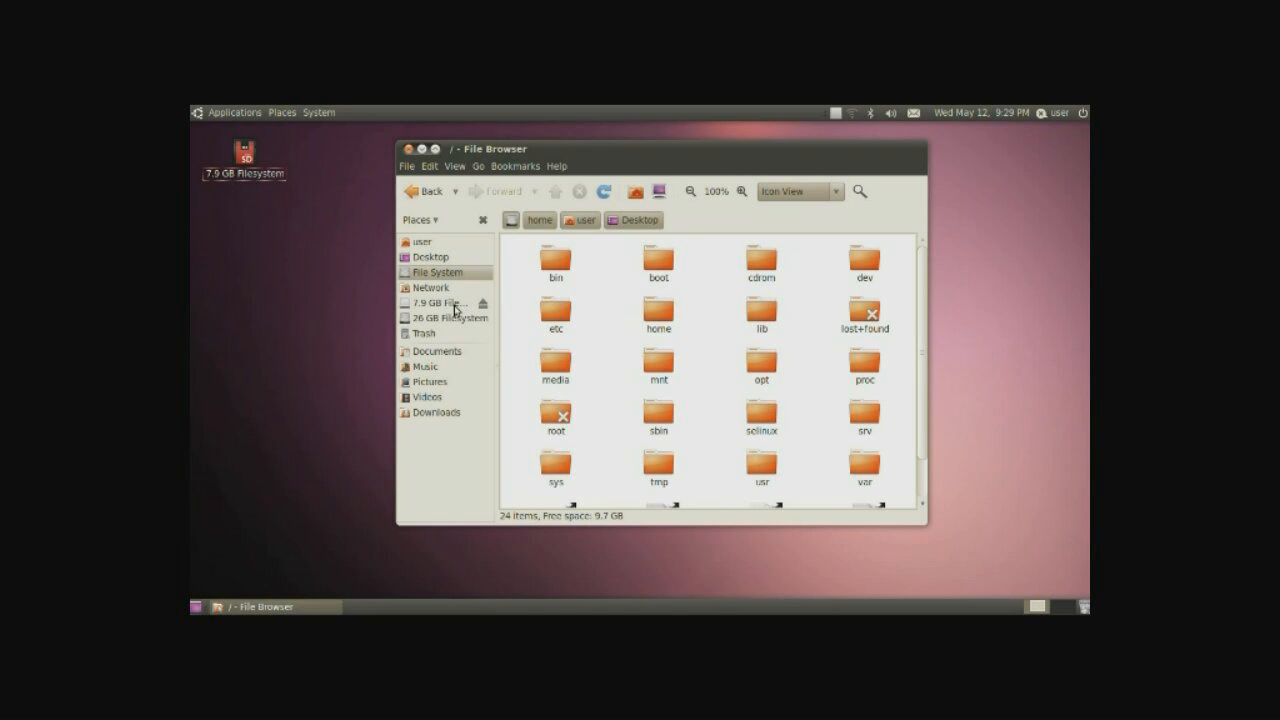
mouse_move(488, 311)
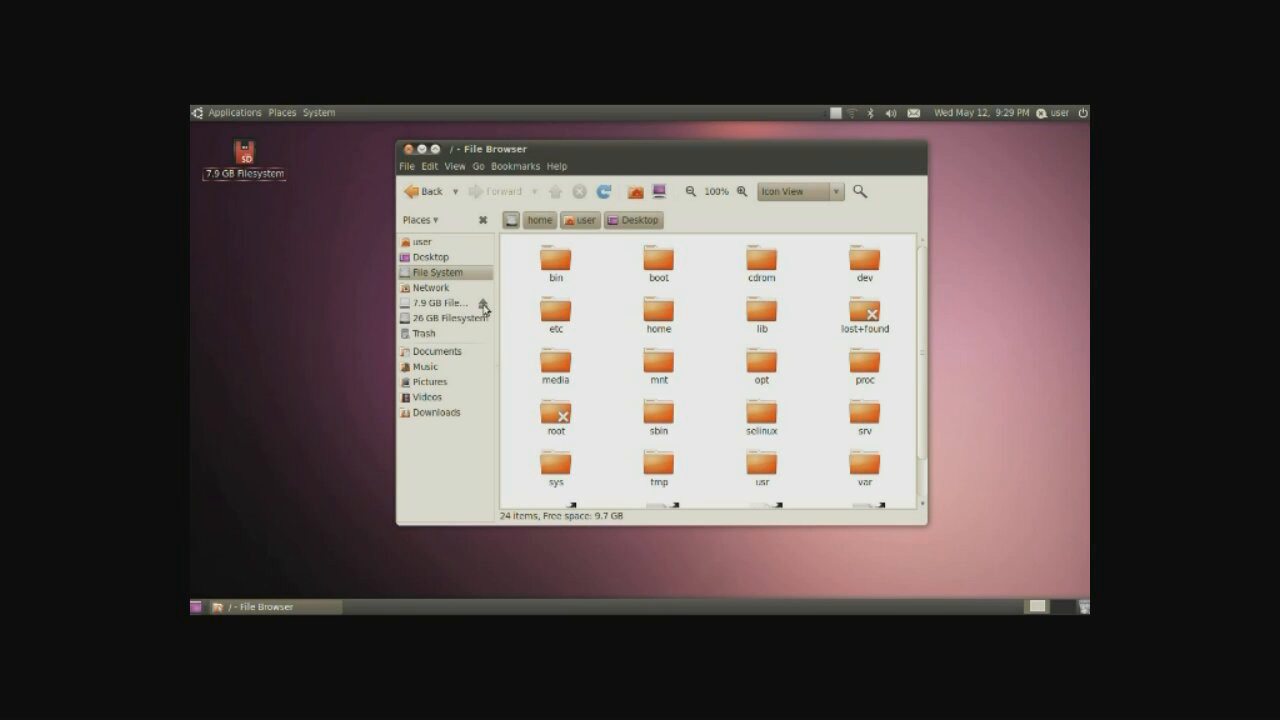
mouse_move(259, 210)
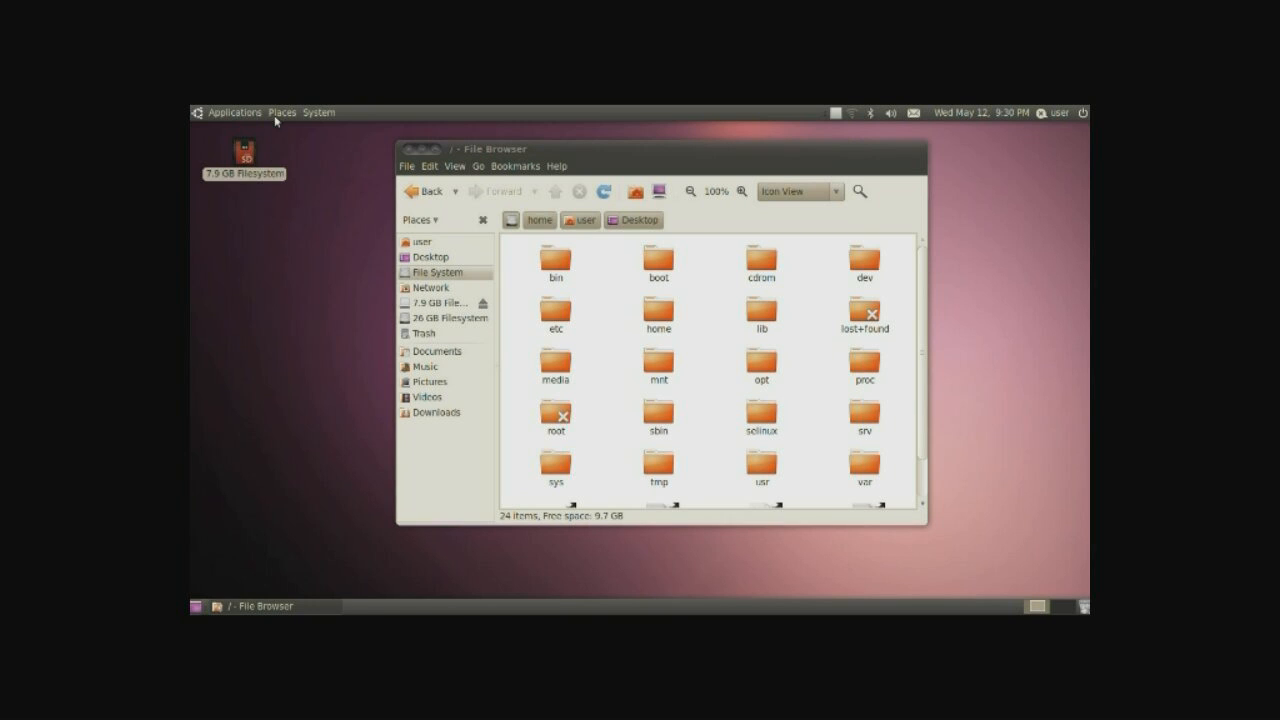
left_click(281, 112)
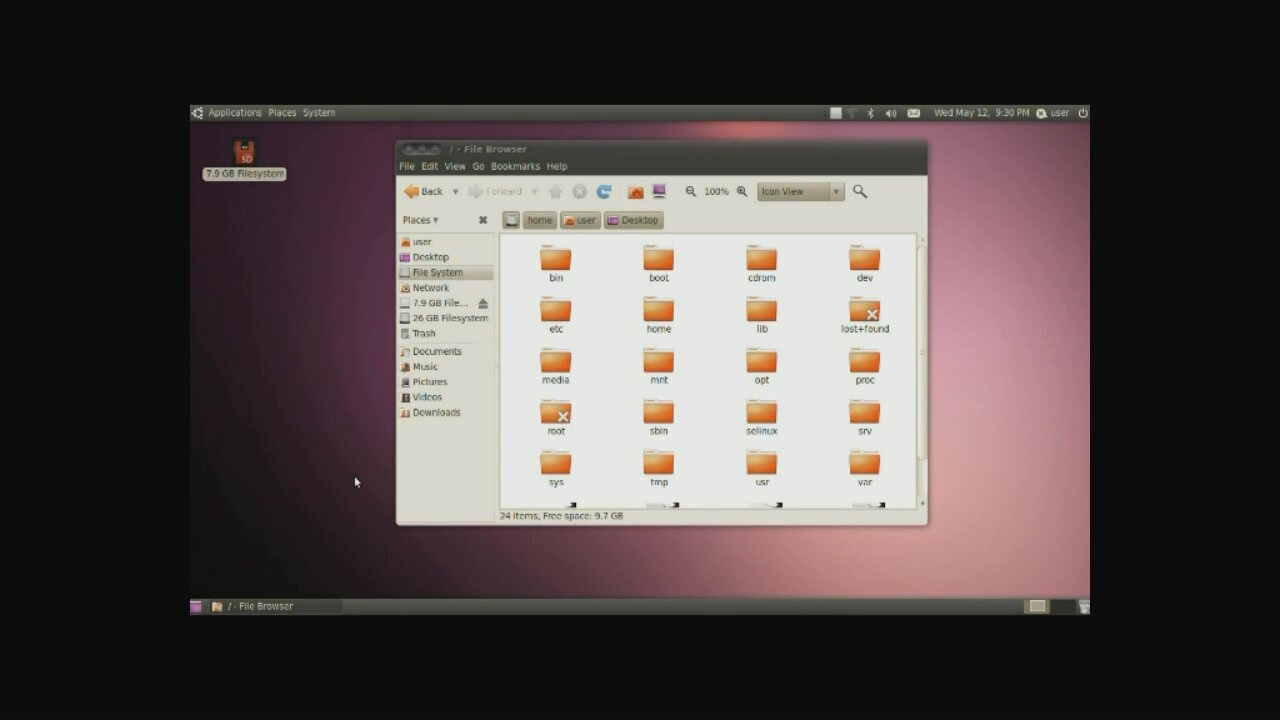
left_click_drag(490, 148, 620, 145)
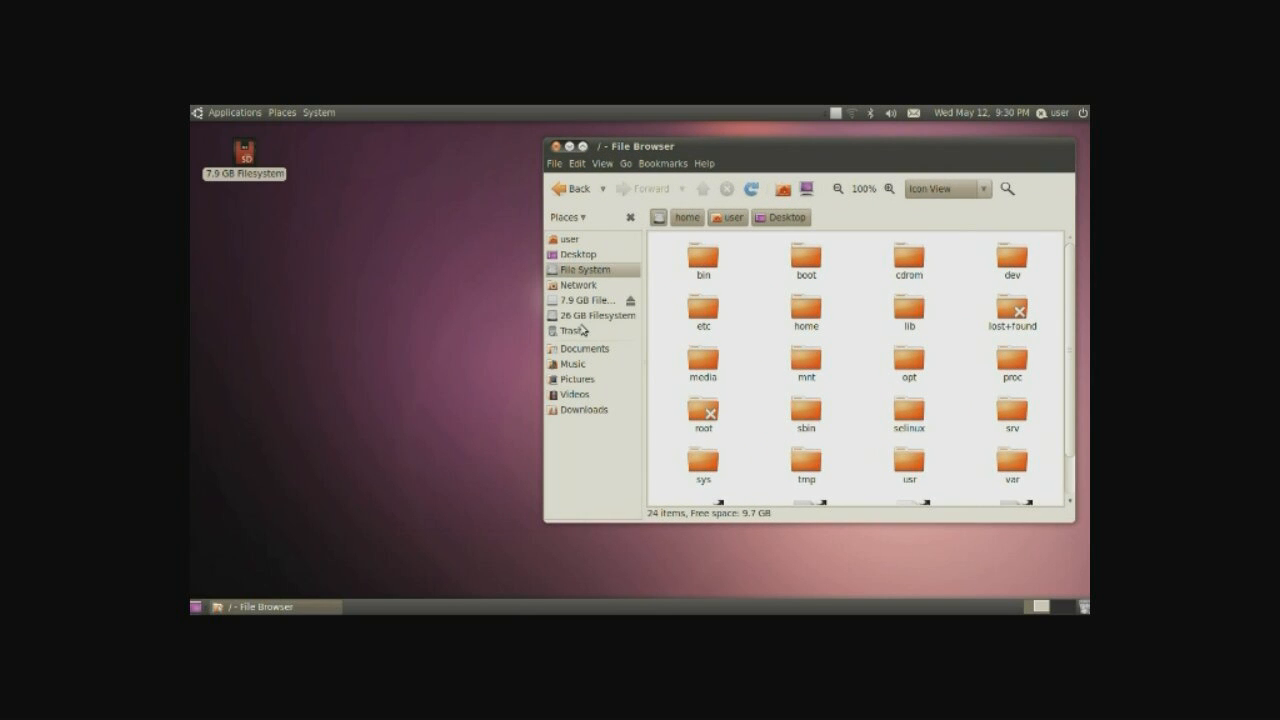
Step: Open Trash, select out.ogv, and request Empty Trash to reach the confirmation
left_click(572, 330)
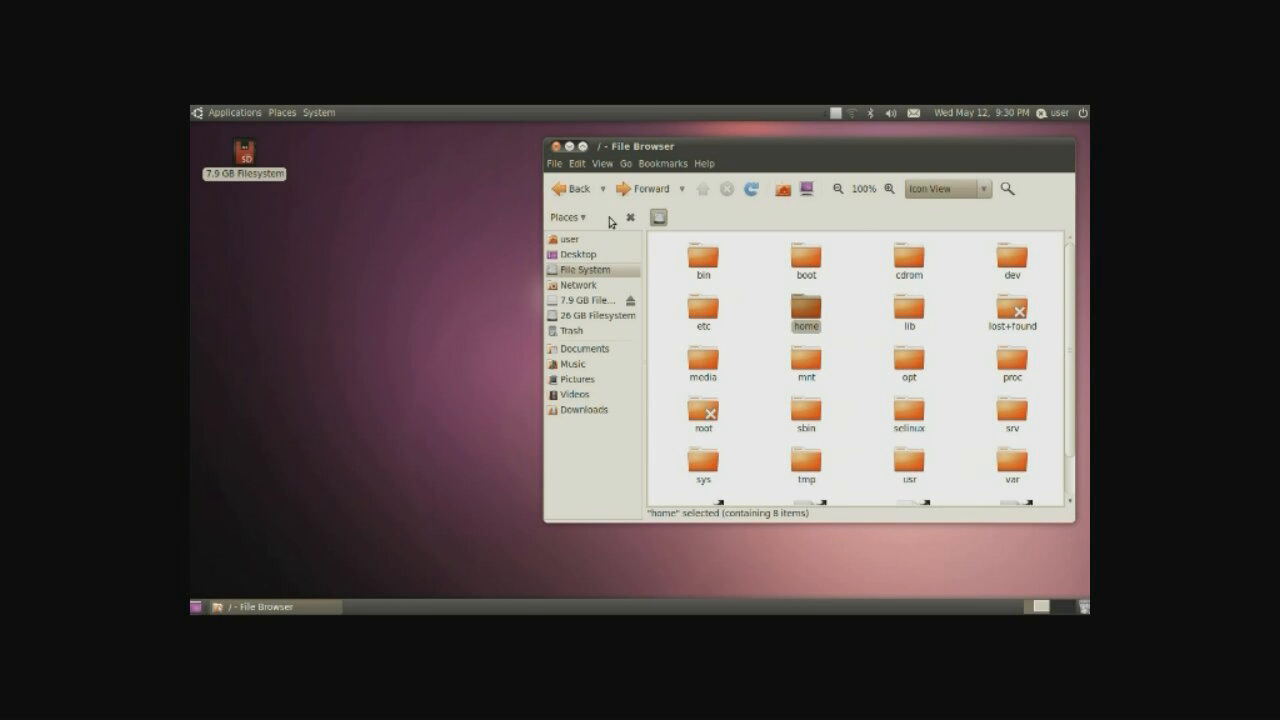
left_click(569, 330)
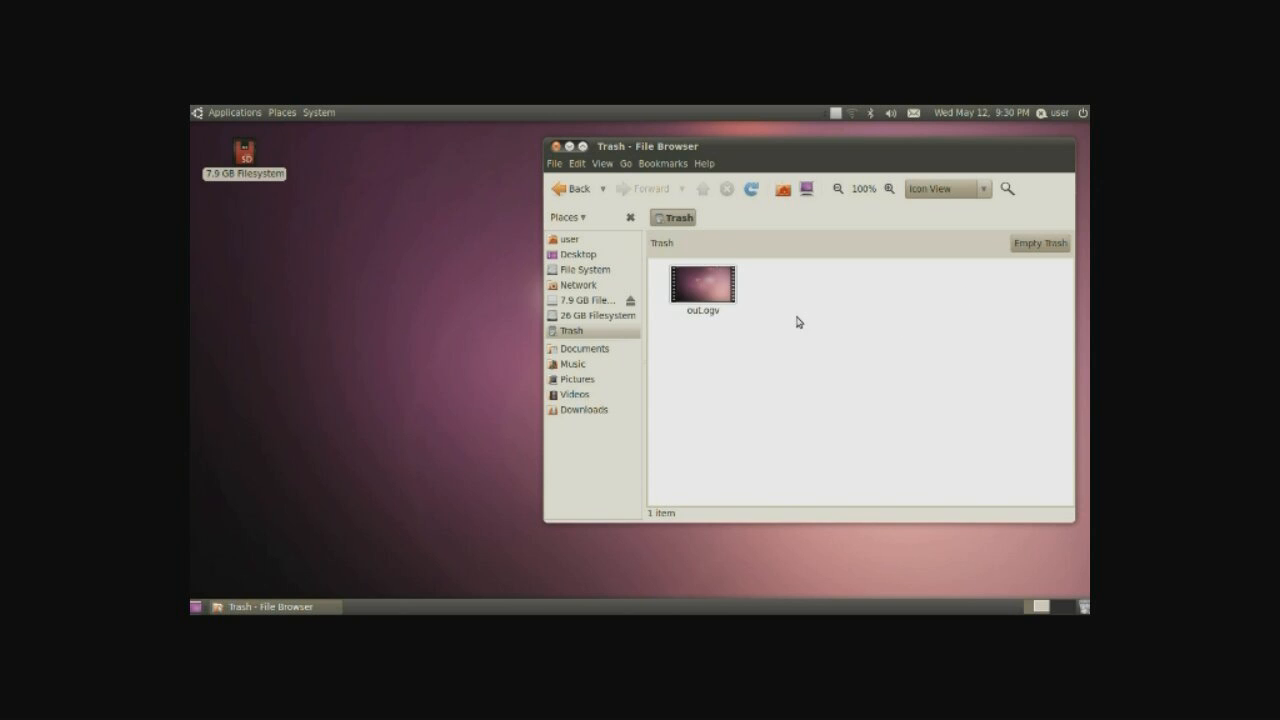
left_click(701, 283)
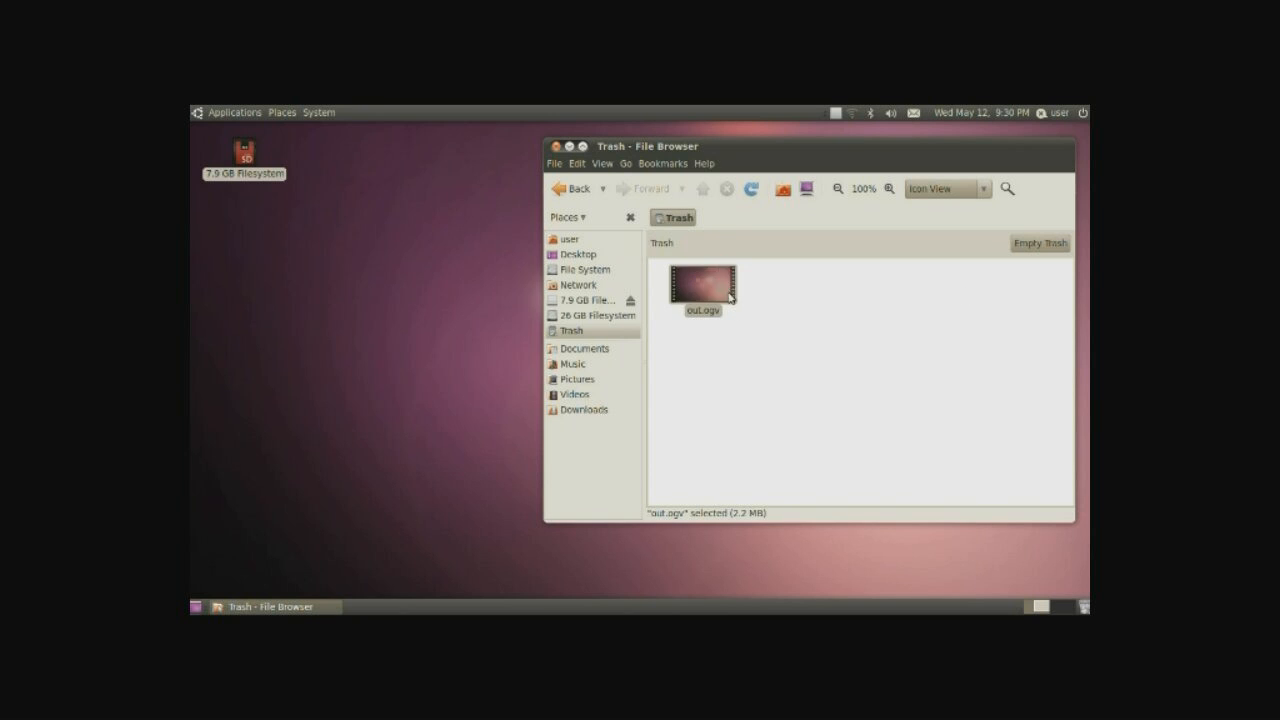
left_click_drag(700, 283, 368, 295)
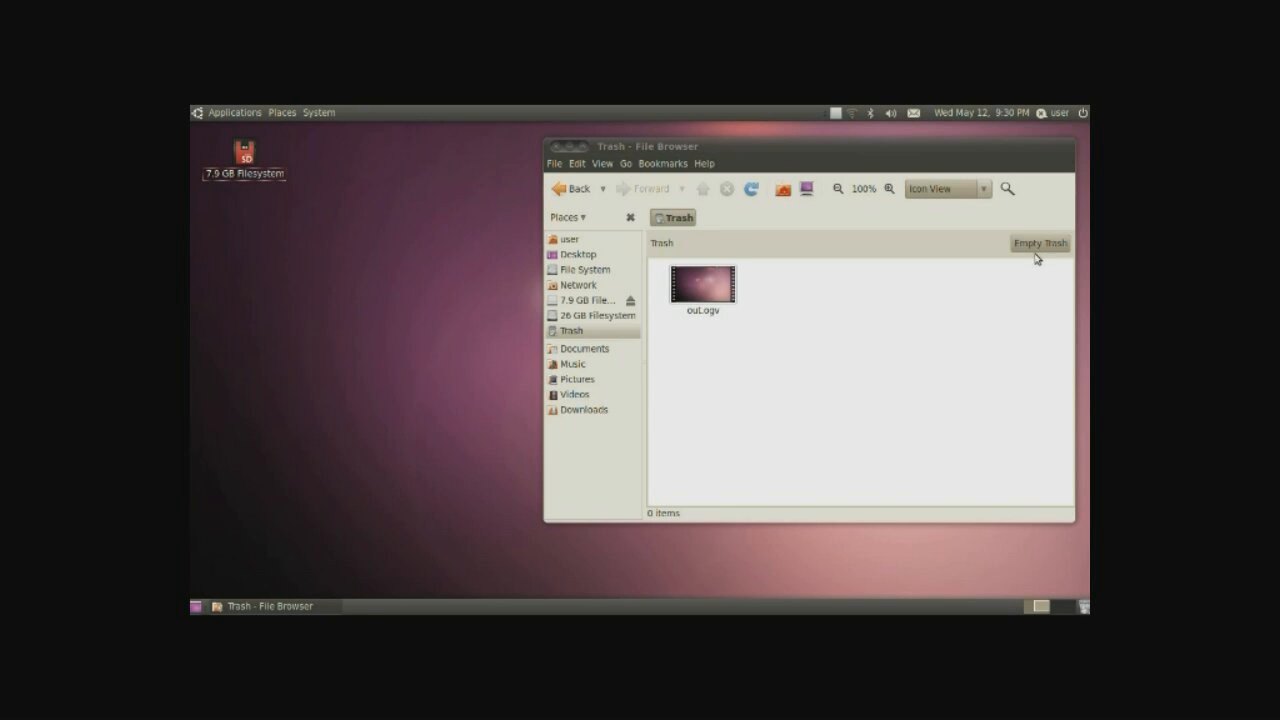
left_click(1039, 243)
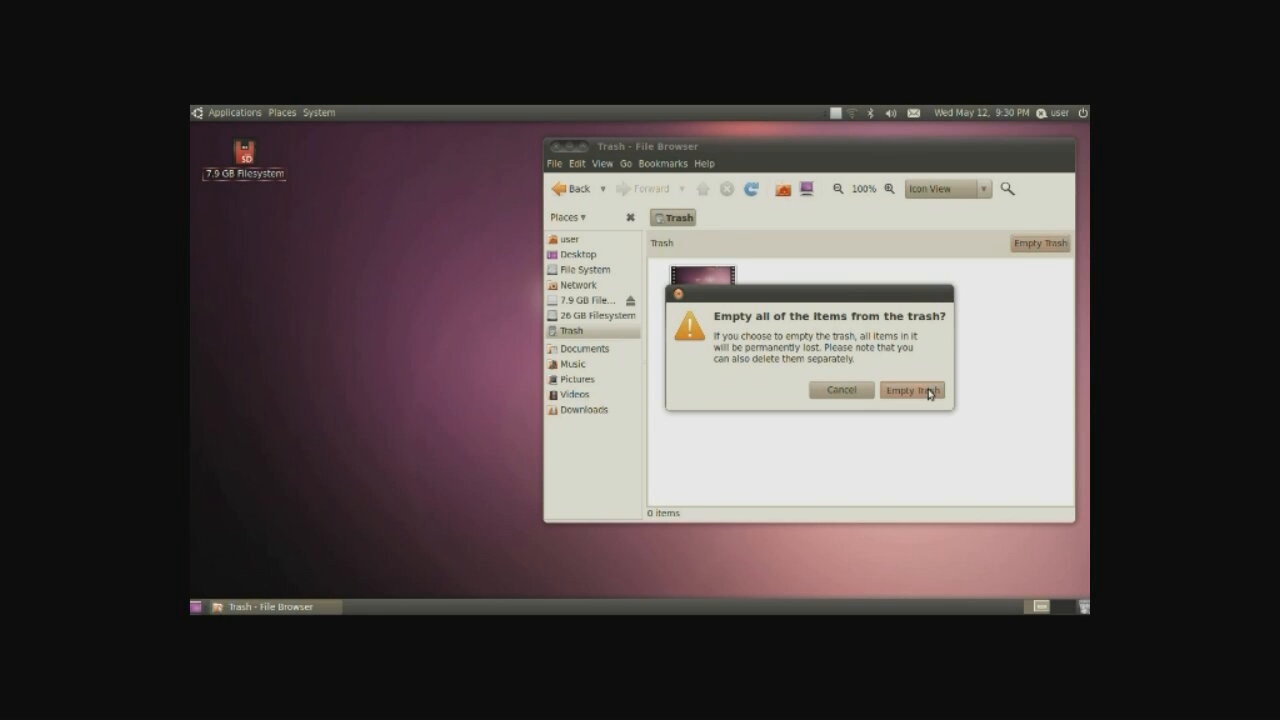
Step: Permanently empty the trash and open the home folder
left_click(911, 390)
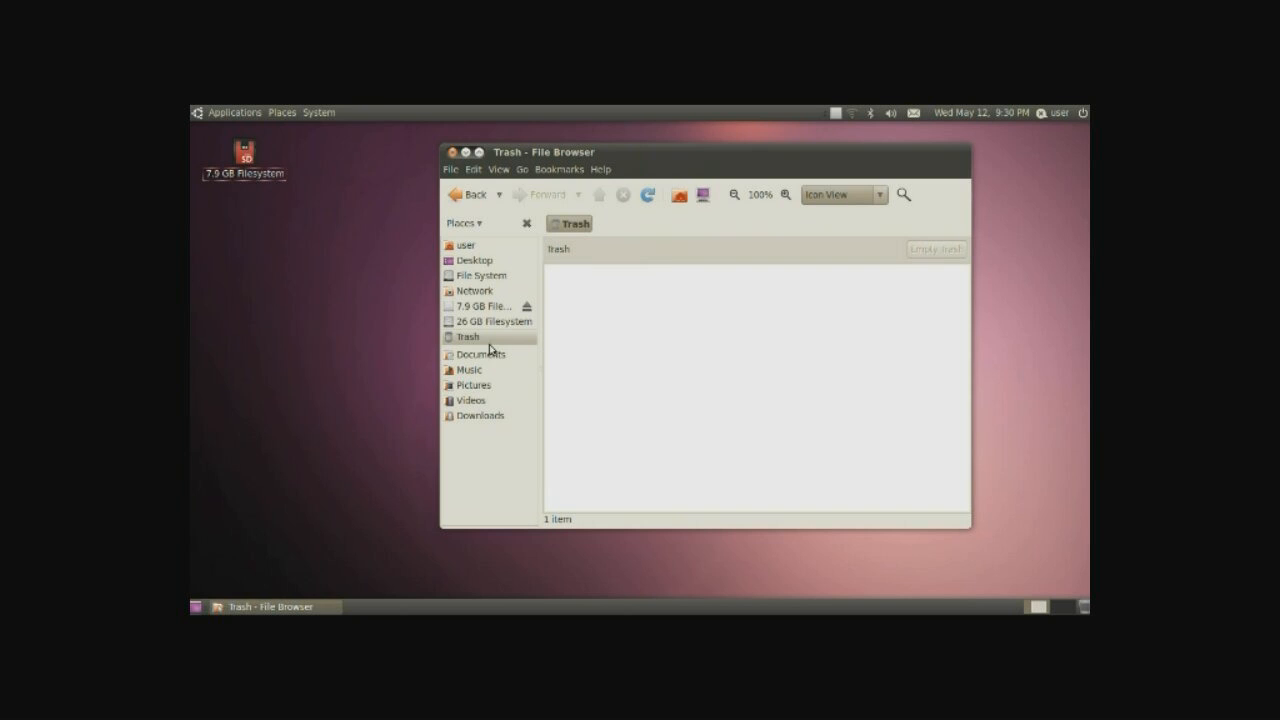
mouse_move(478, 371)
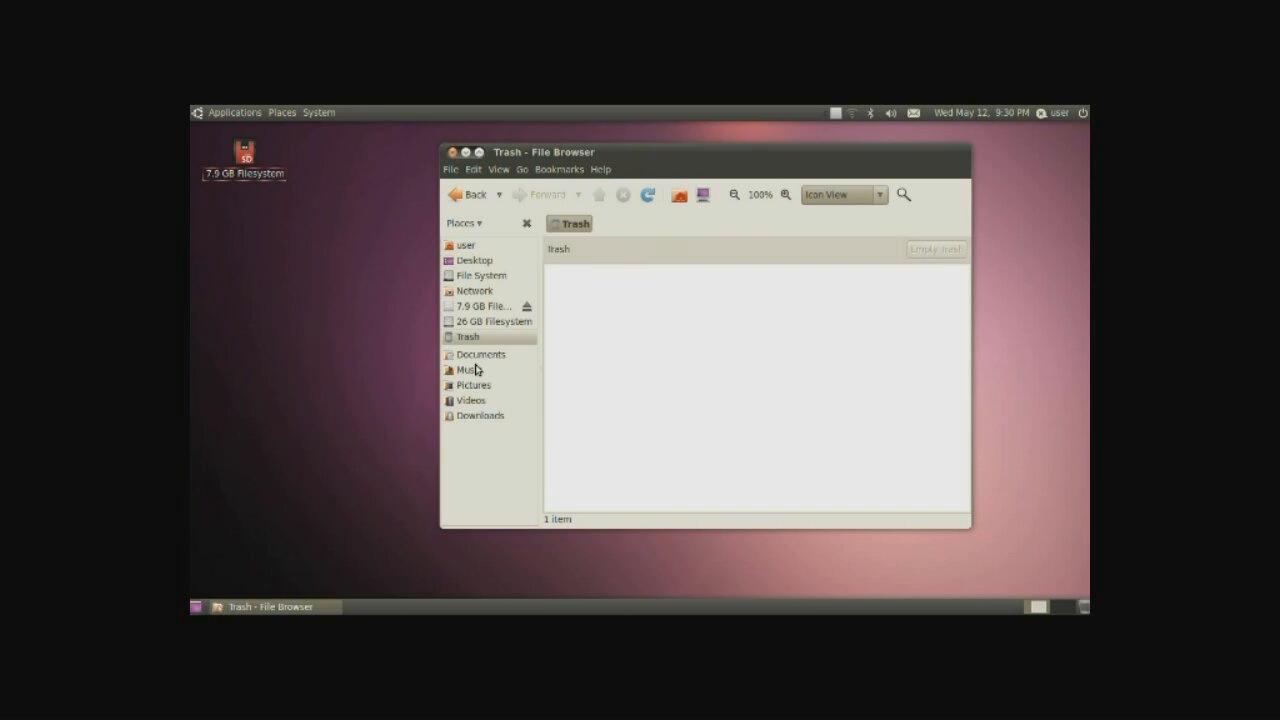
mouse_move(470, 360)
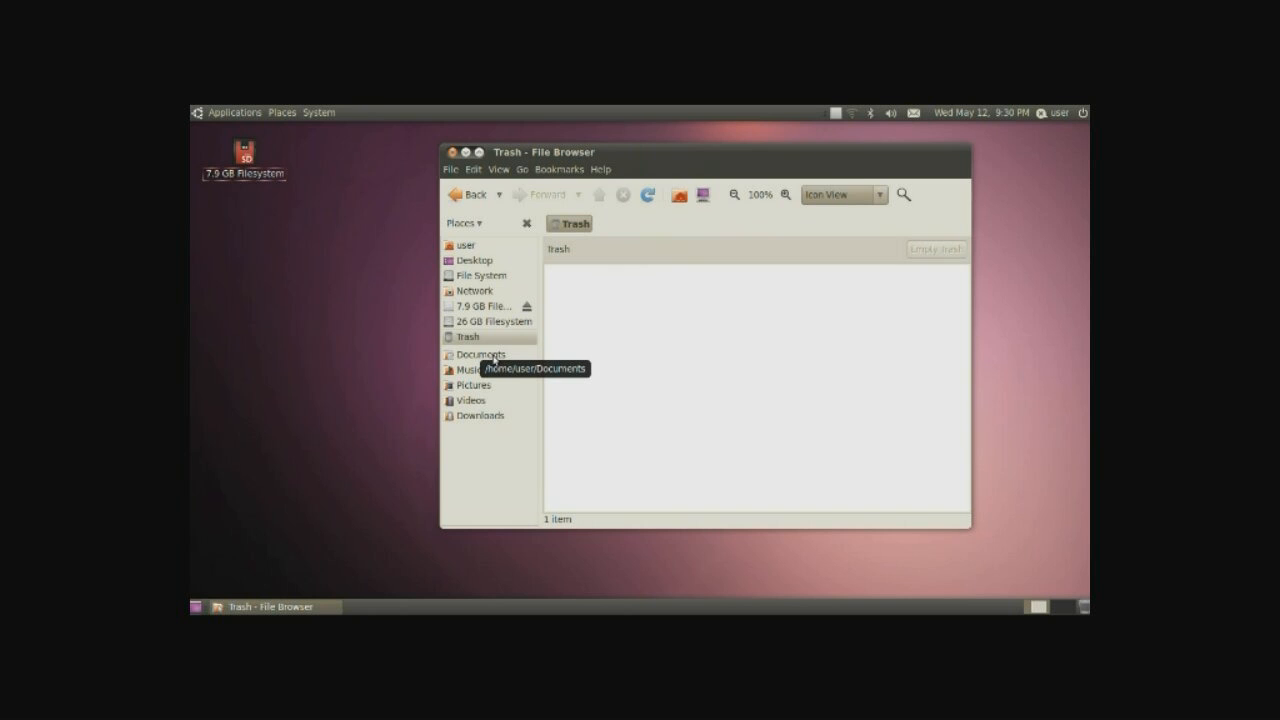
left_click(467, 244)
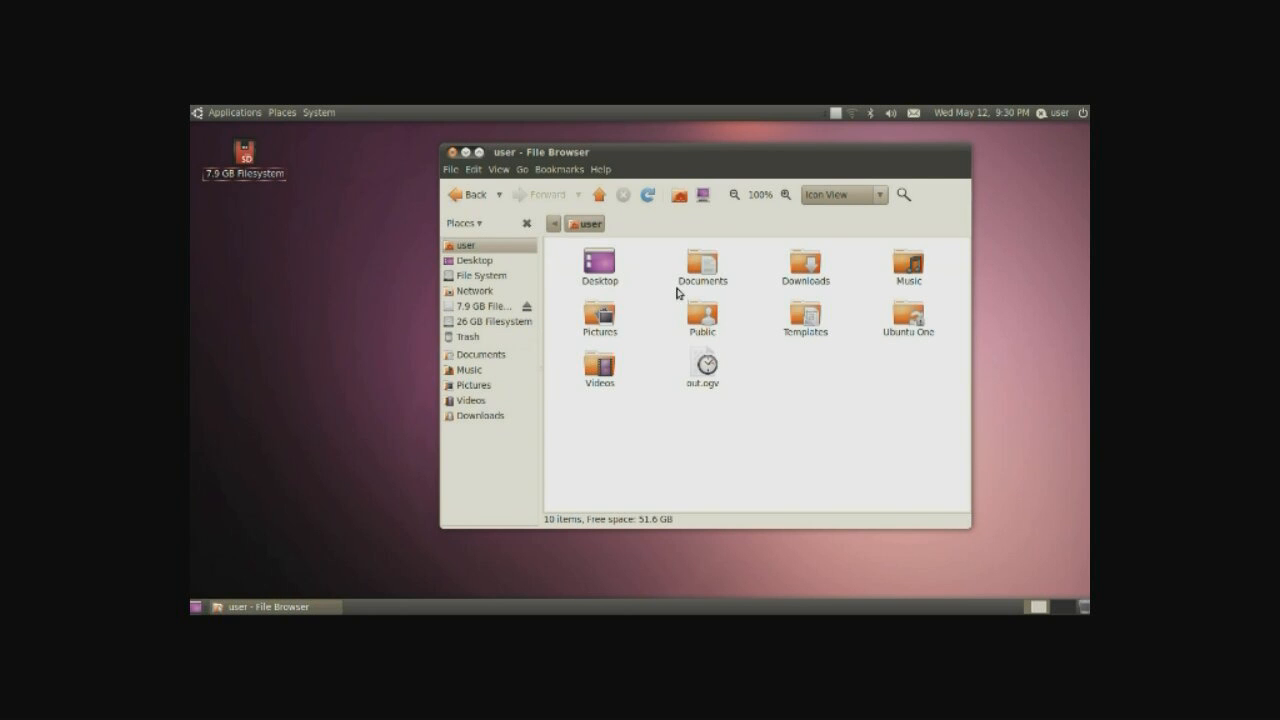
left_click(281, 112)
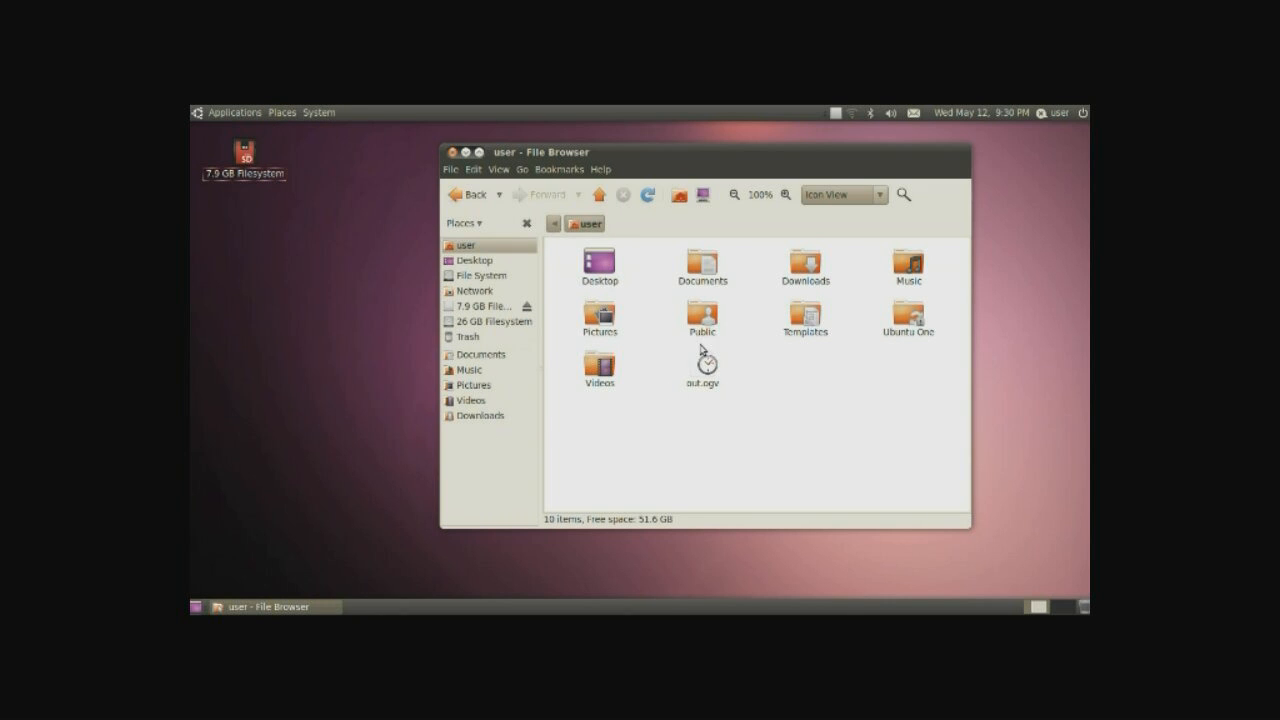
Step: Add the Public folder as a sidebar bookmark, then remove it again
left_click(700, 312)
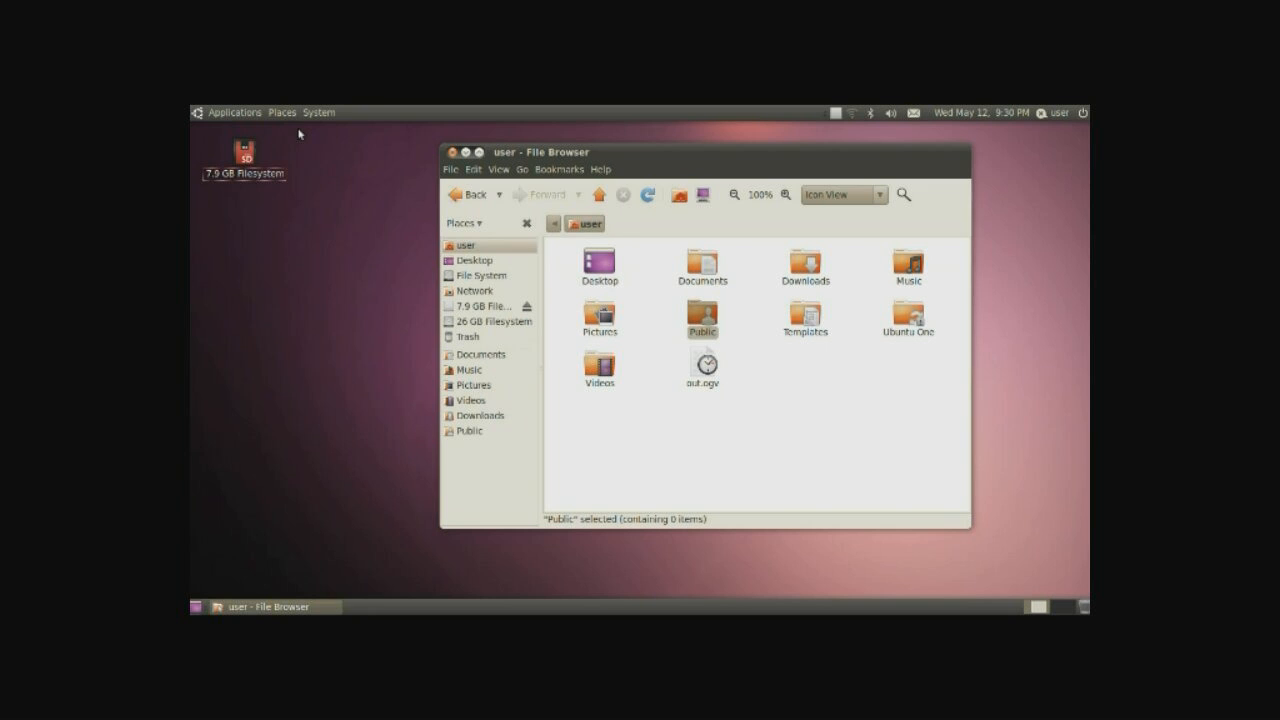
left_click(281, 112)
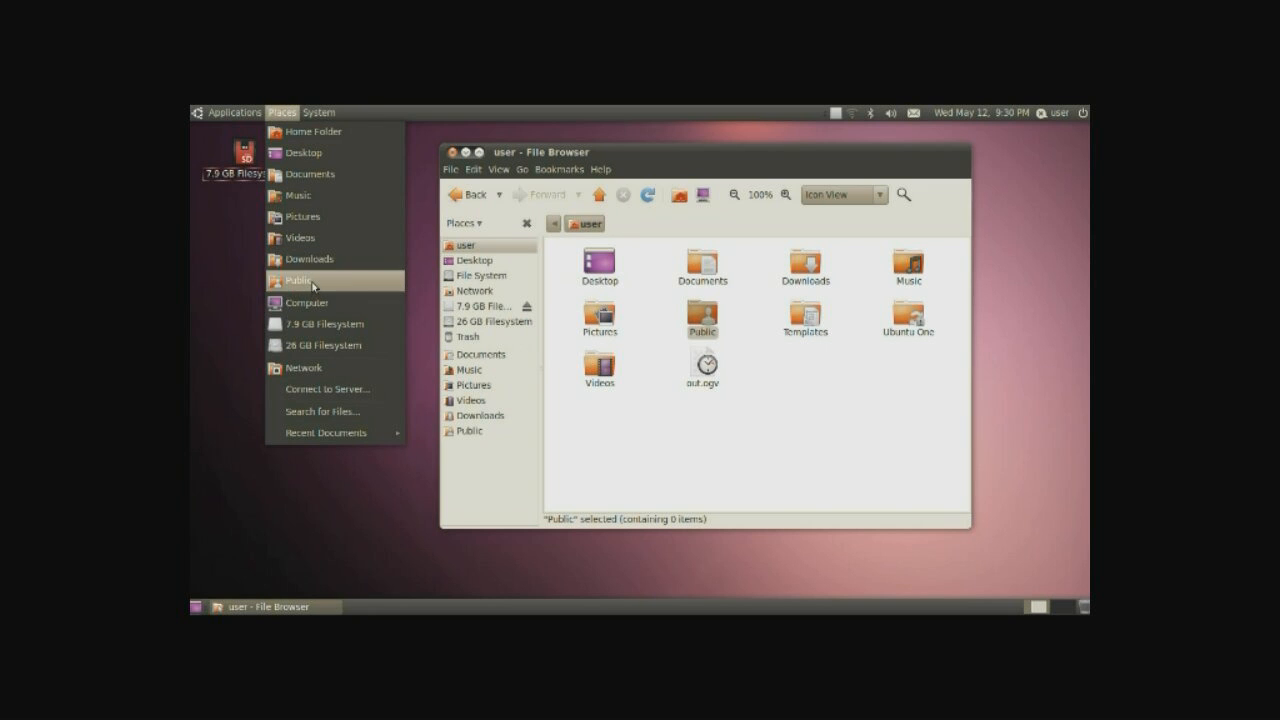
right_click(470, 430)
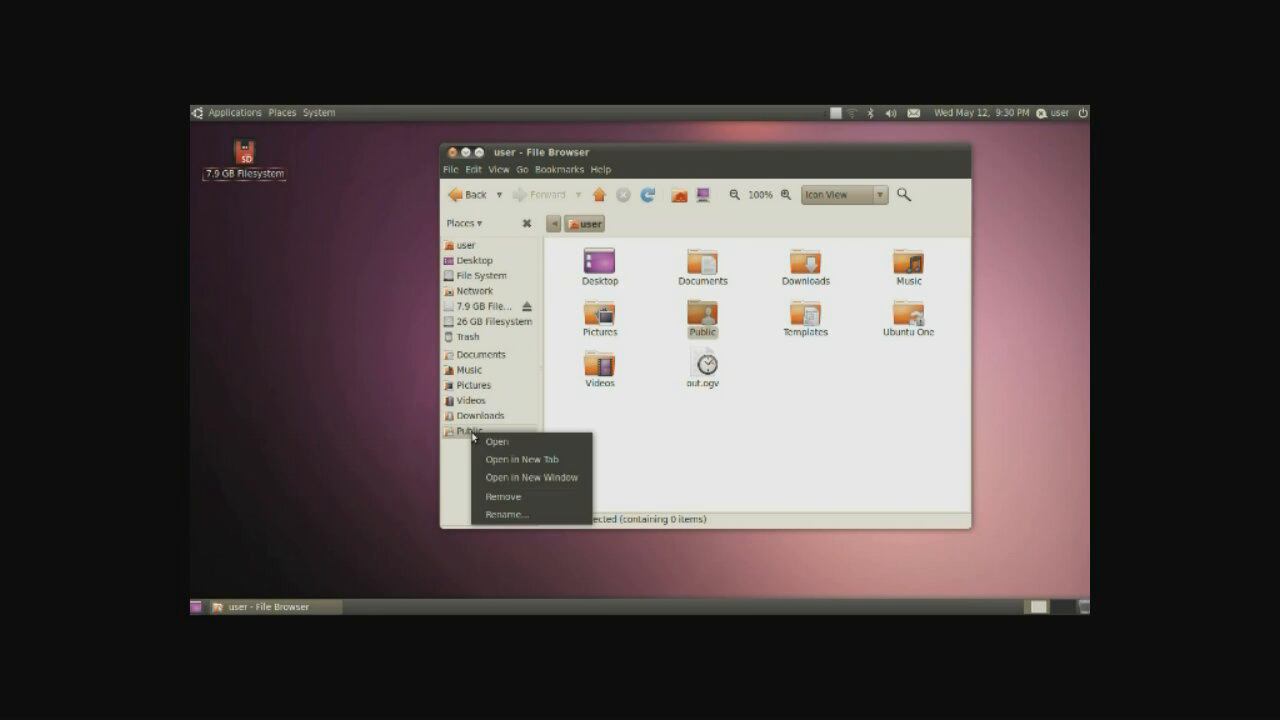
mouse_move(544, 497)
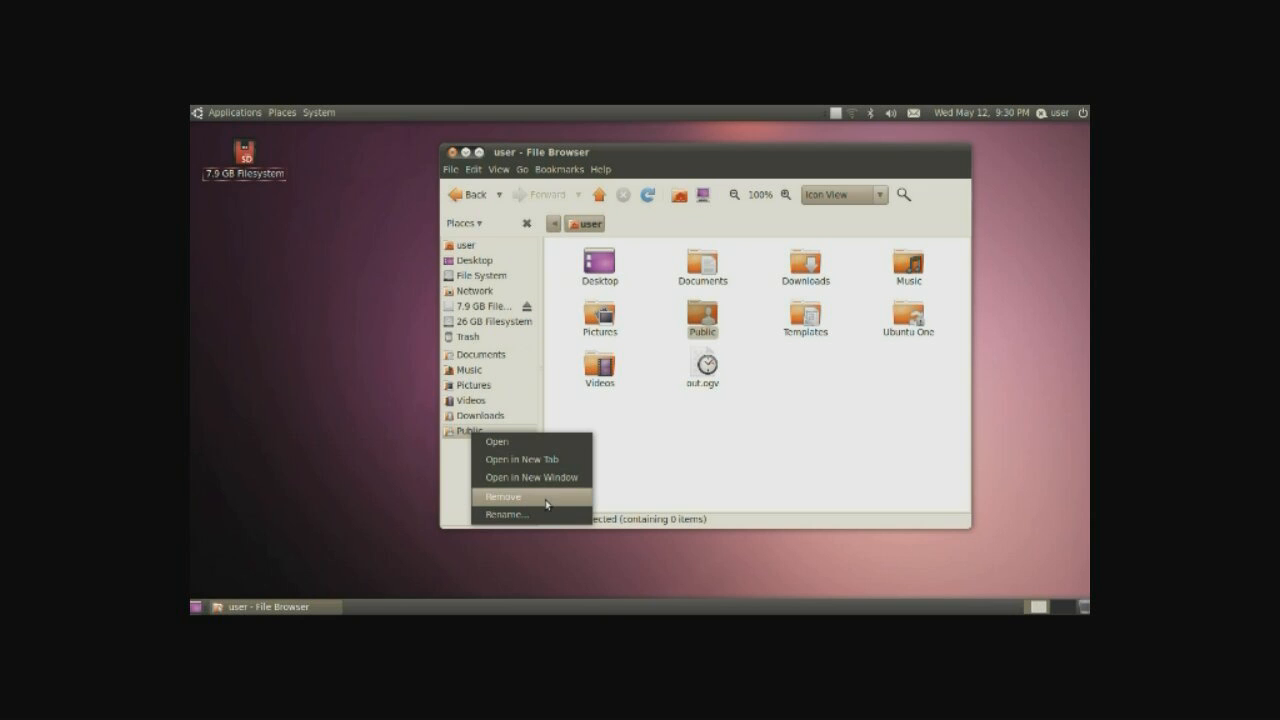
left_click(503, 496)
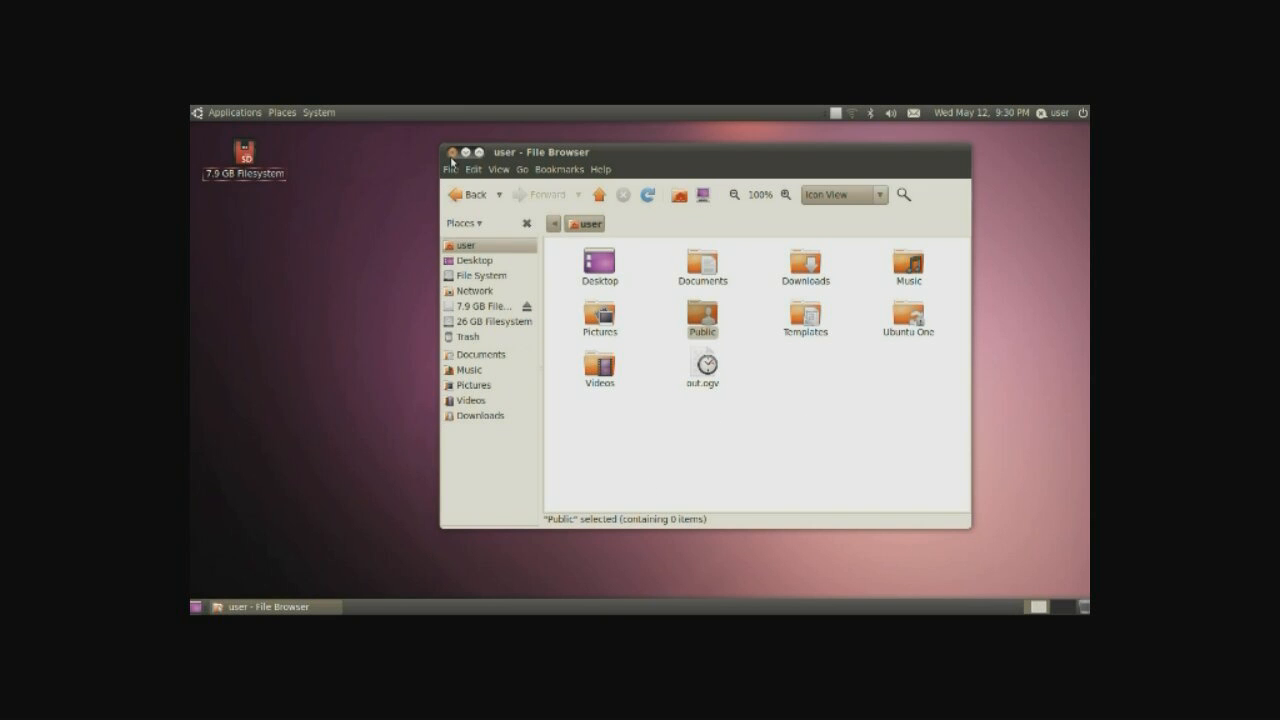
Step: Close the Nautilus file browser and reopen Places, now without Public
left_click(281, 112)
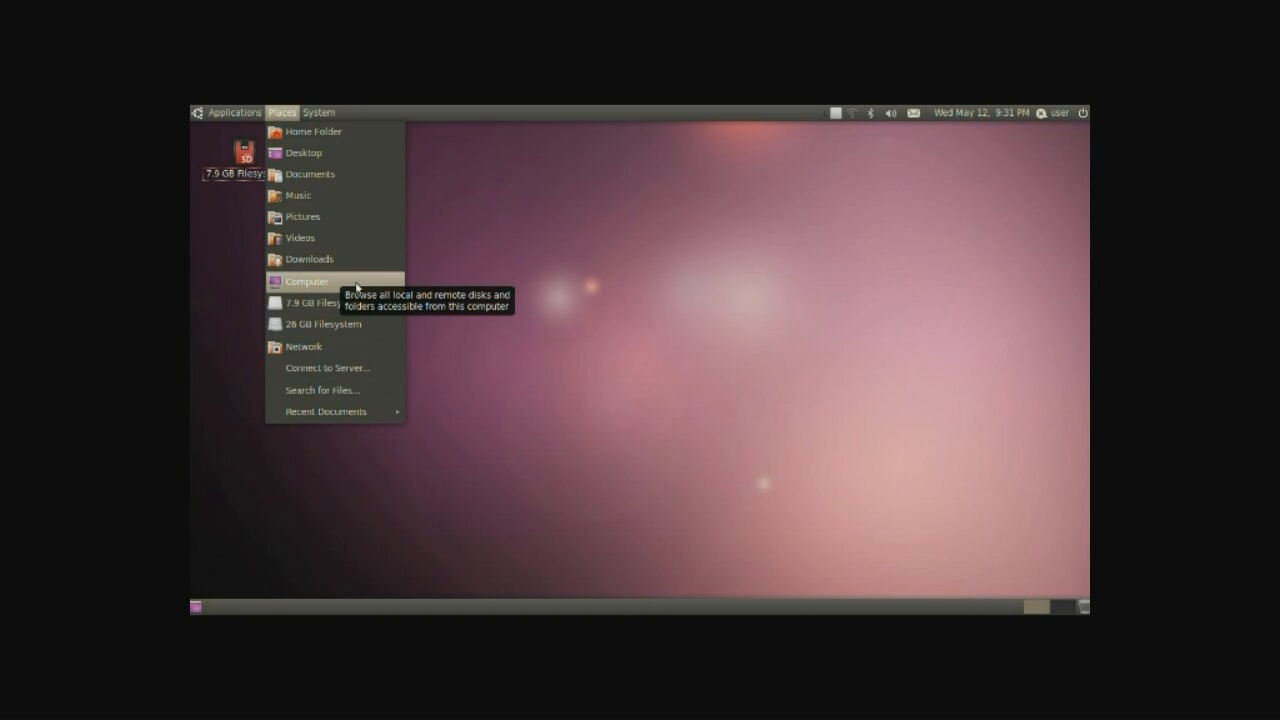
mouse_move(390, 288)
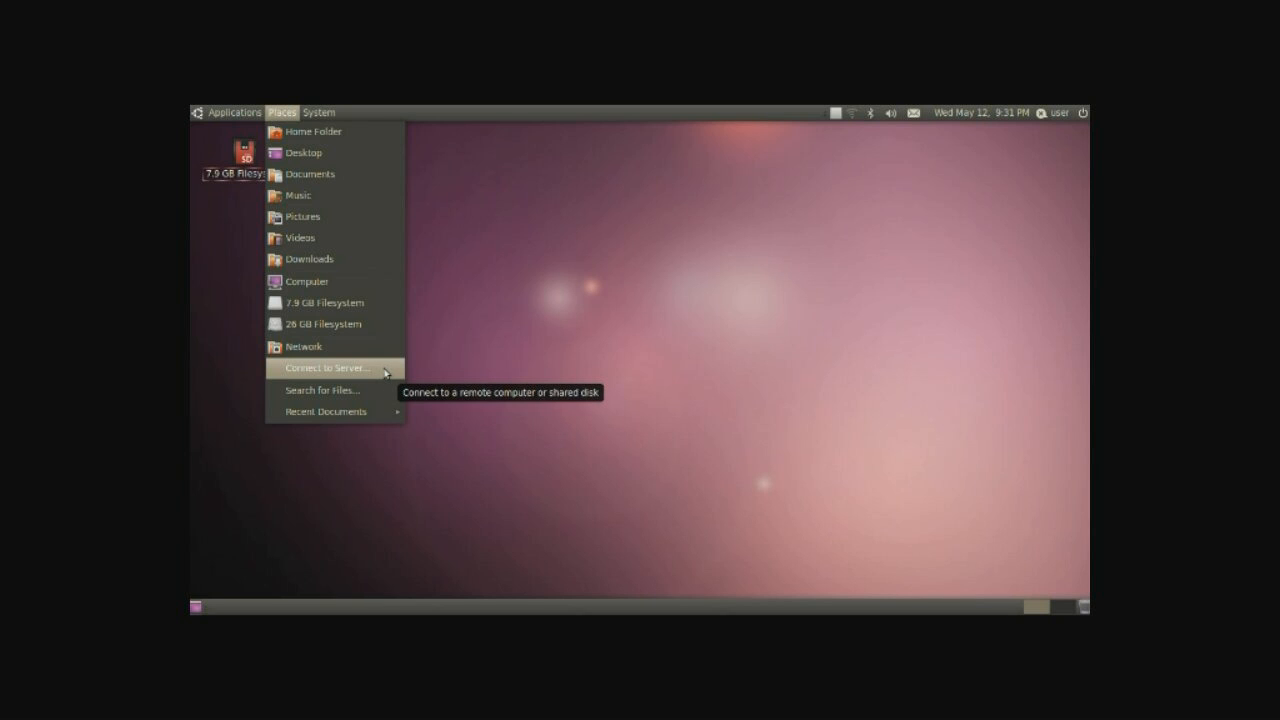
mouse_move(381, 381)
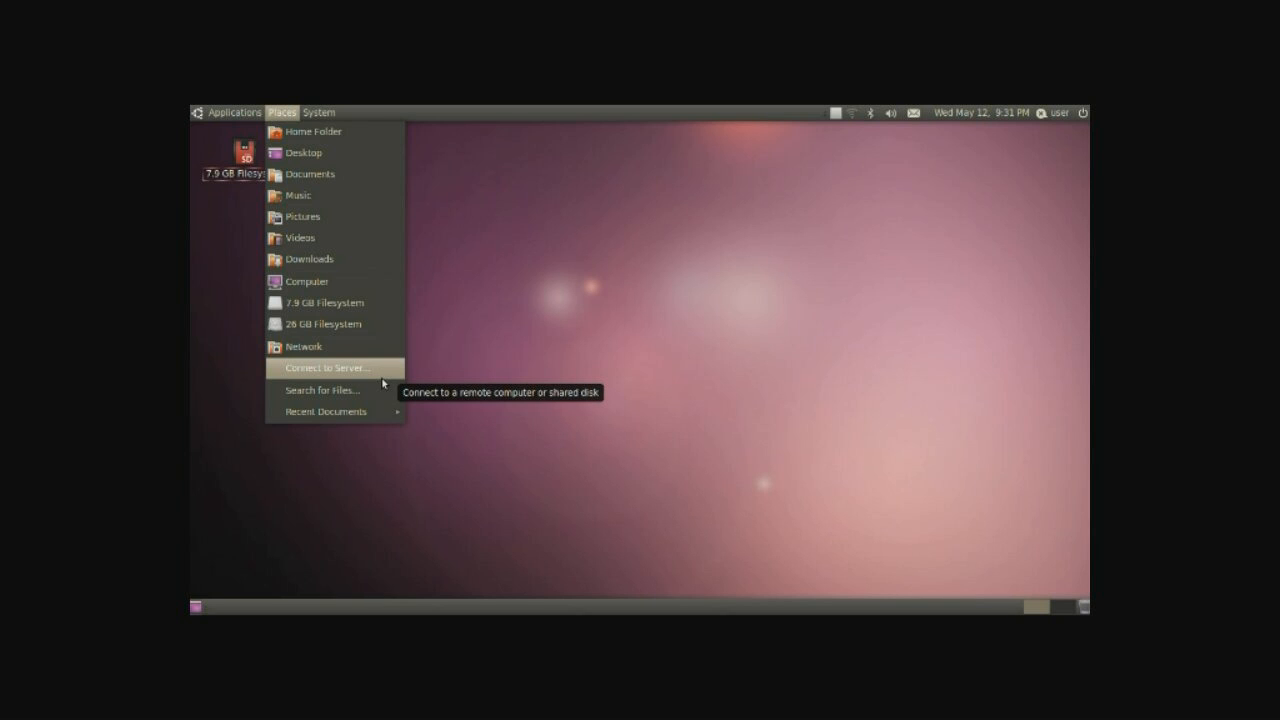
Step: Search the home folder for names containing 'documents', returning 7 results
left_click(320, 390)
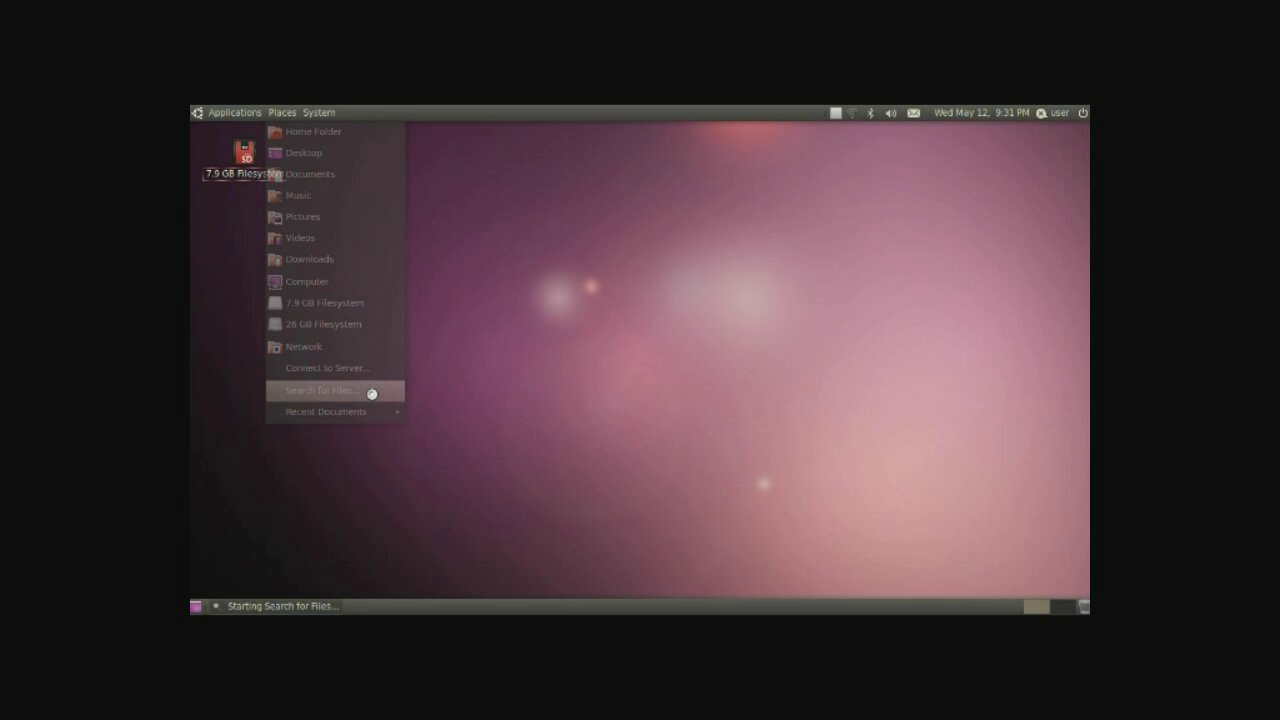
left_click(320, 390)
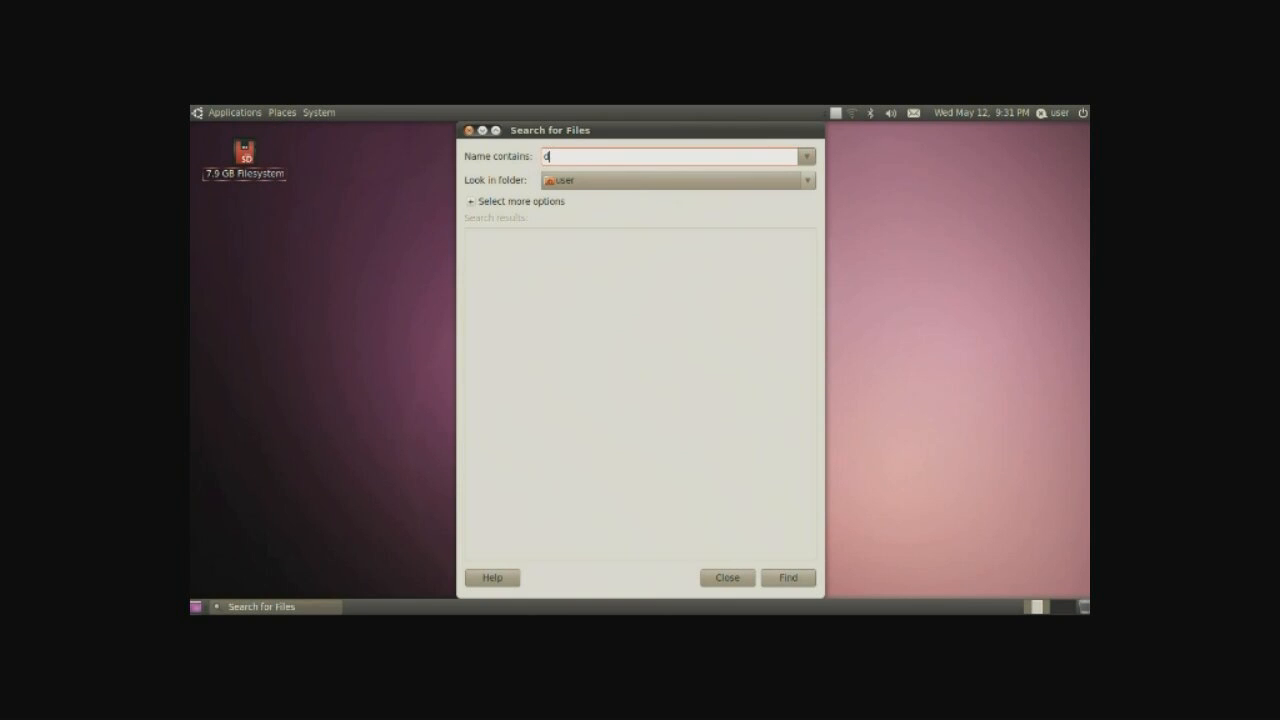
left_click(788, 577)
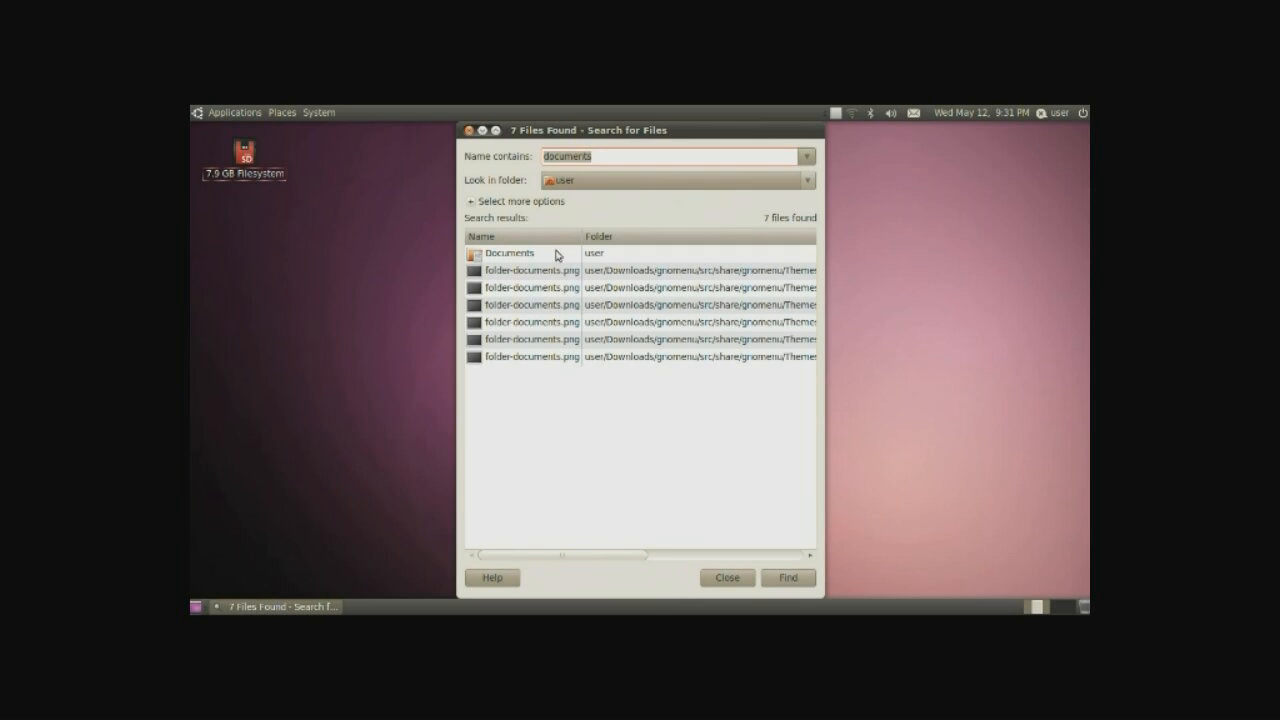
mouse_move(577, 231)
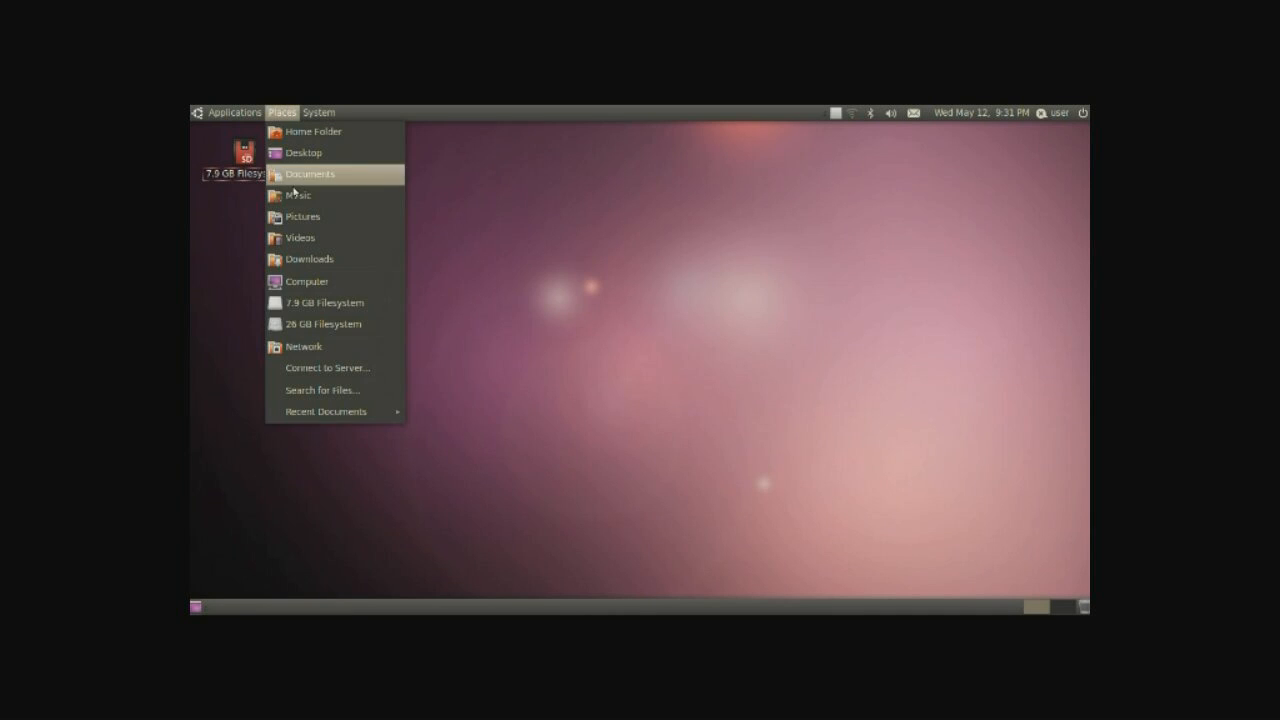
mouse_move(325, 411)
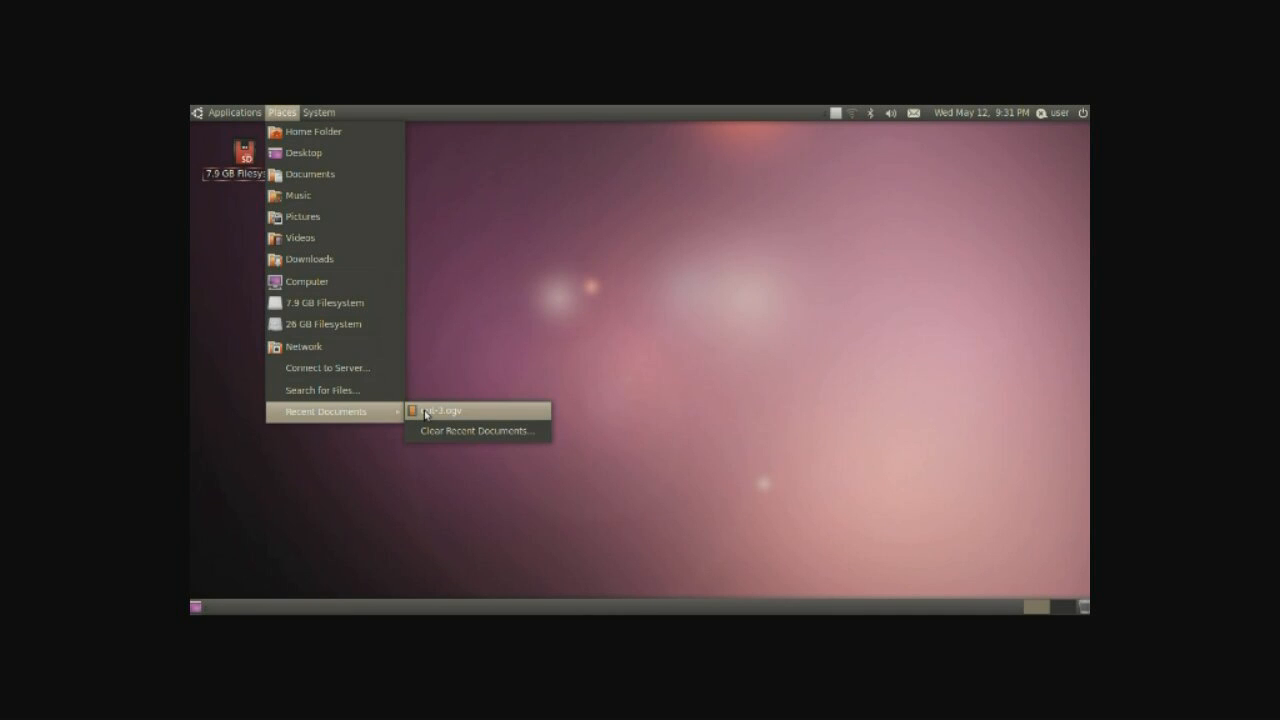
mouse_move(474, 415)
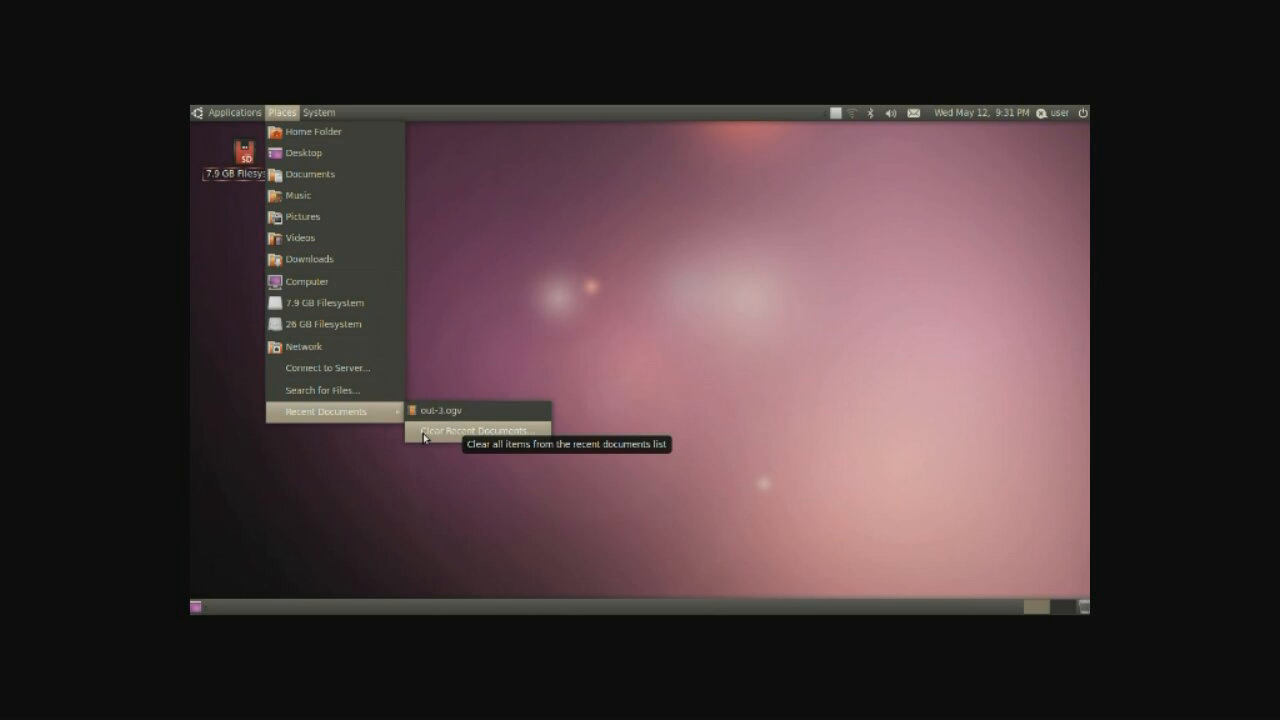
Step: Close the Search for Files window, leaving the bare desktop
left_click(470, 430)
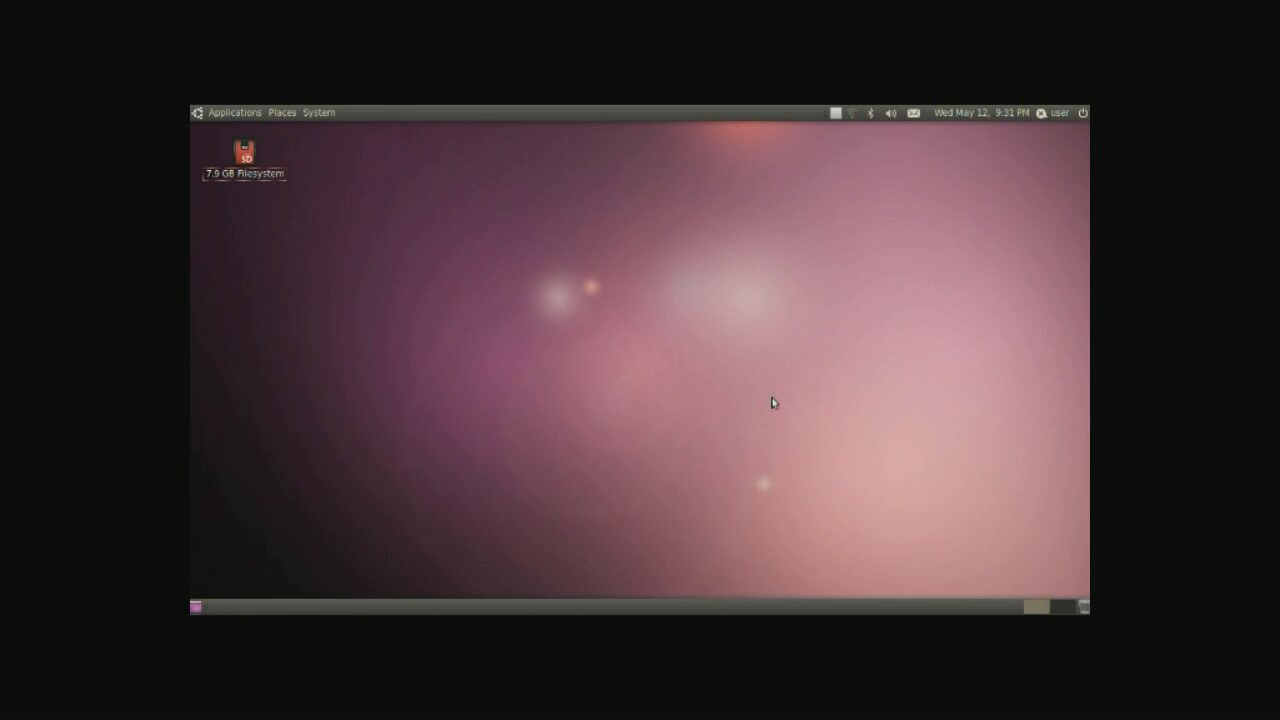
mouse_move(772, 131)
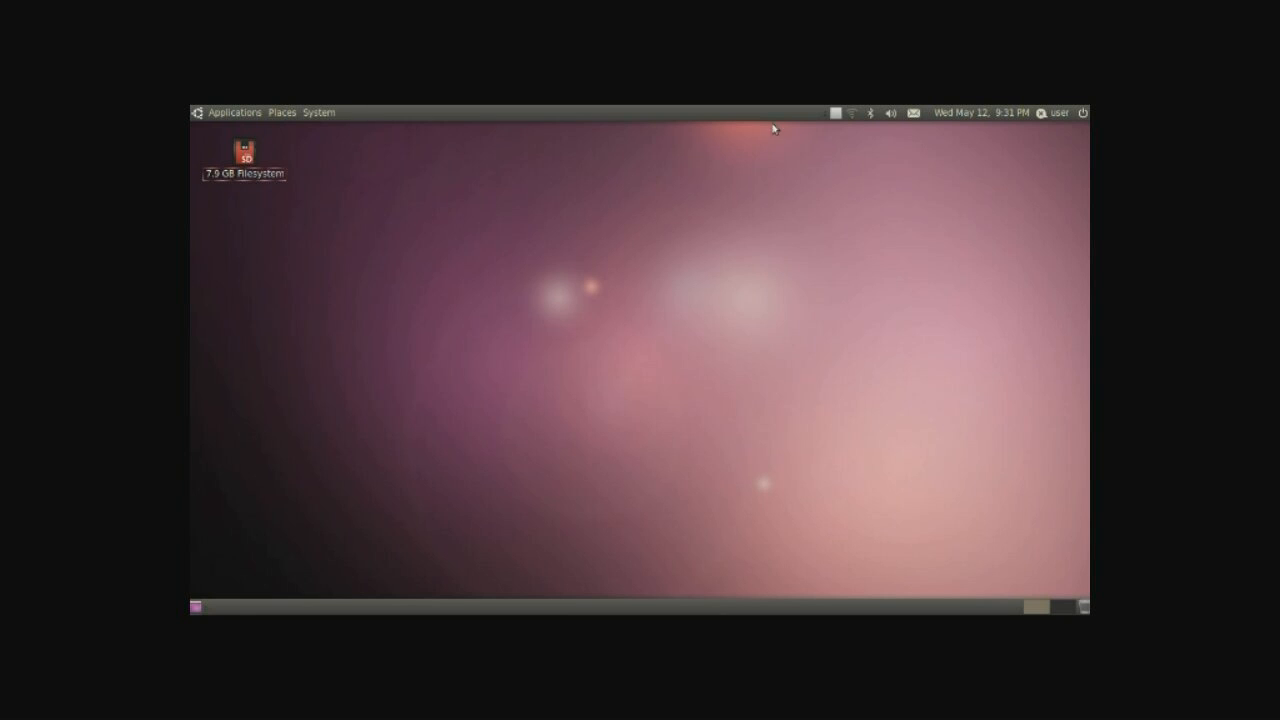
mouse_move(729, 119)
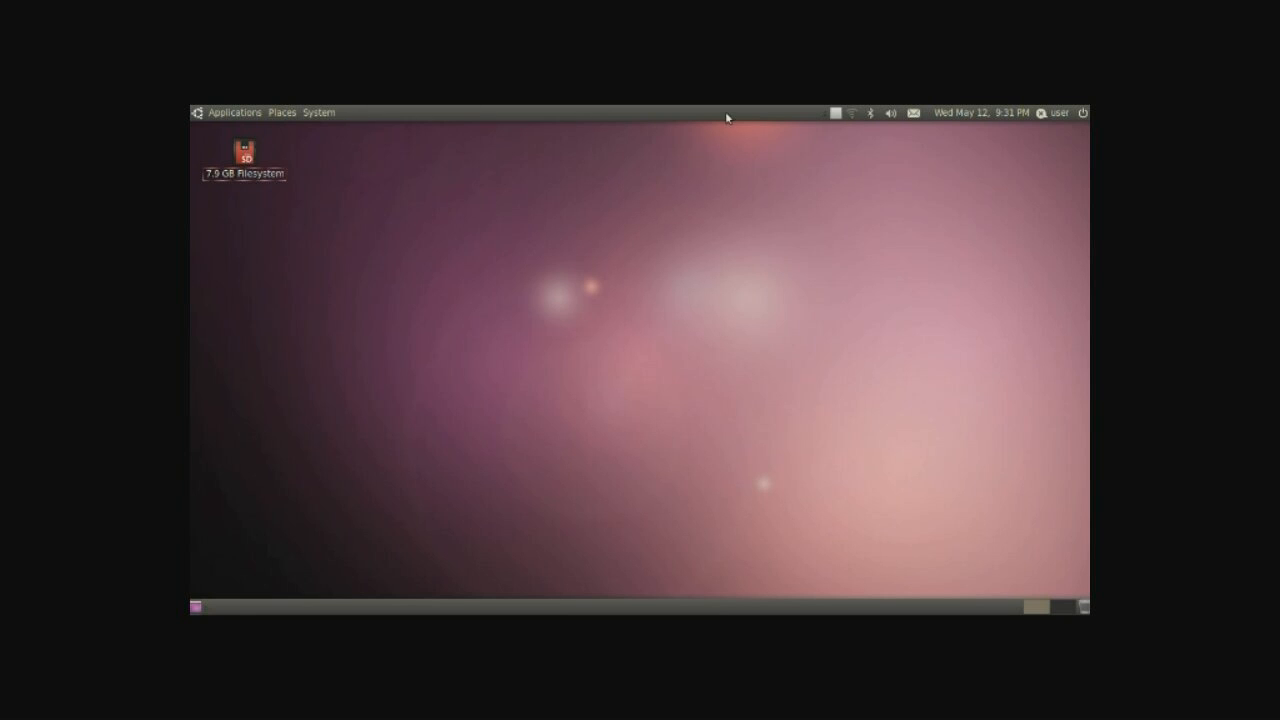
right_click(376, 112)
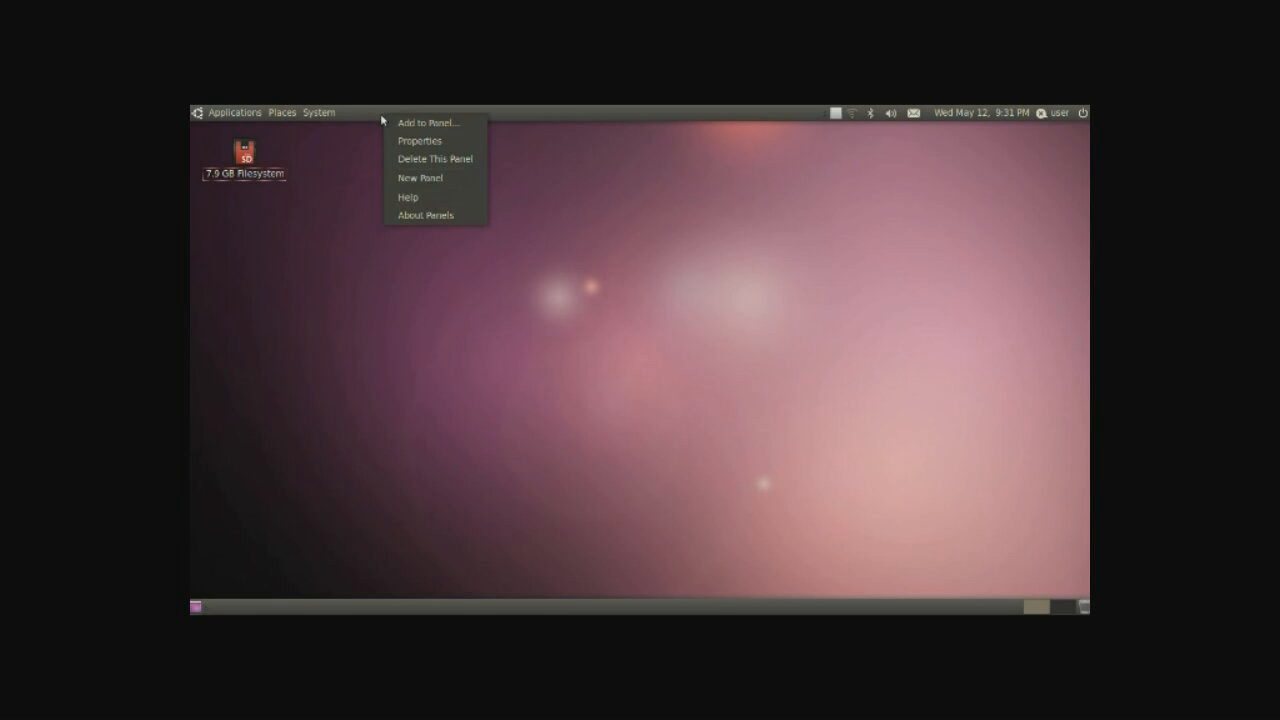
left_click(427, 122)
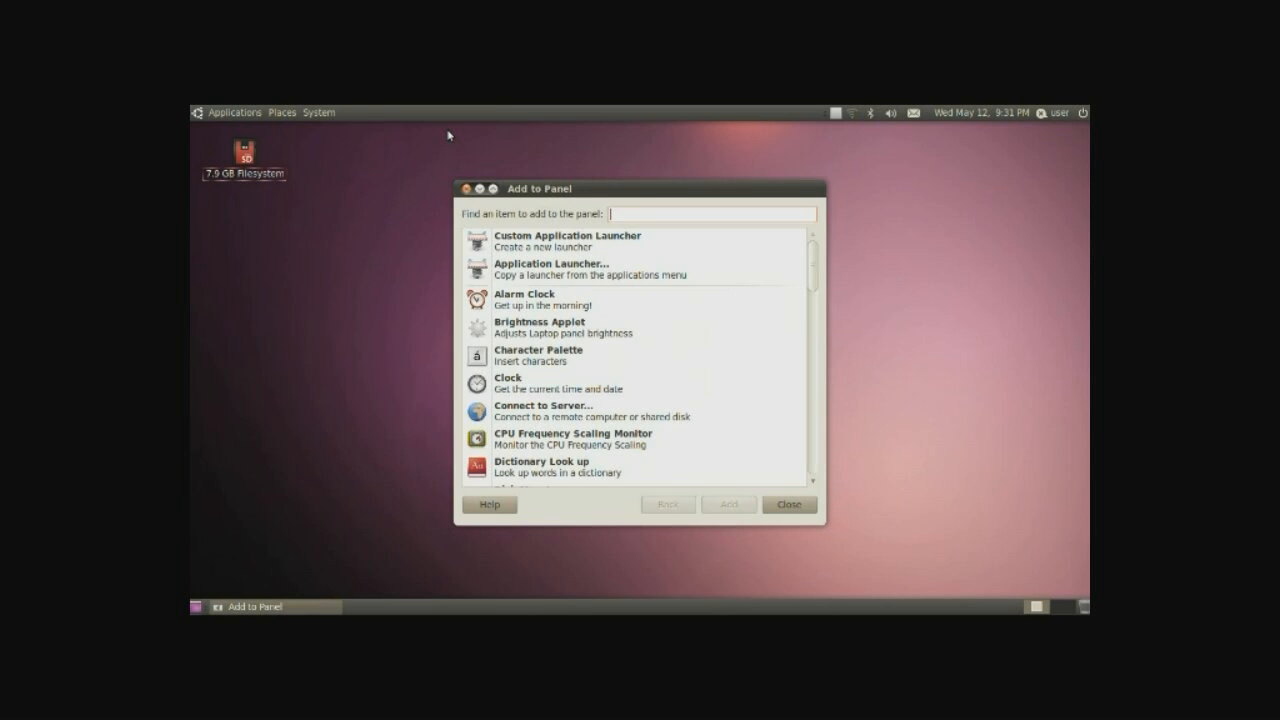
scroll("down", 3)
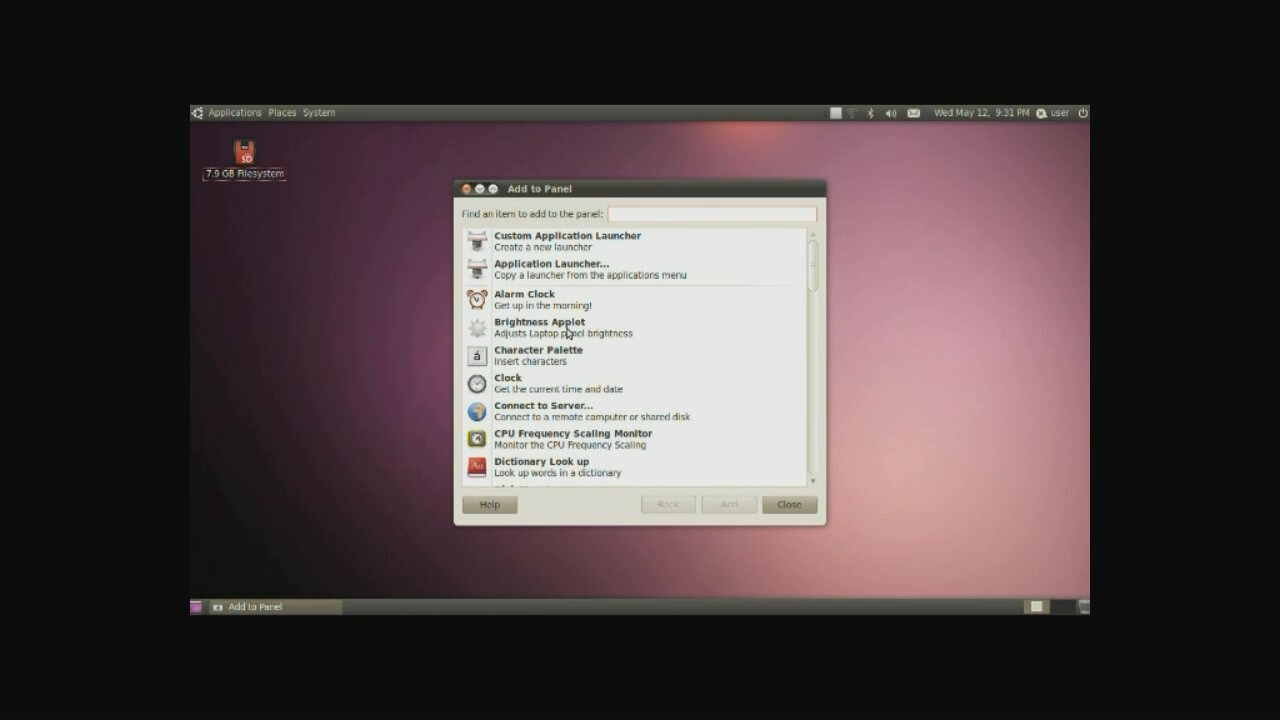
left_click(560, 327)
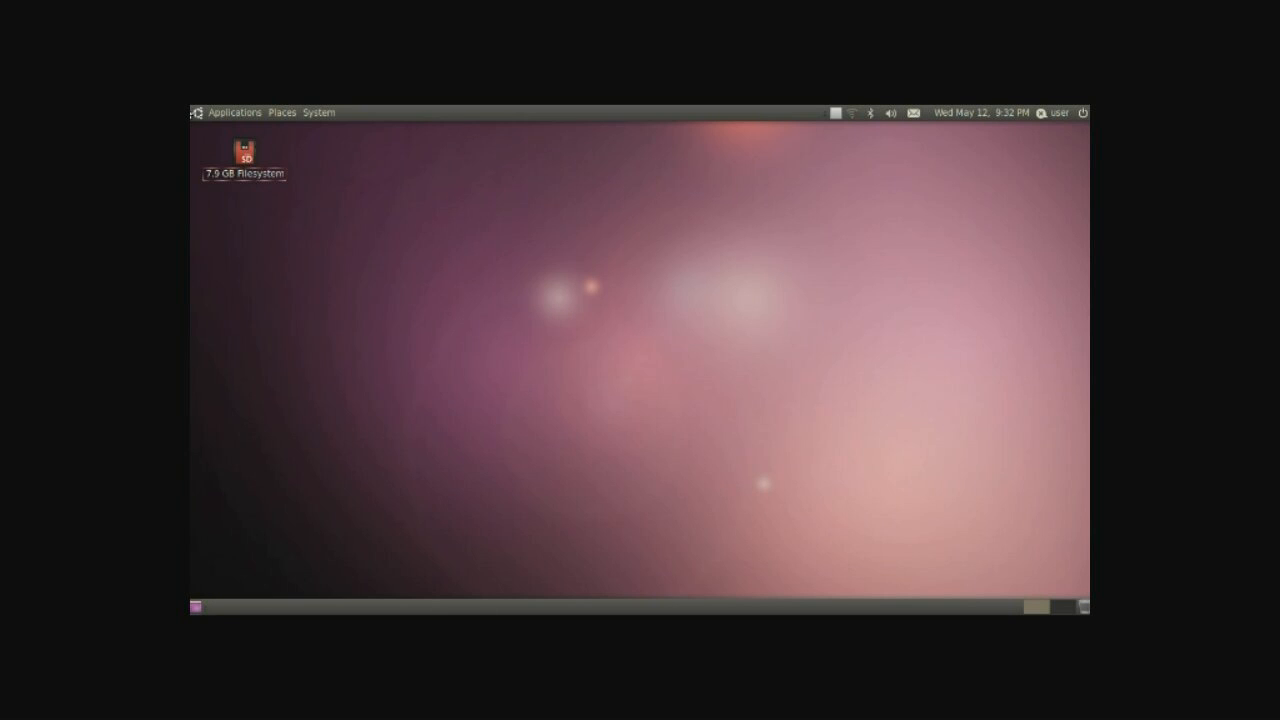
left_click(236, 112)
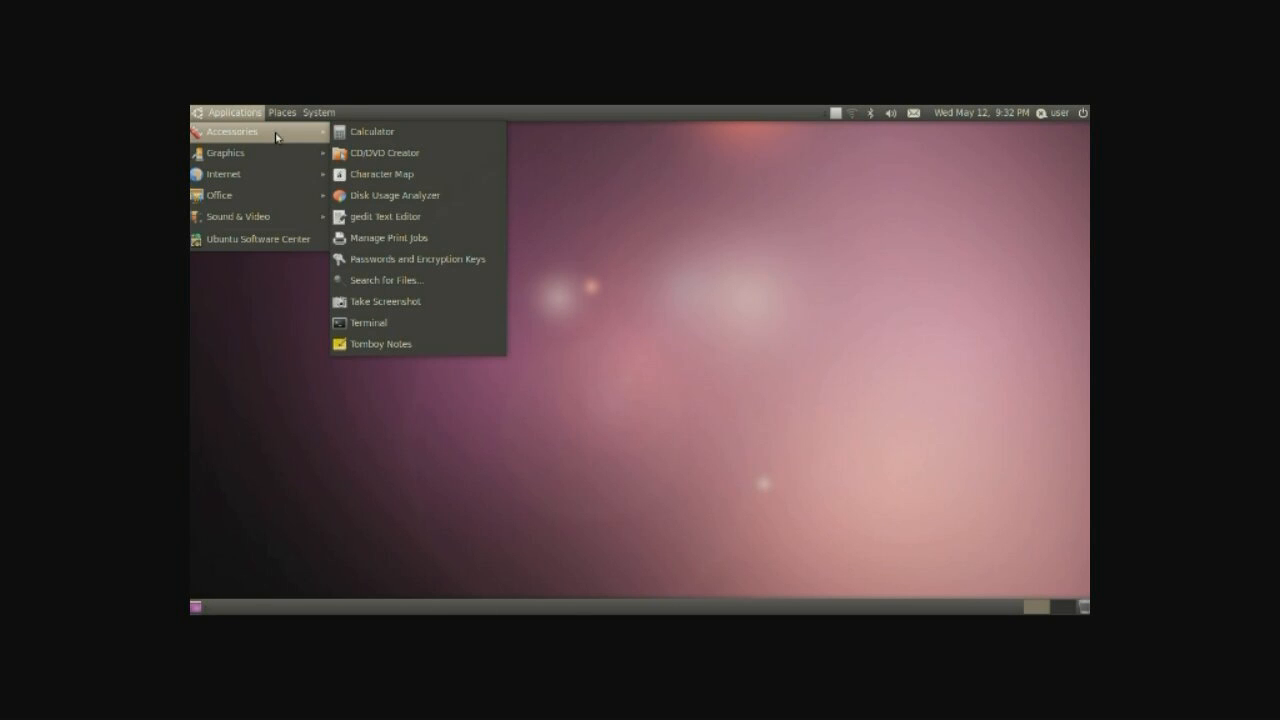
right_click(371, 131)
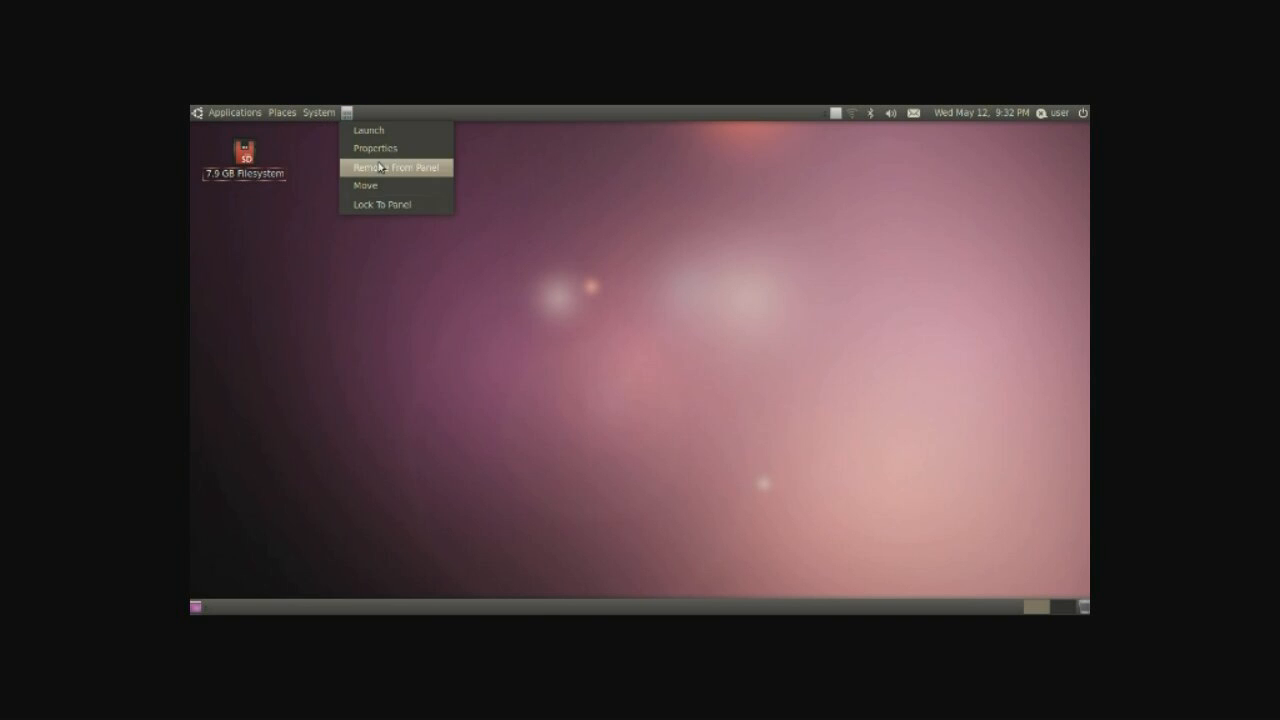
left_click(232, 112)
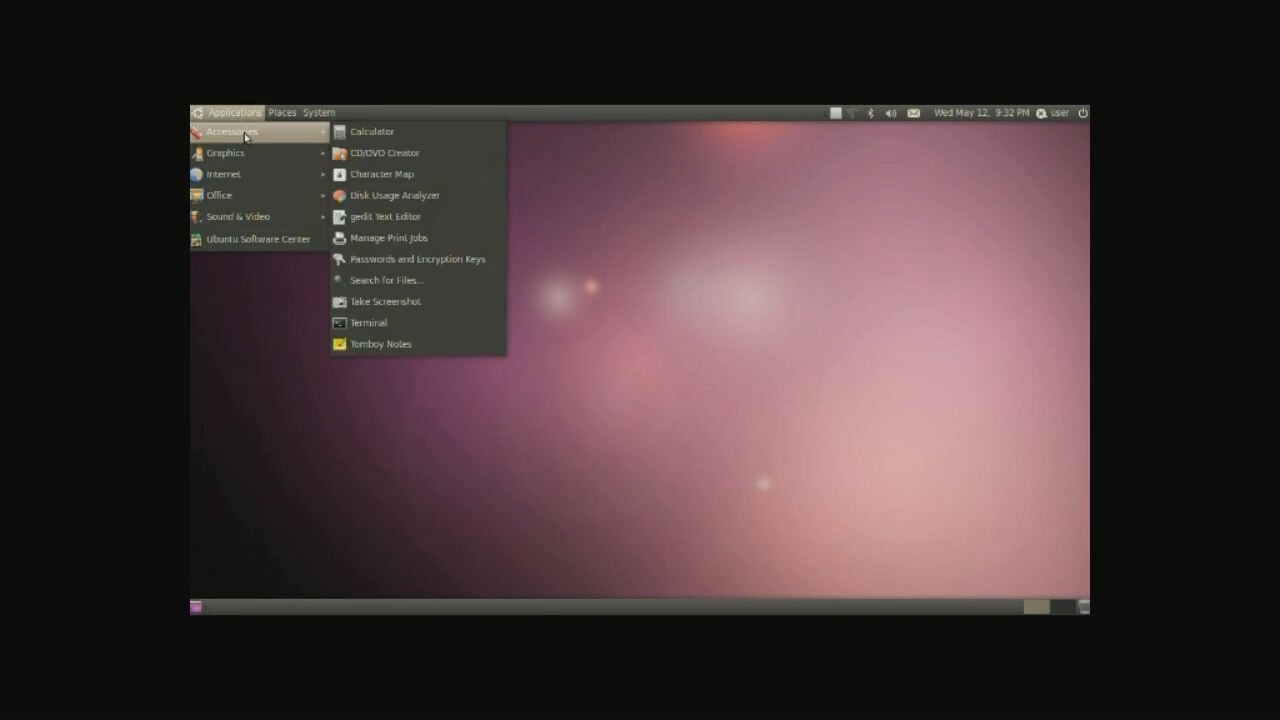
right_click(382, 131)
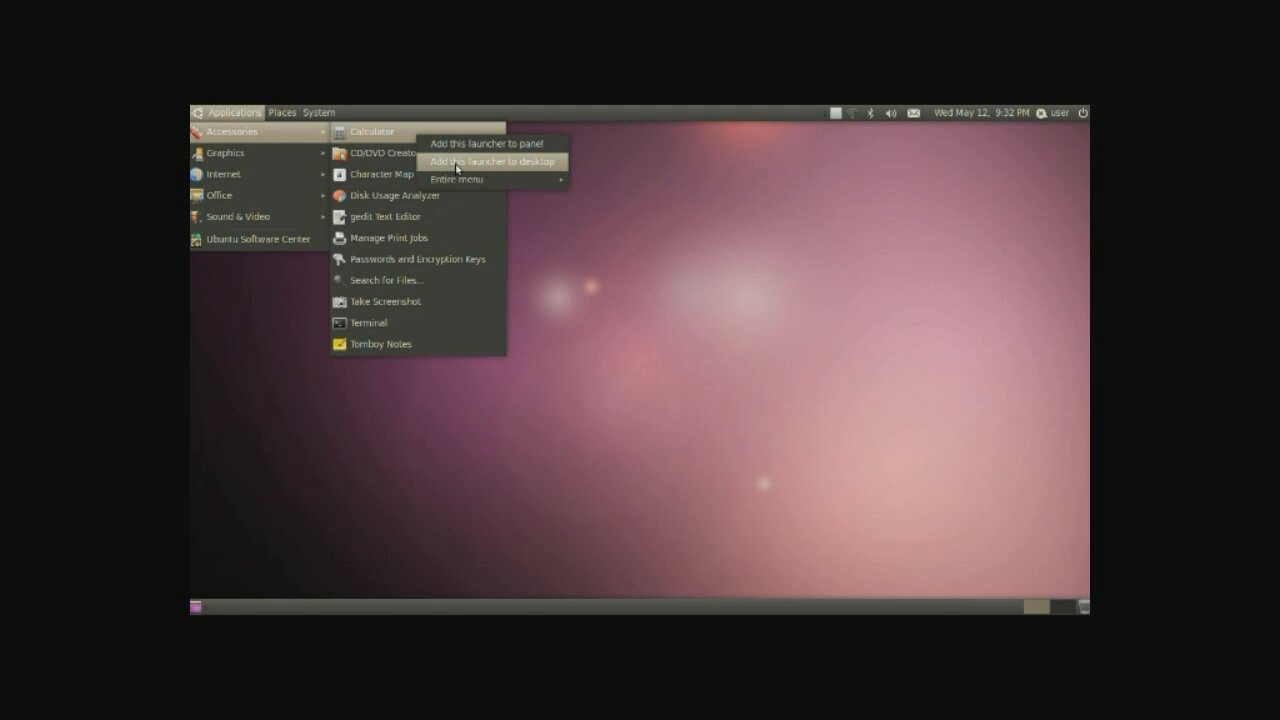
left_click(485, 161)
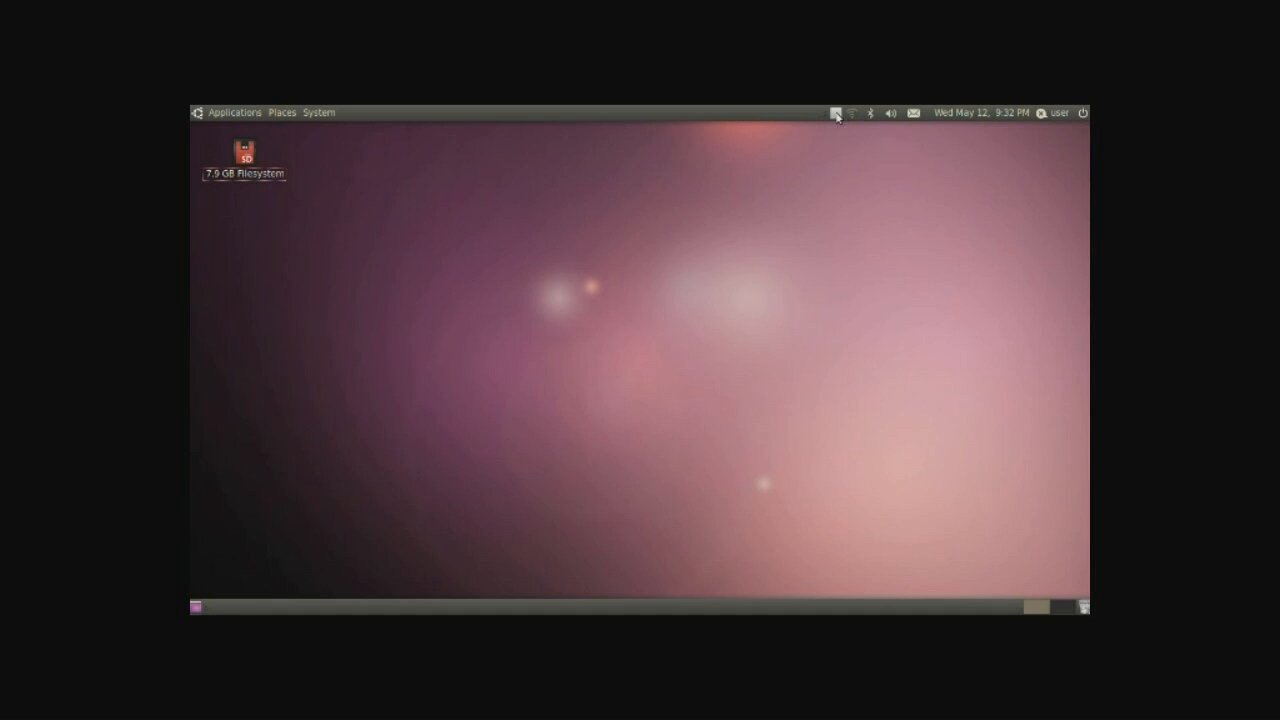
mouse_move(847, 112)
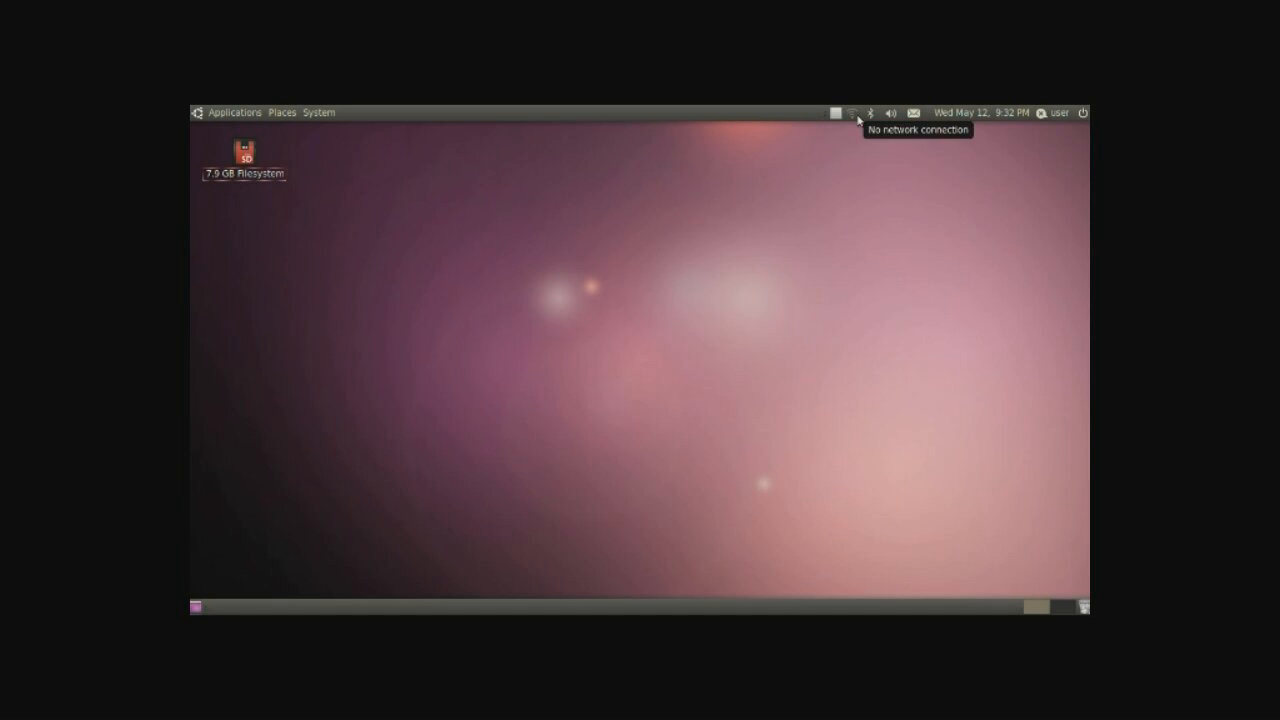
Step: Join the AREA 51 wireless network, then check that the Bluetooth menu shows Bluetooth on
left_click(864, 111)
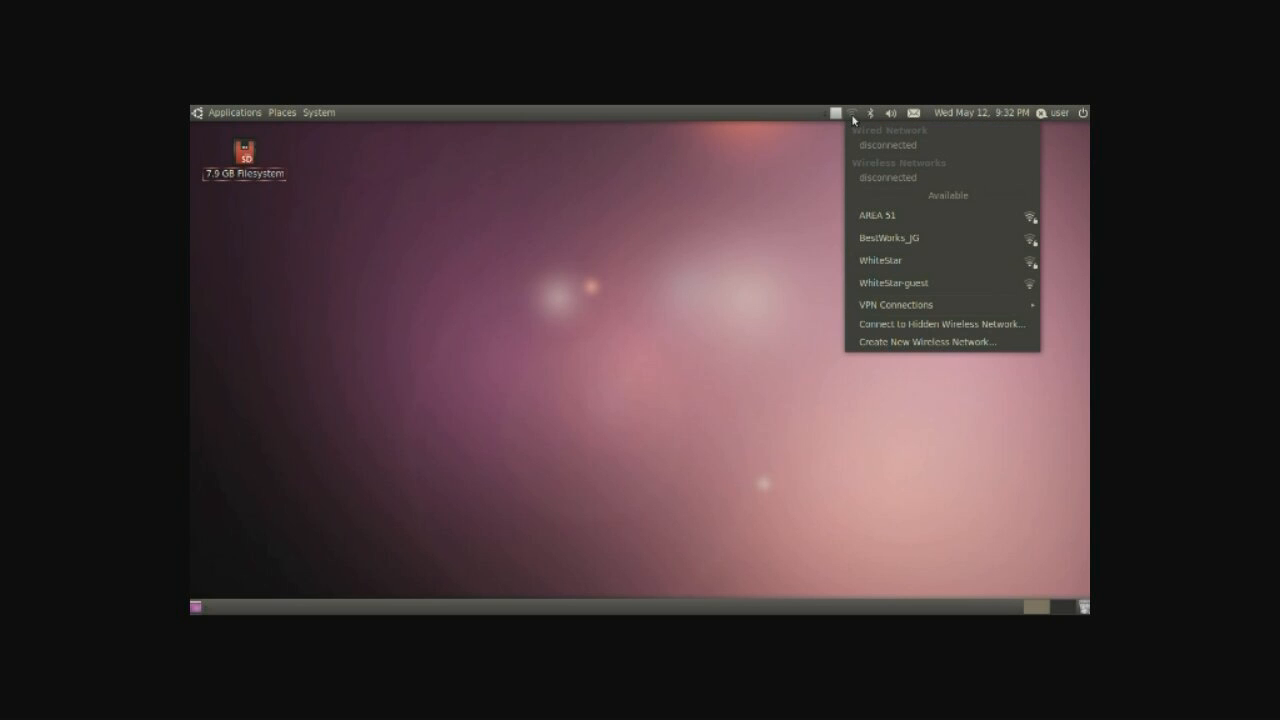
mouse_move(890, 216)
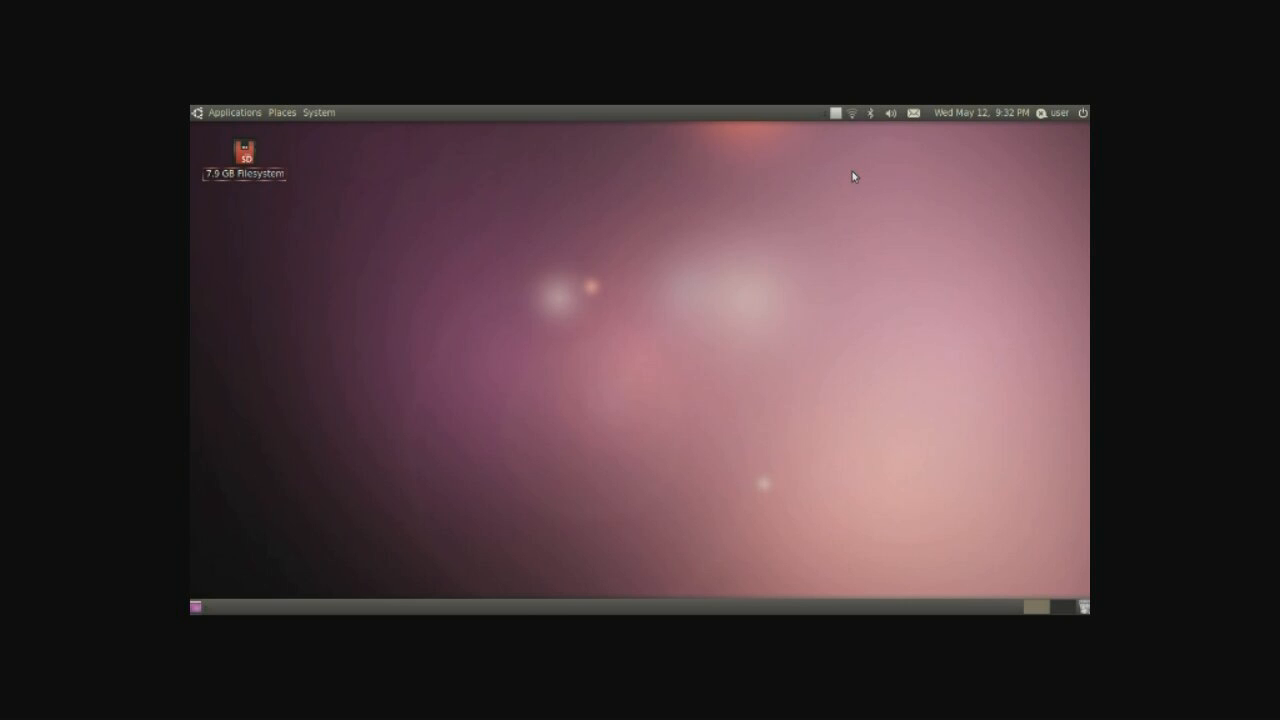
mouse_move(871, 141)
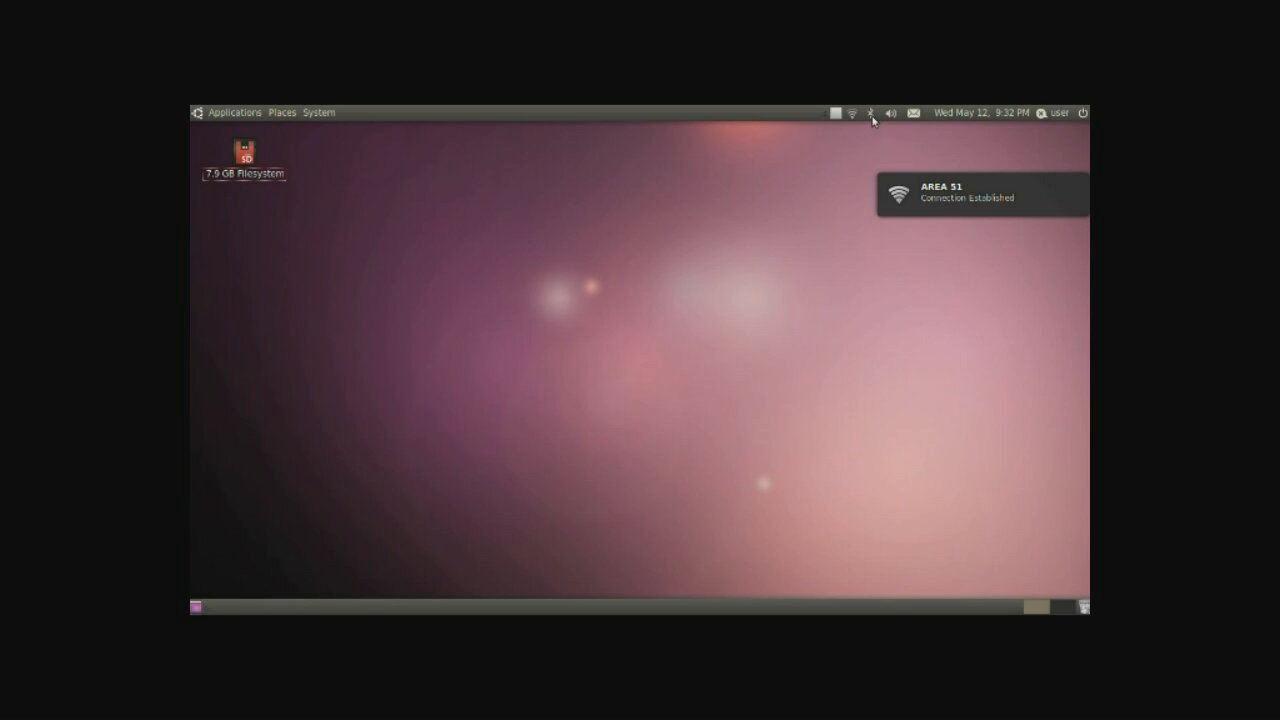
left_click(872, 112)
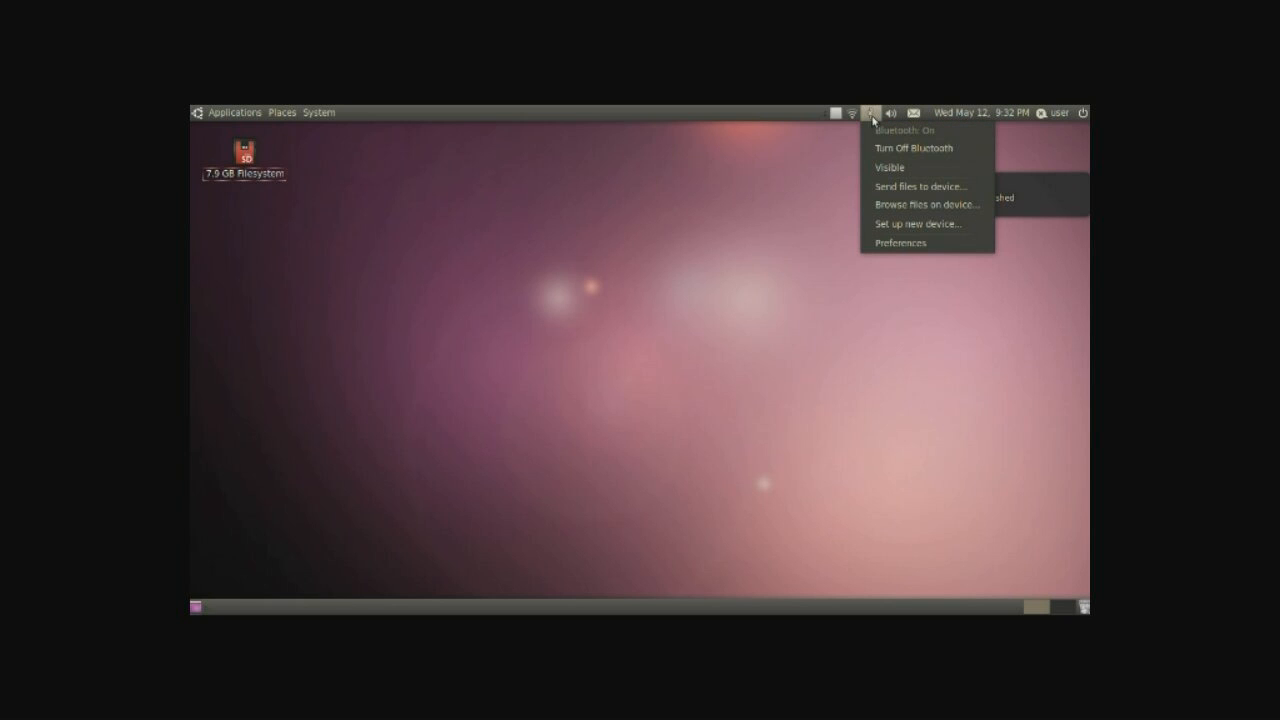
mouse_move(916, 228)
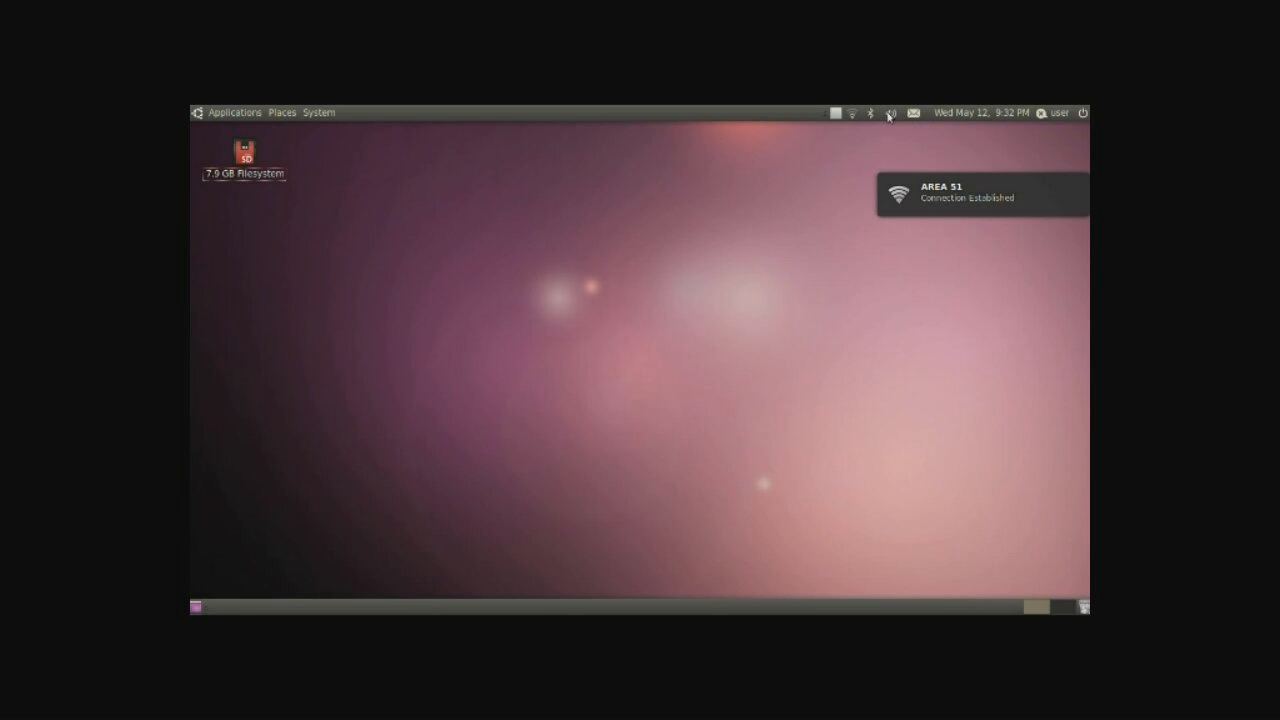
left_click(891, 114)
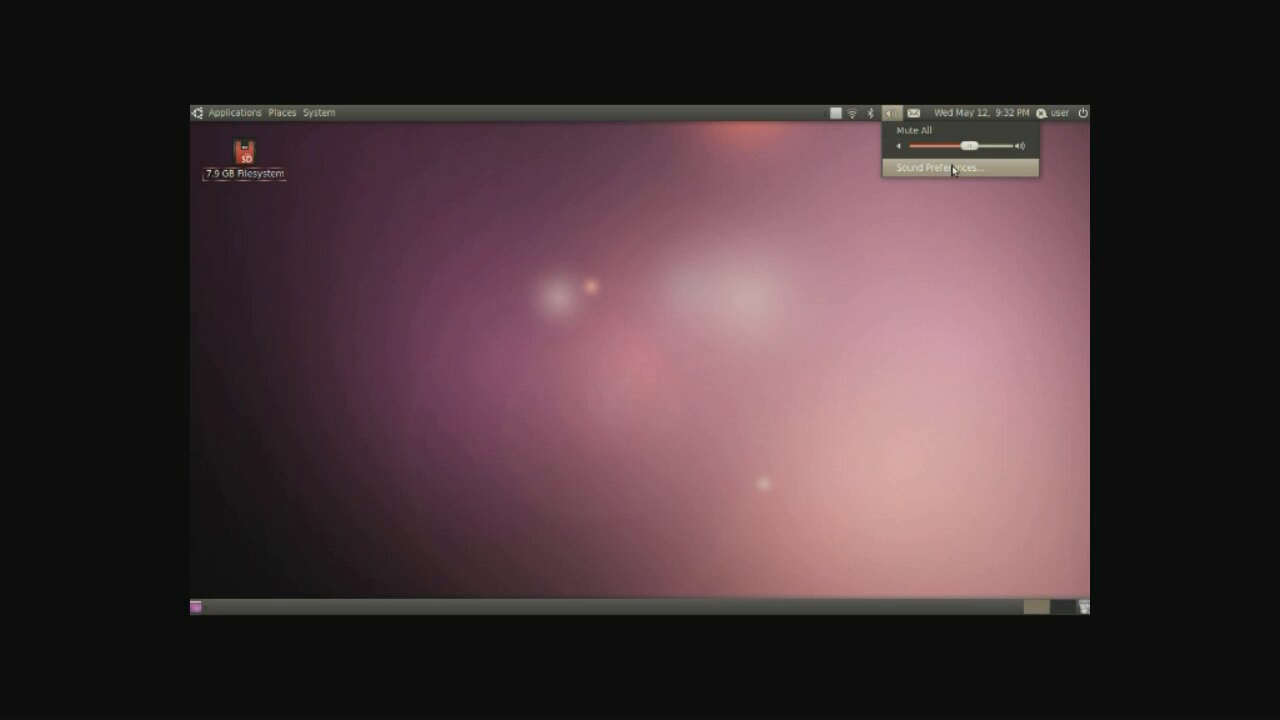
mouse_move(943, 217)
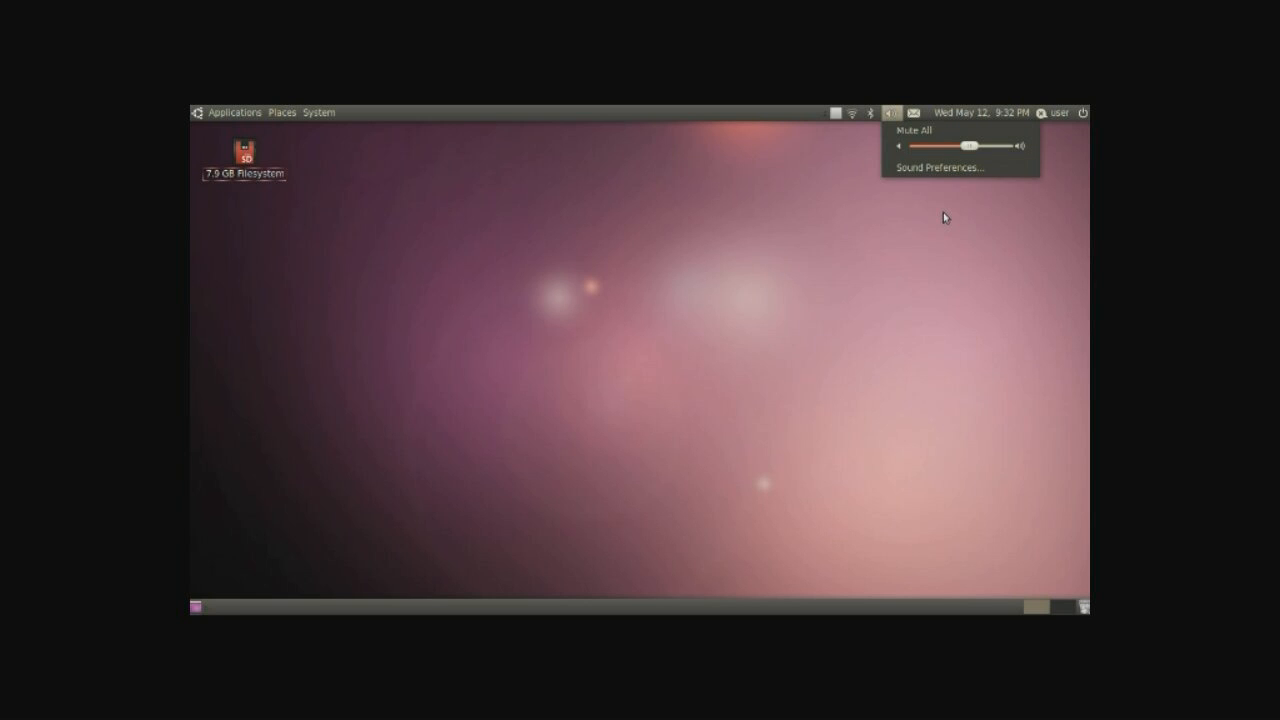
left_click(918, 112)
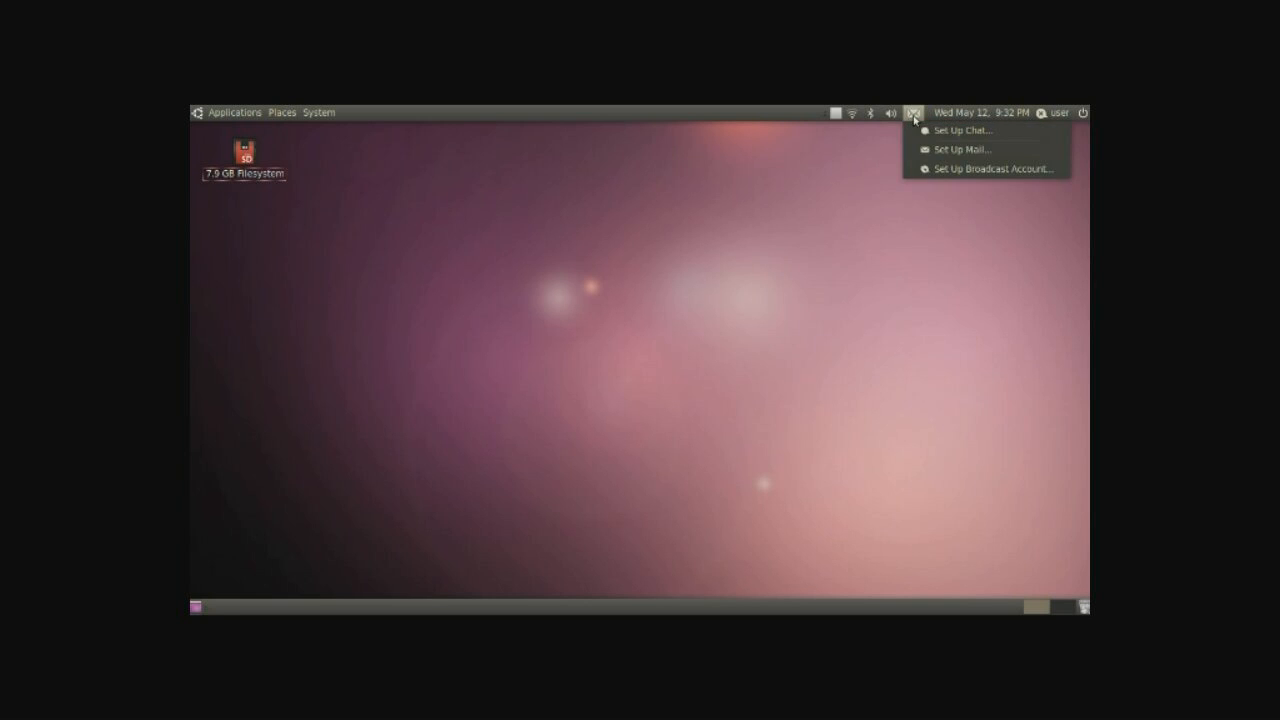
mouse_move(1008, 135)
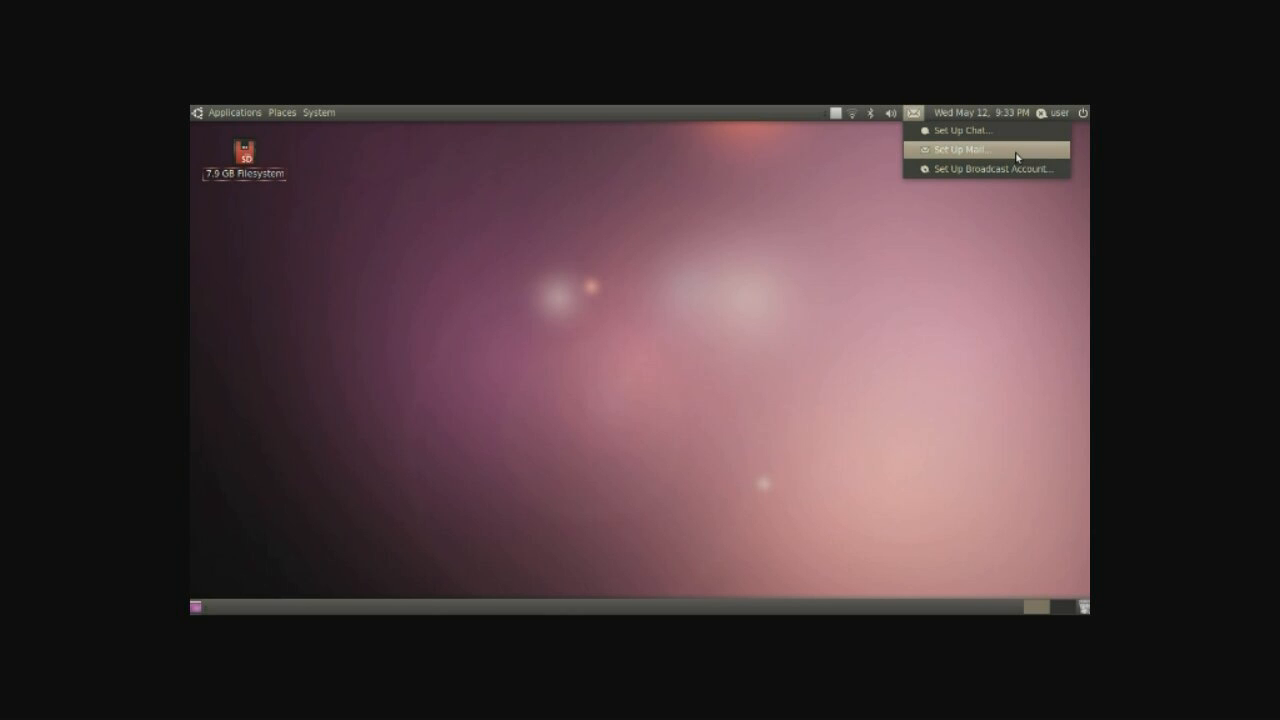
mouse_move(1019, 169)
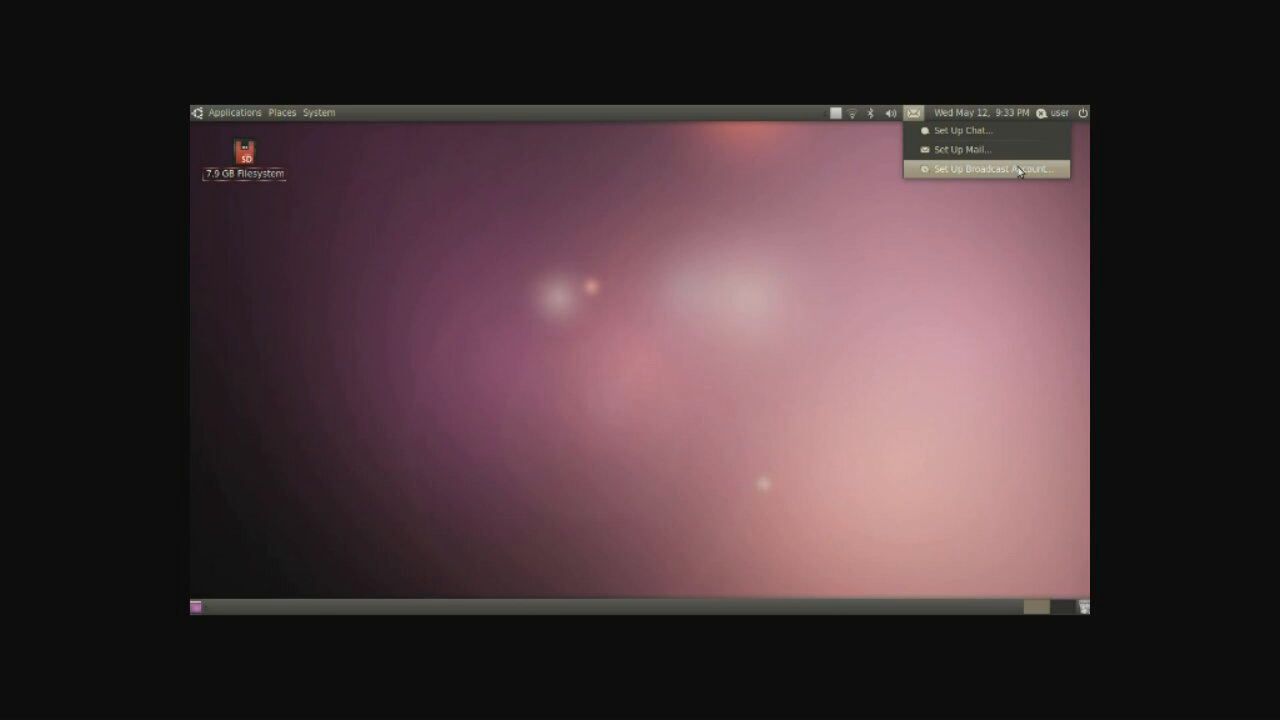
mouse_move(1003, 217)
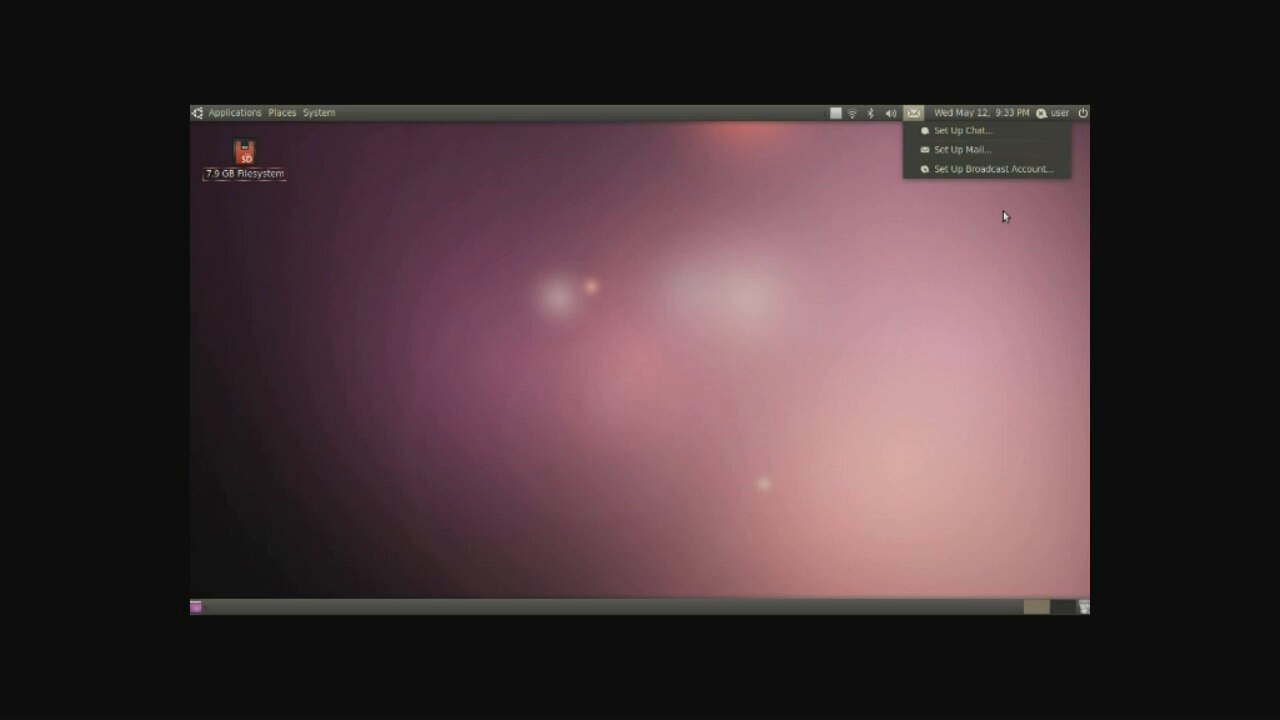
left_click(927, 113)
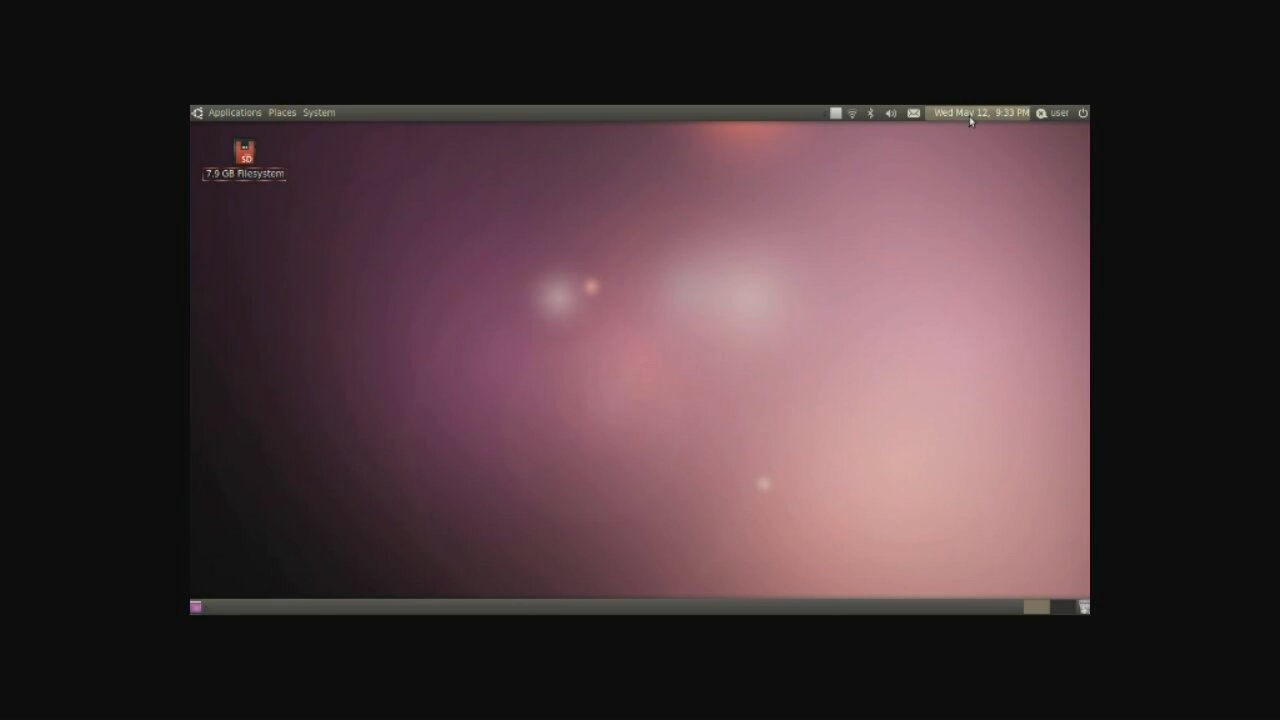
Step: View the calendar and world map, then dismiss them with Clock Preferences listing London
left_click(978, 113)
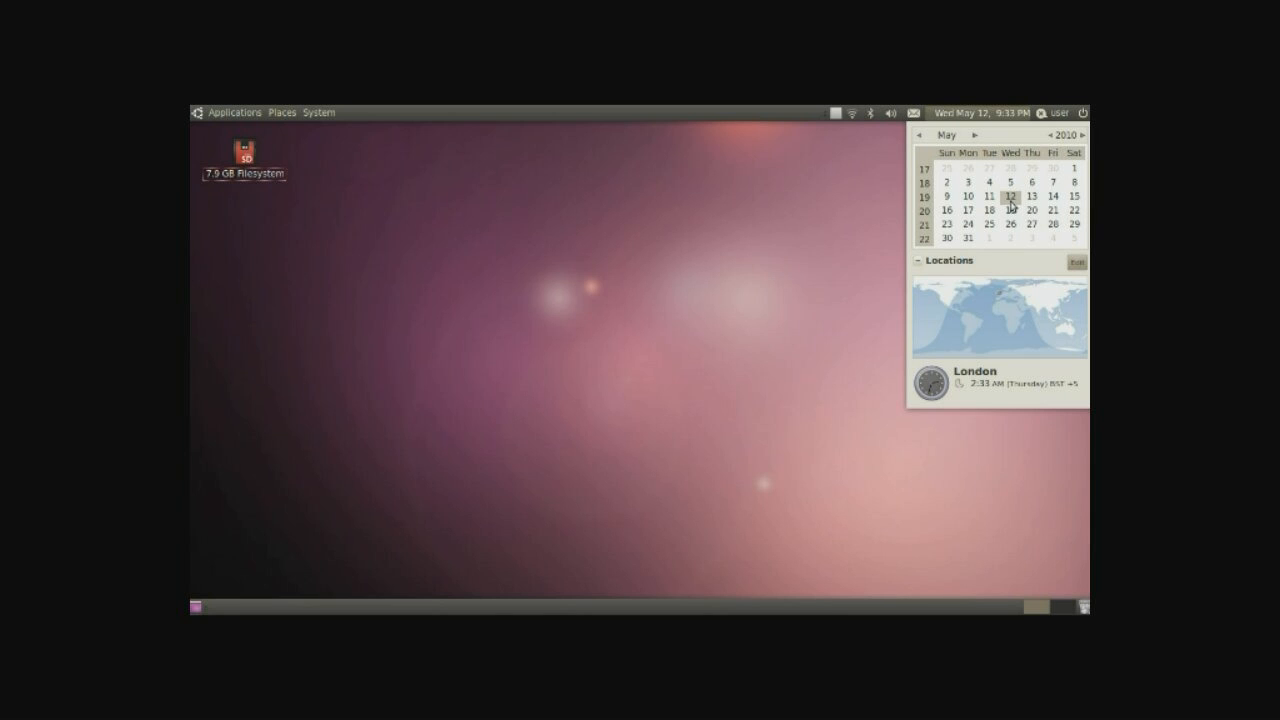
mouse_move(976, 237)
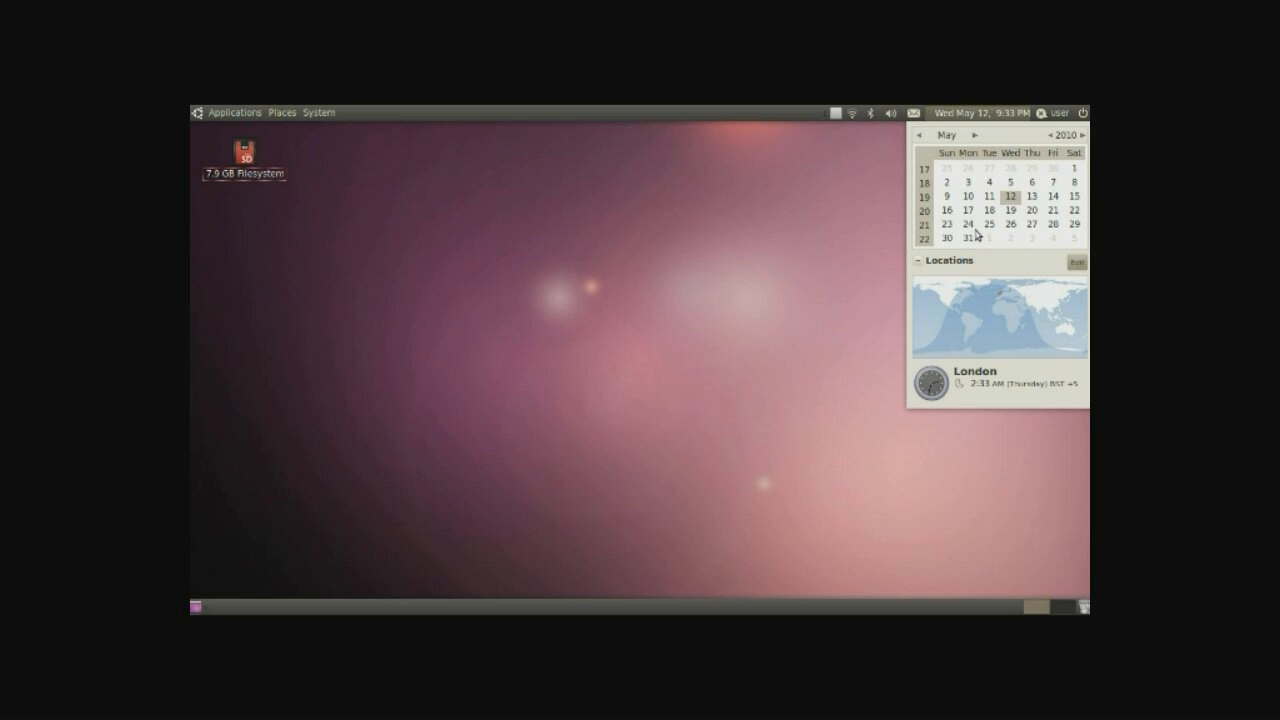
mouse_move(941, 268)
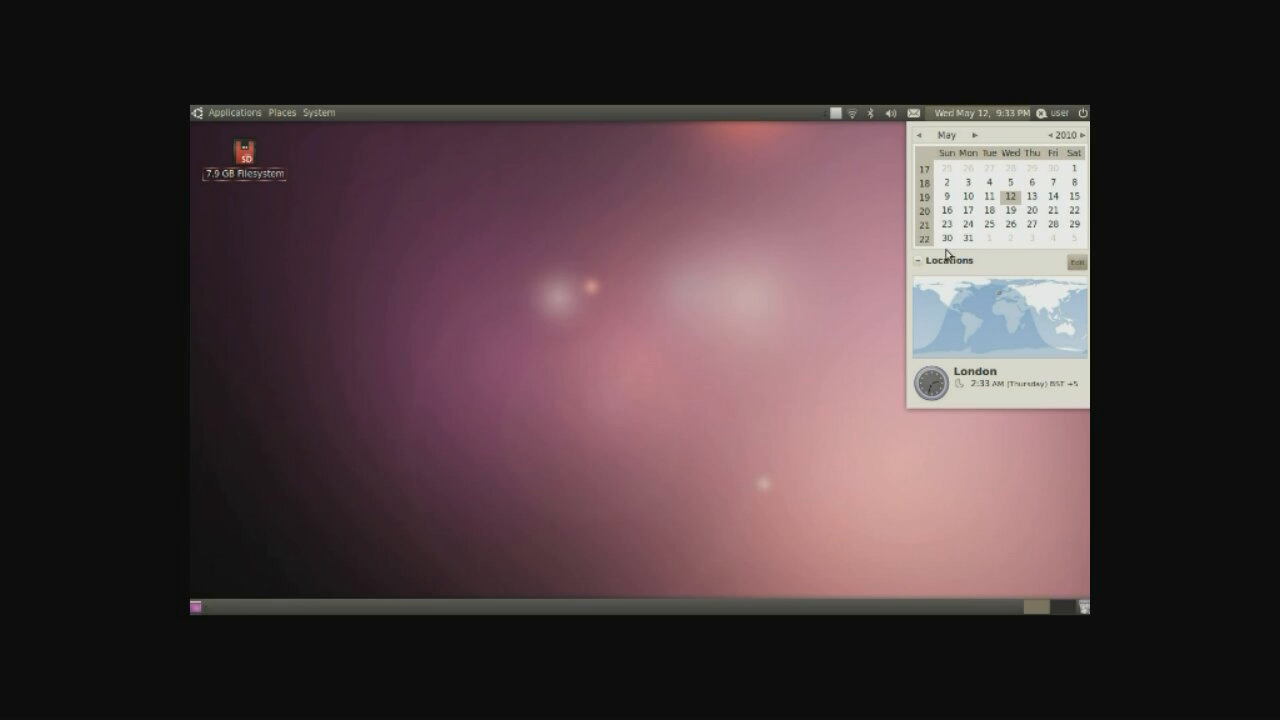
mouse_move(1007, 320)
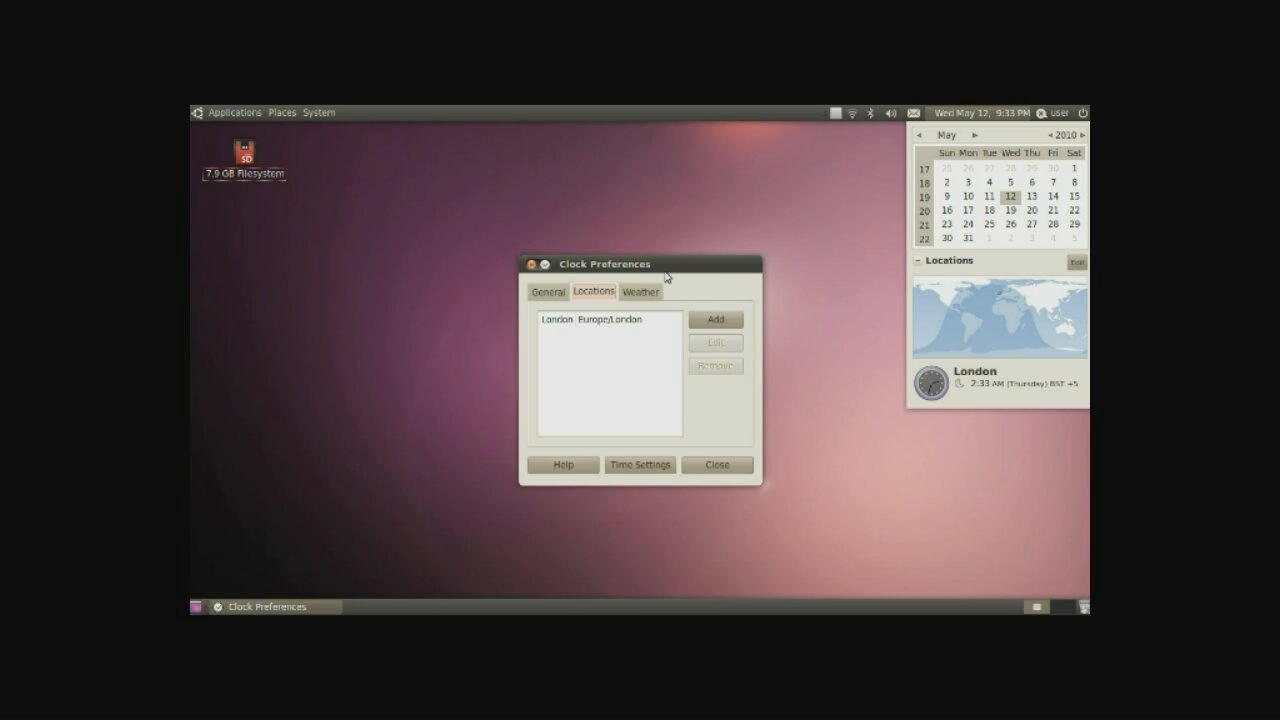
left_click(716, 319)
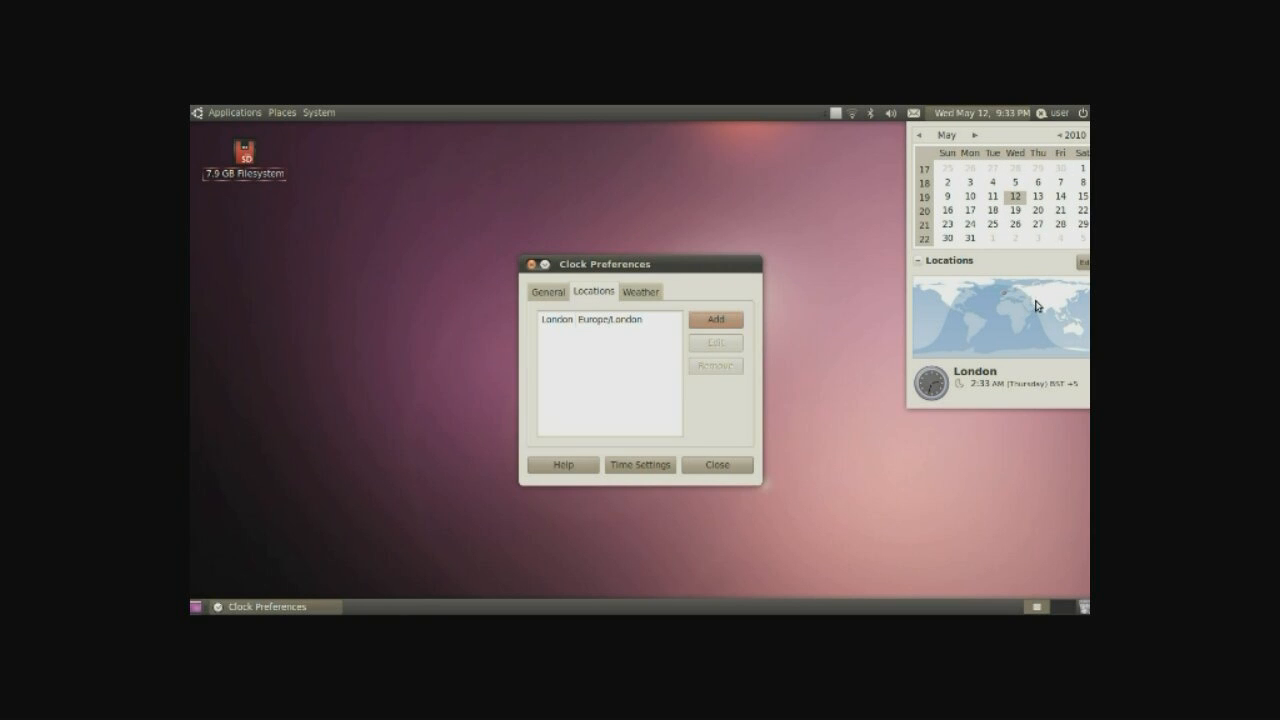
mouse_move(1020, 320)
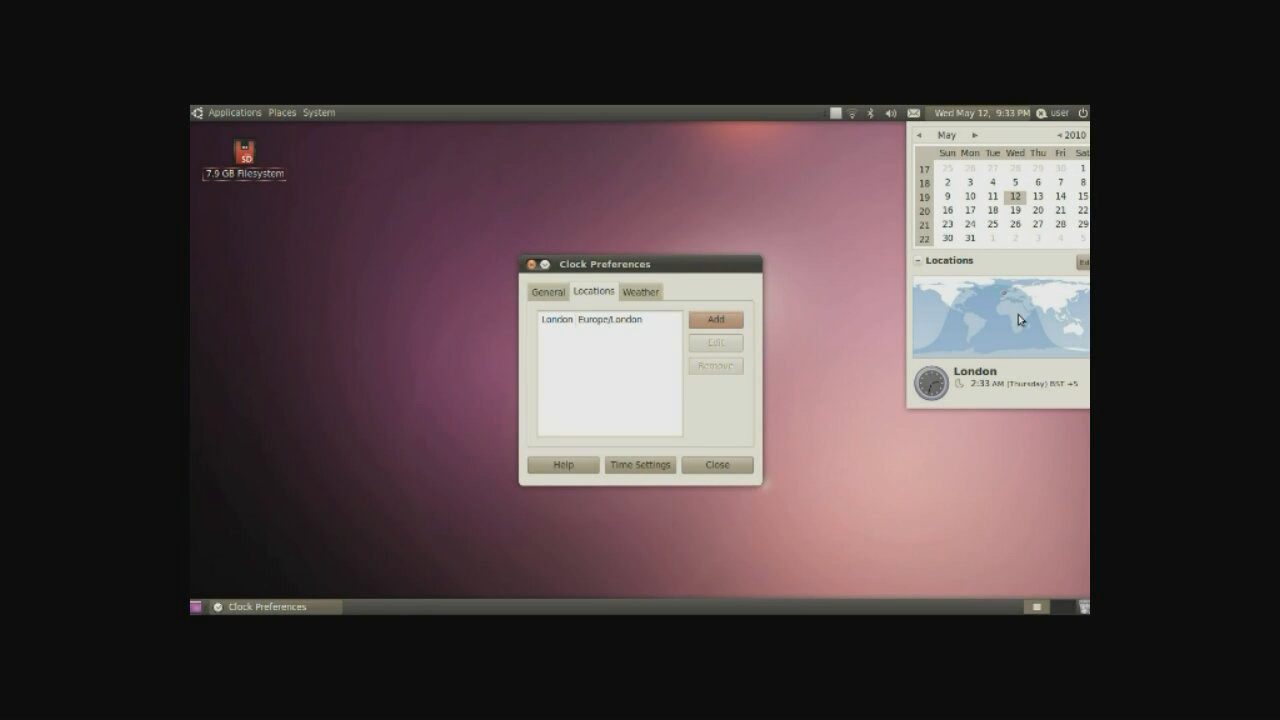
mouse_move(1011, 320)
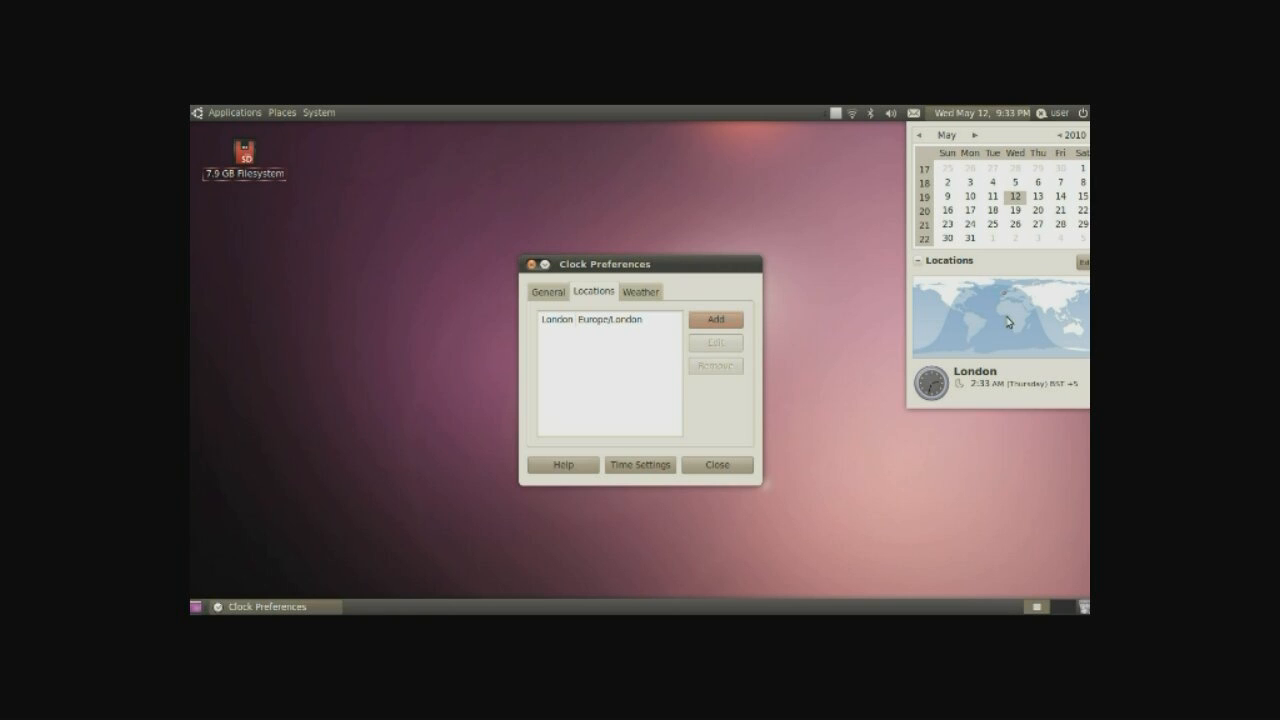
mouse_move(1005, 313)
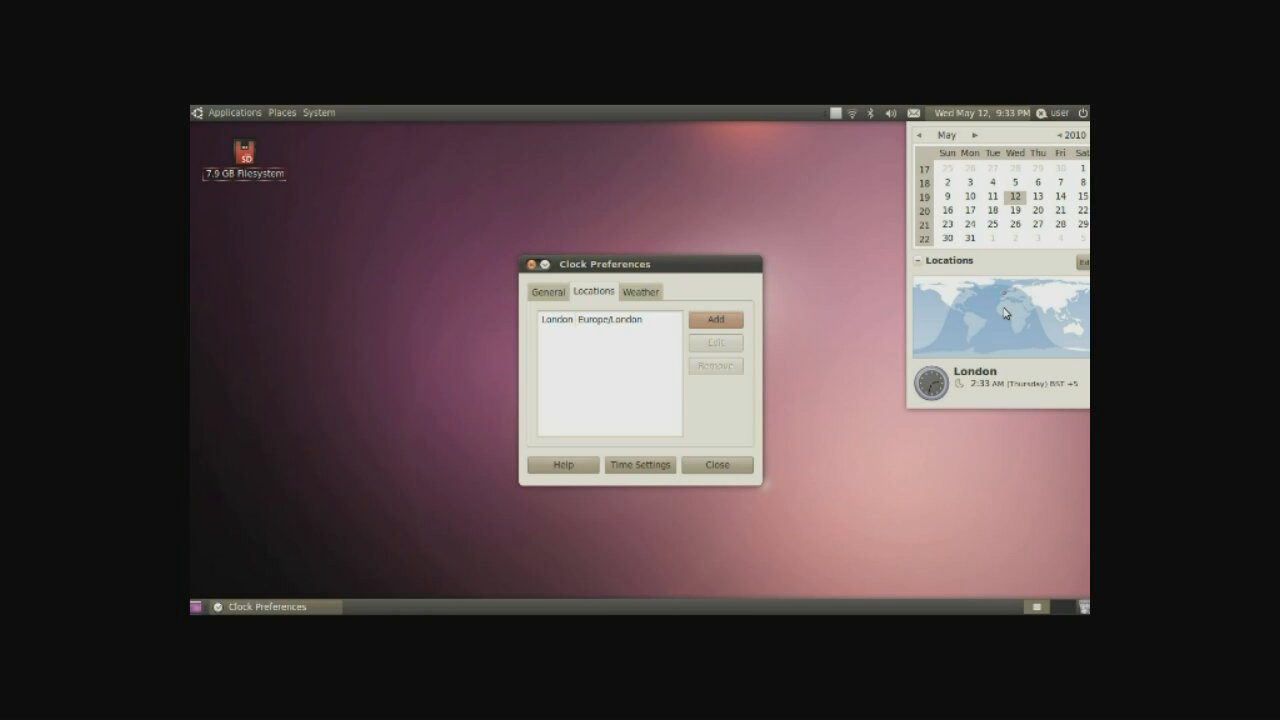
left_click(983, 113)
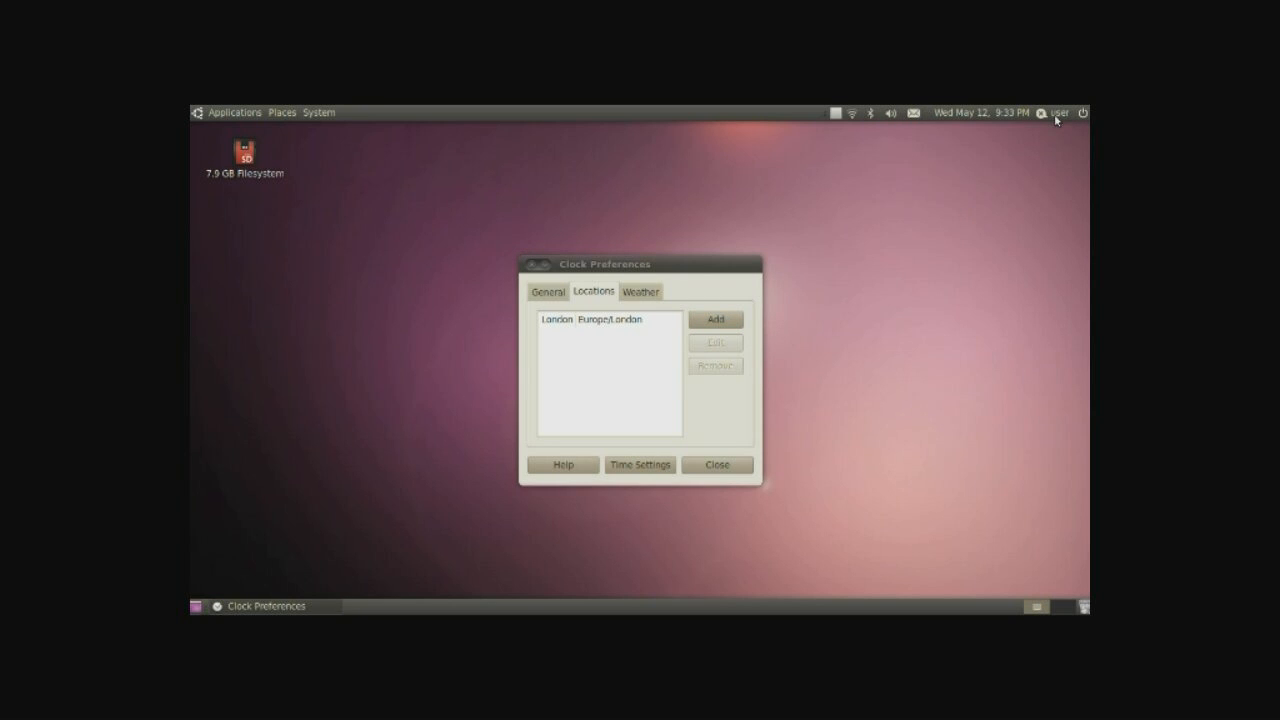
Step: Open About user from the Me menu, then show the account status menu again
left_click(1059, 112)
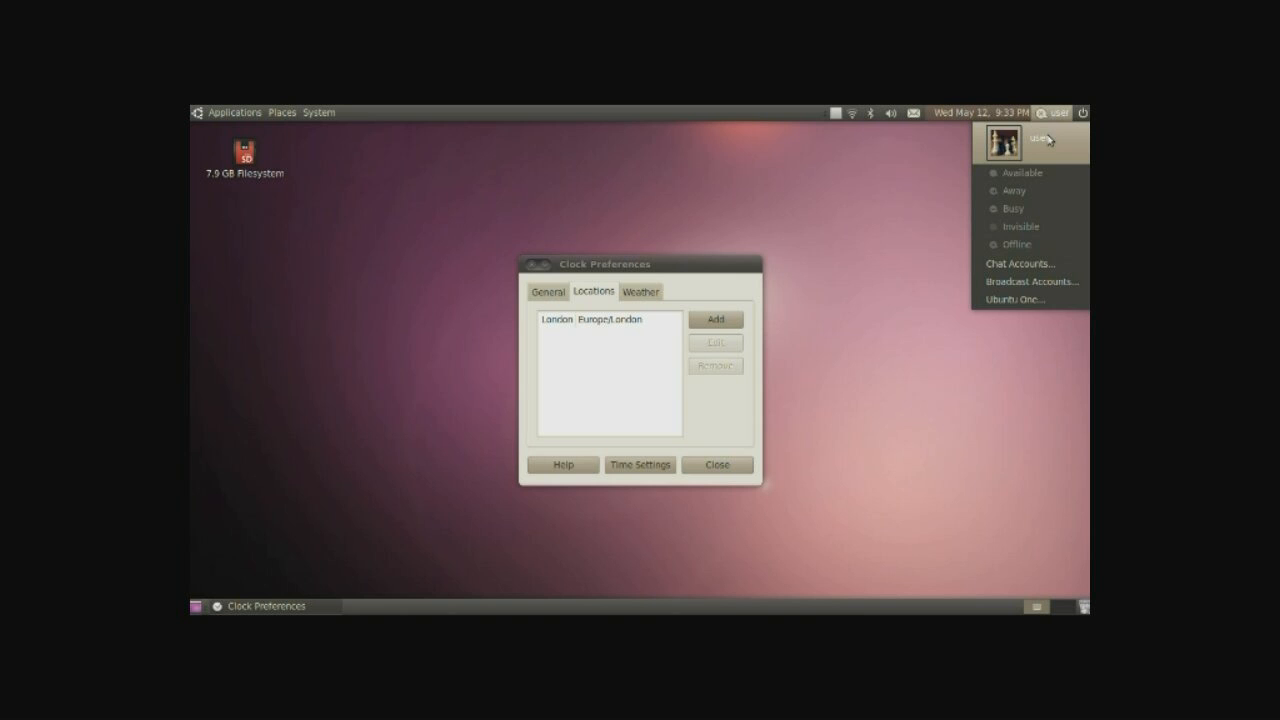
left_click(1030, 140)
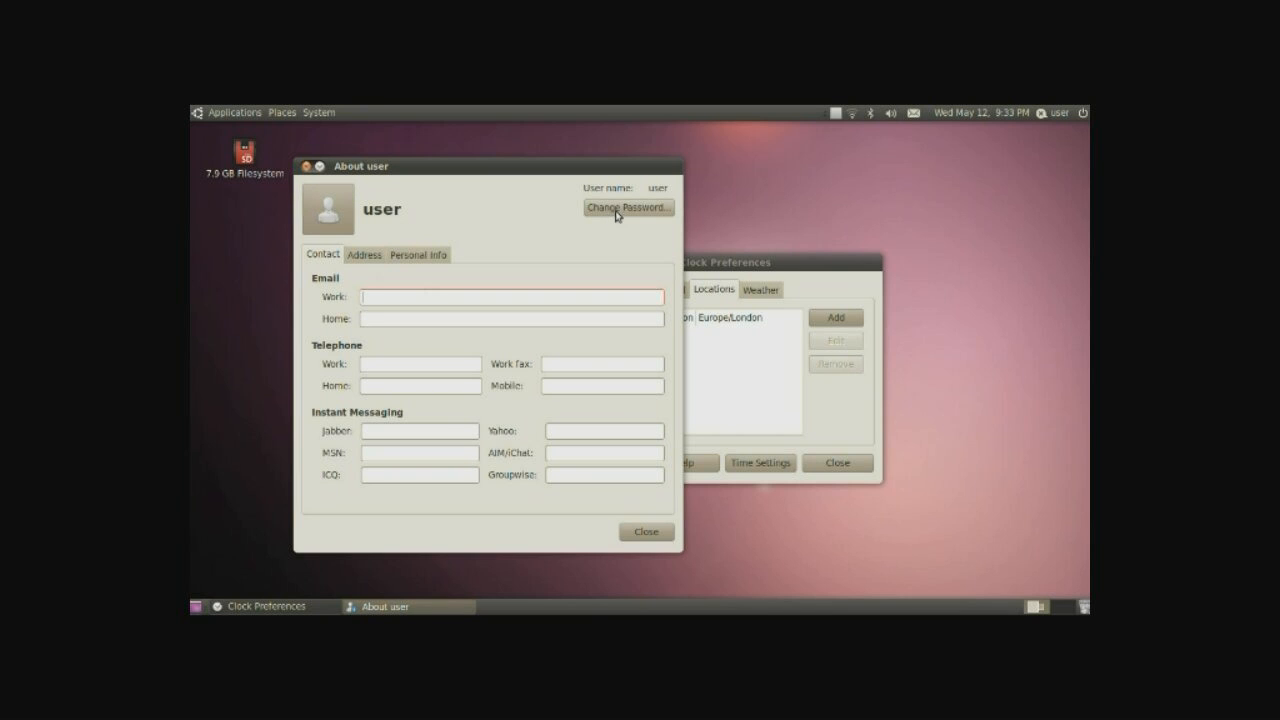
left_click(1055, 112)
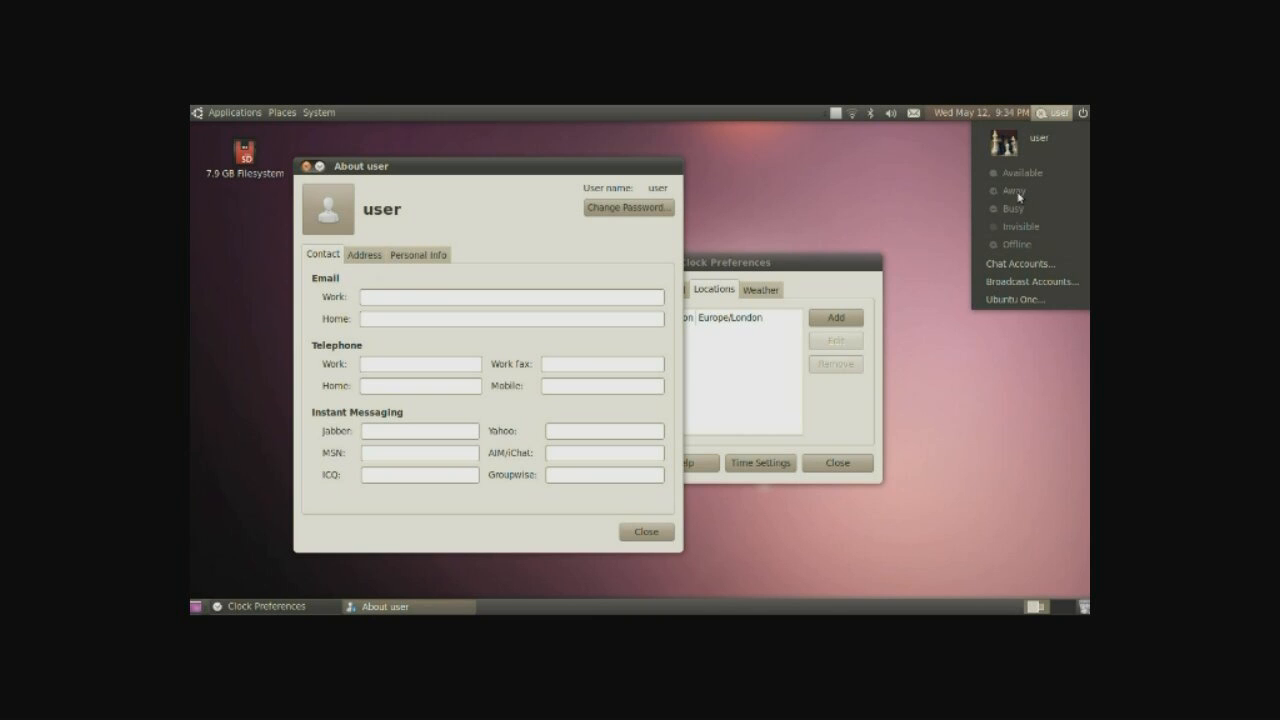
mouse_move(1030, 263)
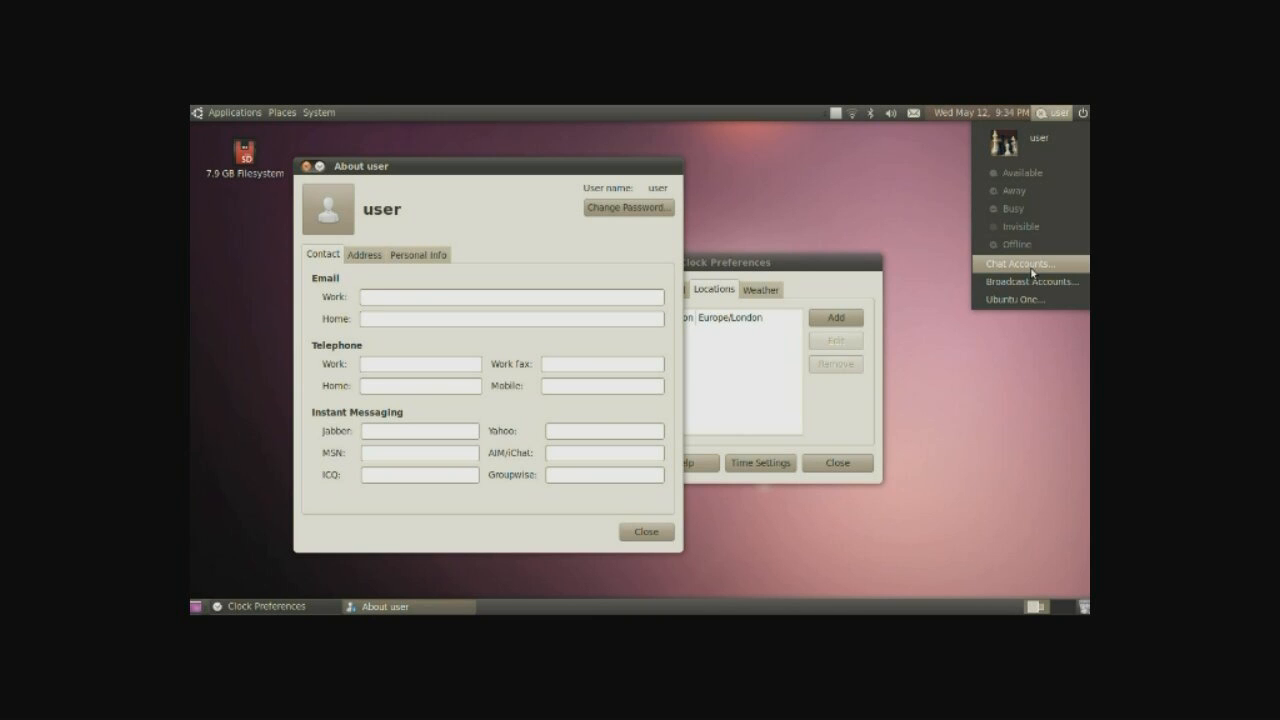
mouse_move(1049, 281)
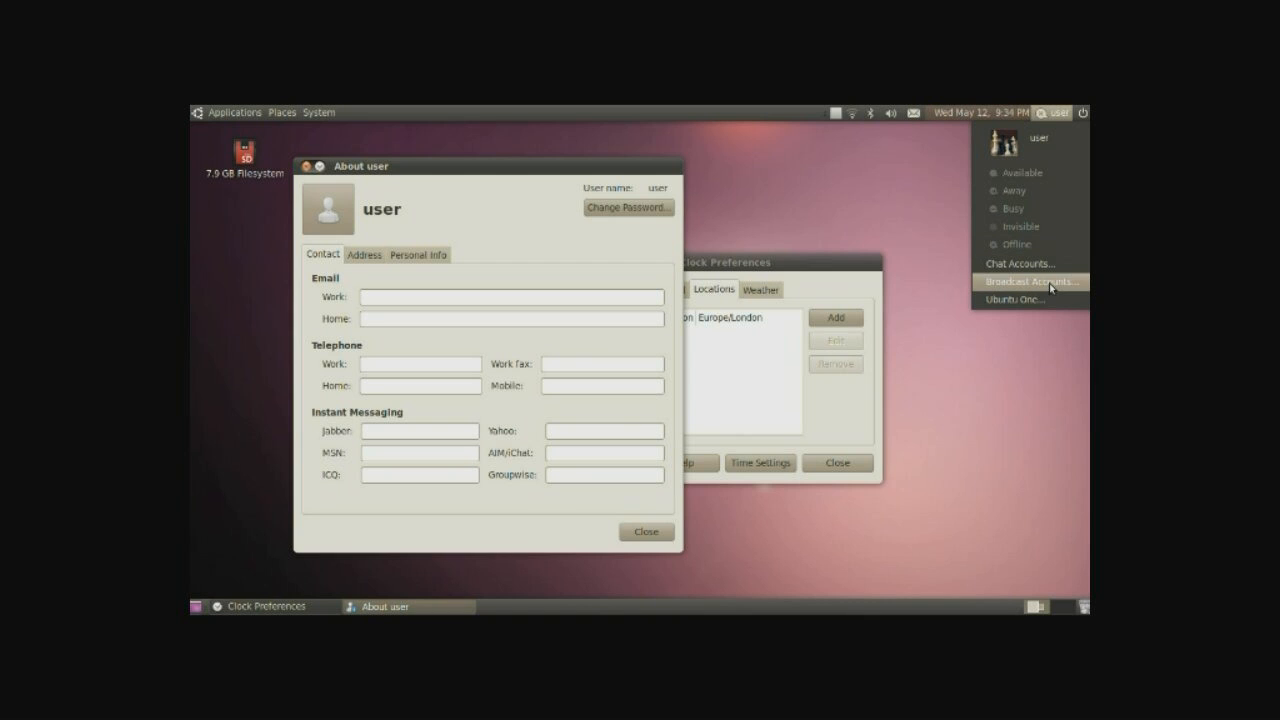
mouse_move(1054, 299)
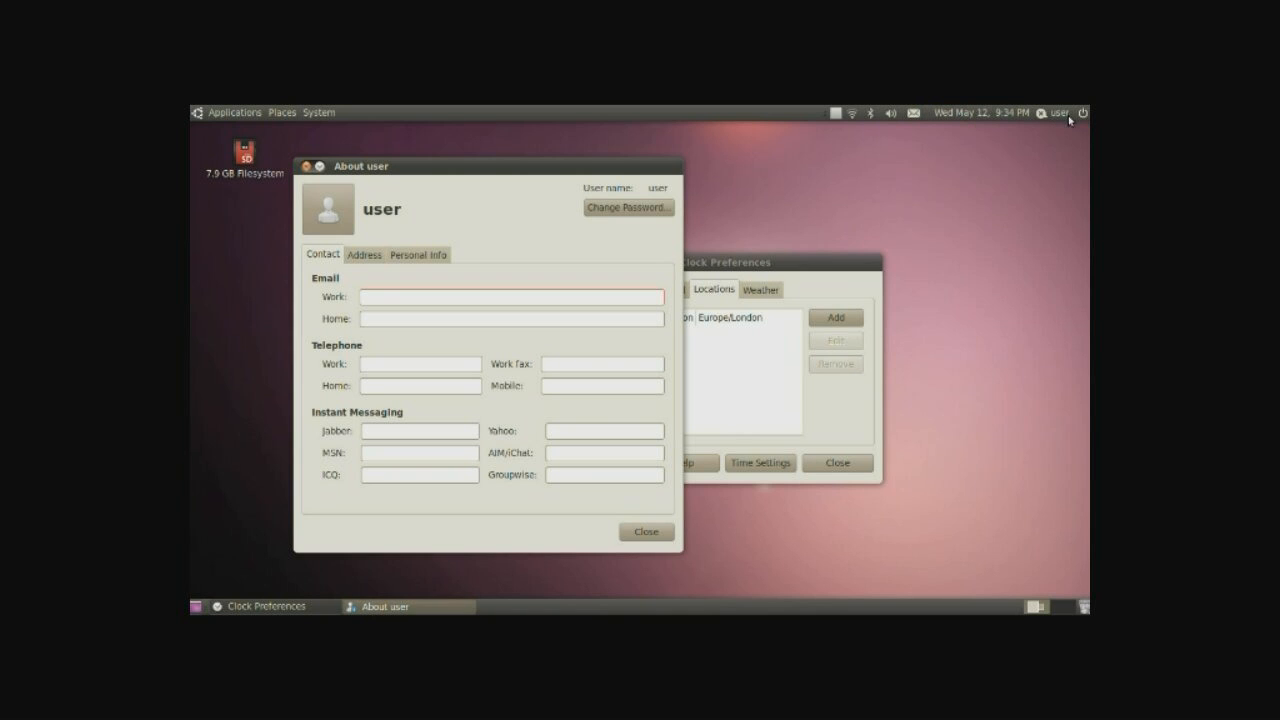
left_click(1094, 112)
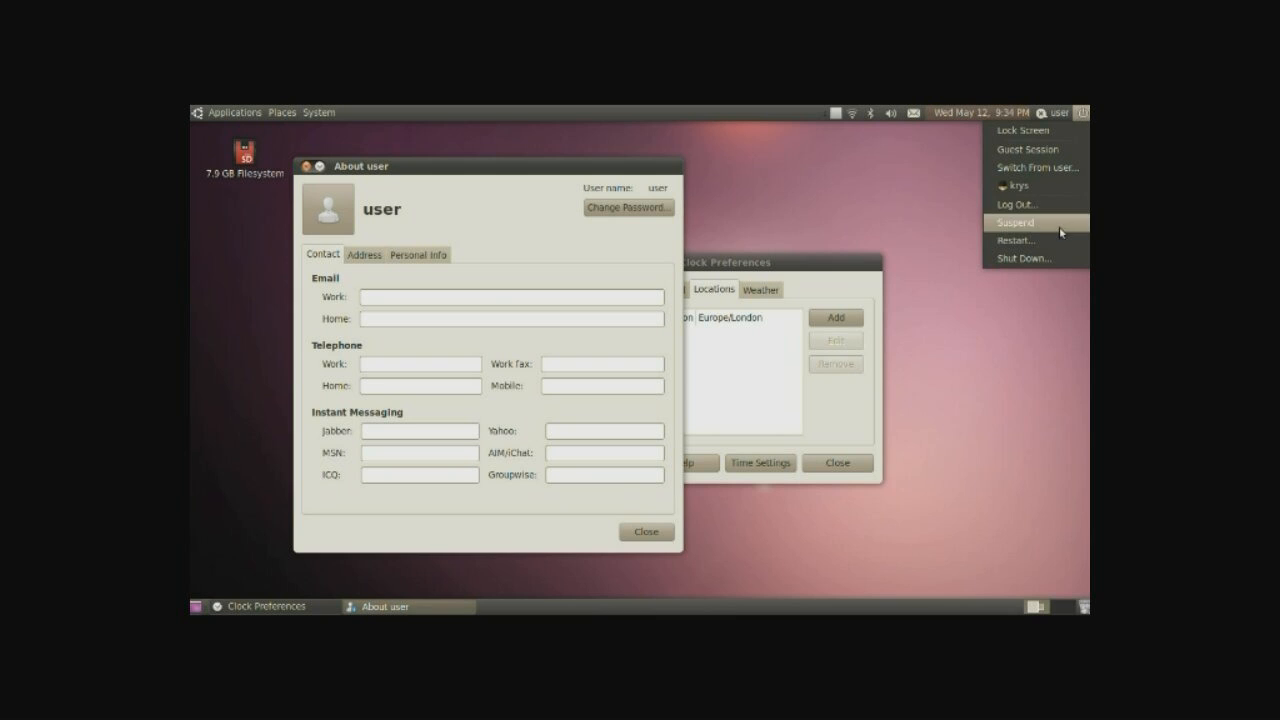
mouse_move(1043, 261)
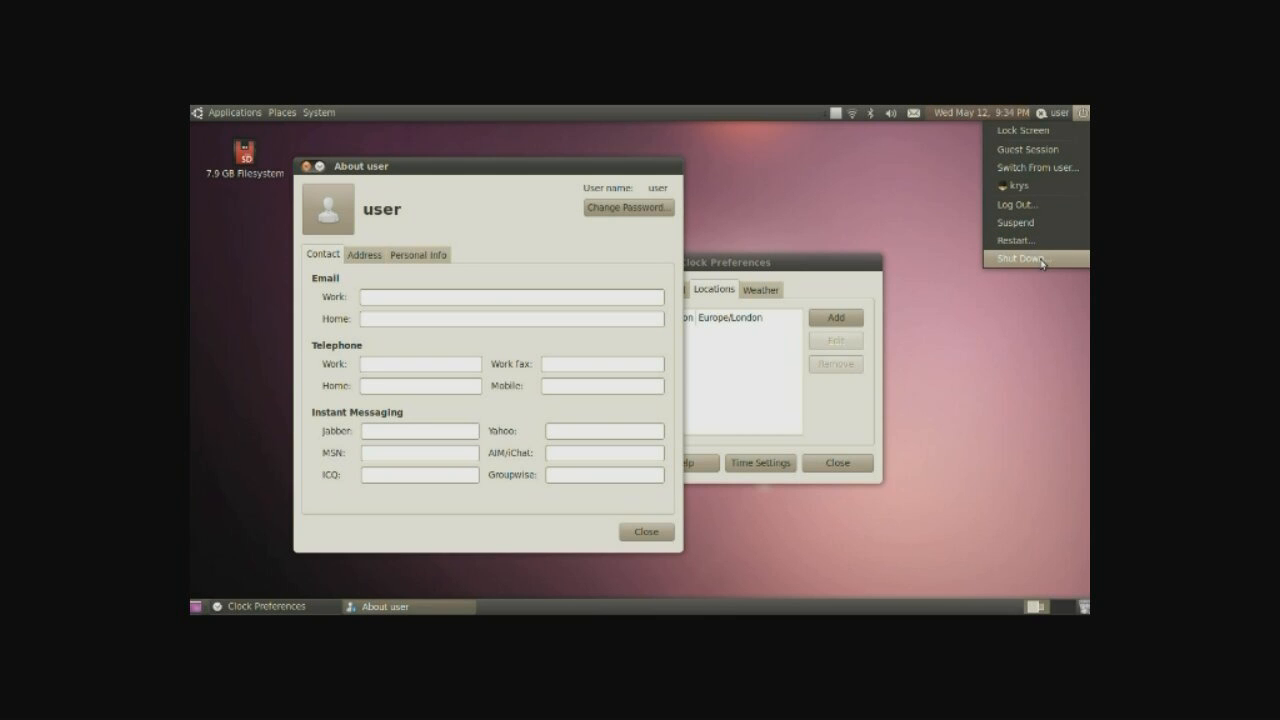
mouse_move(1033, 186)
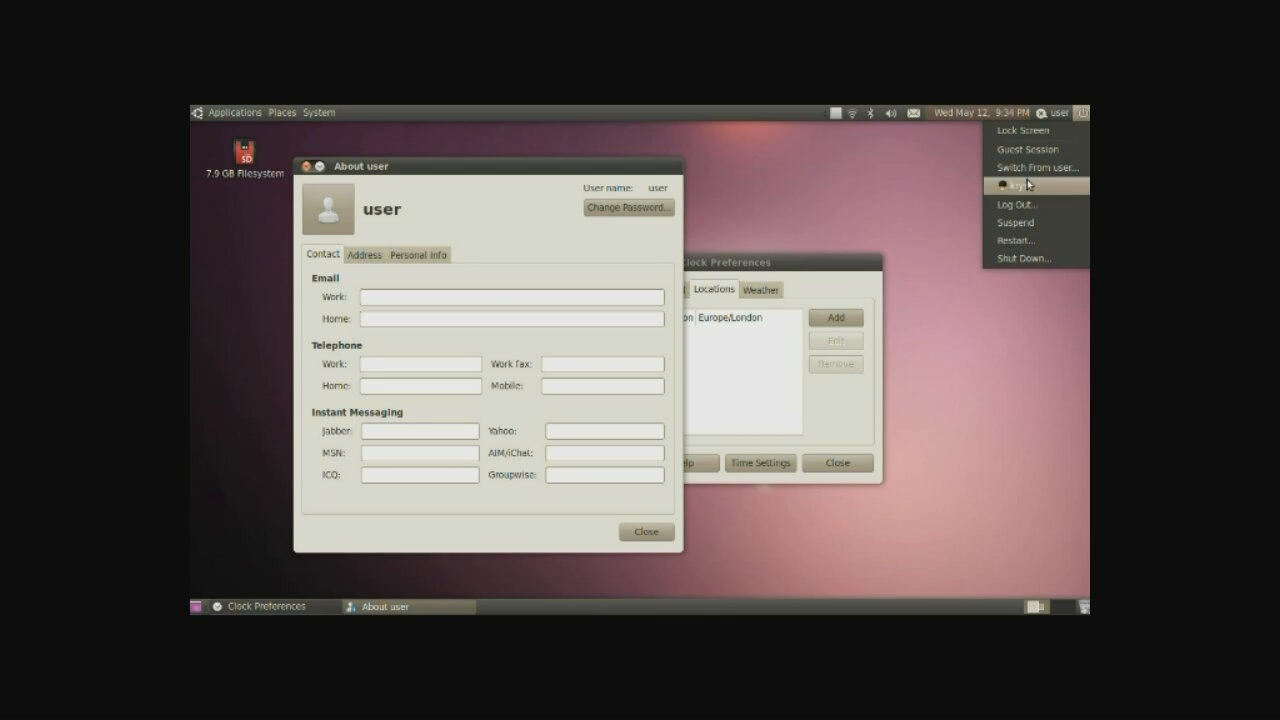
mouse_move(1028, 130)
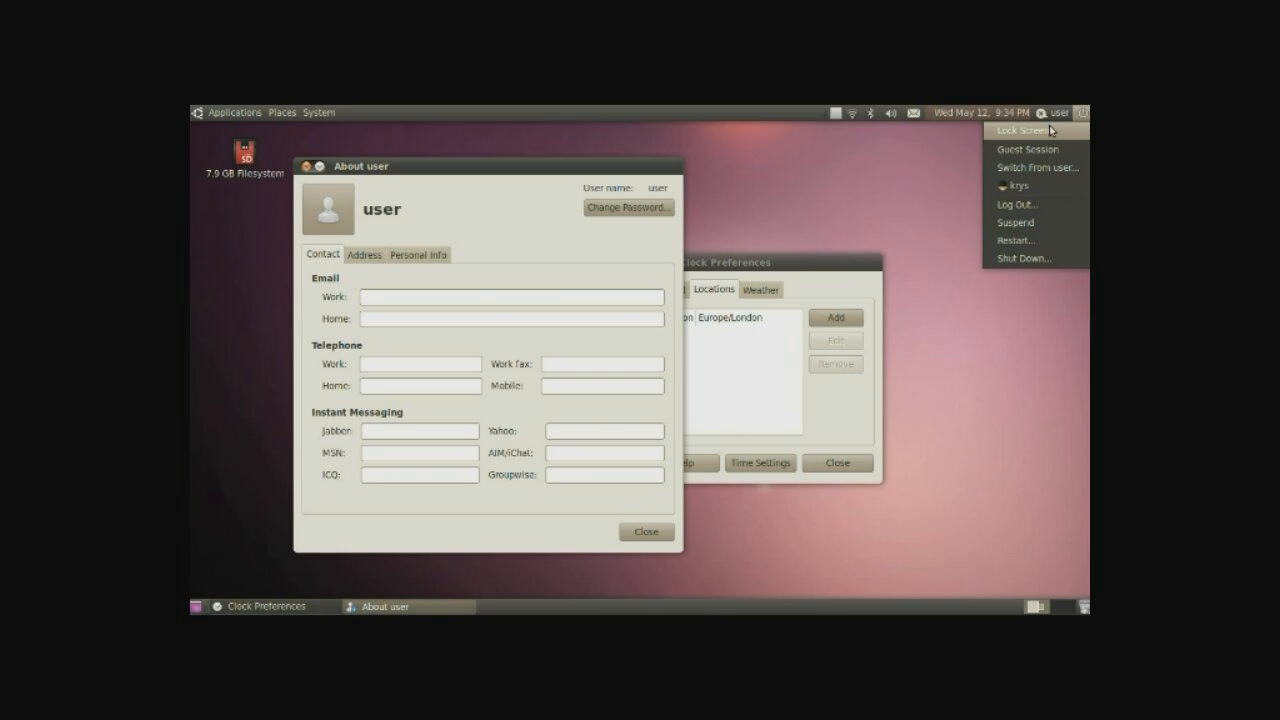
left_click(512, 297)
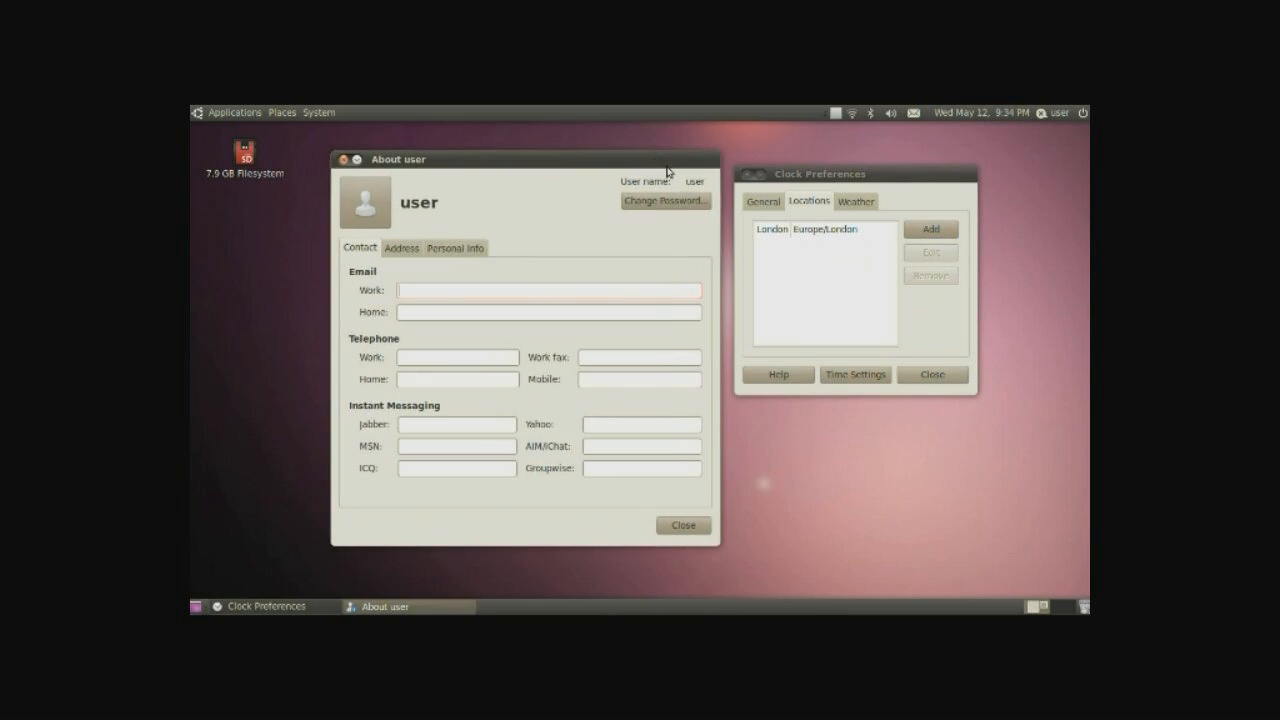
mouse_move(608, 216)
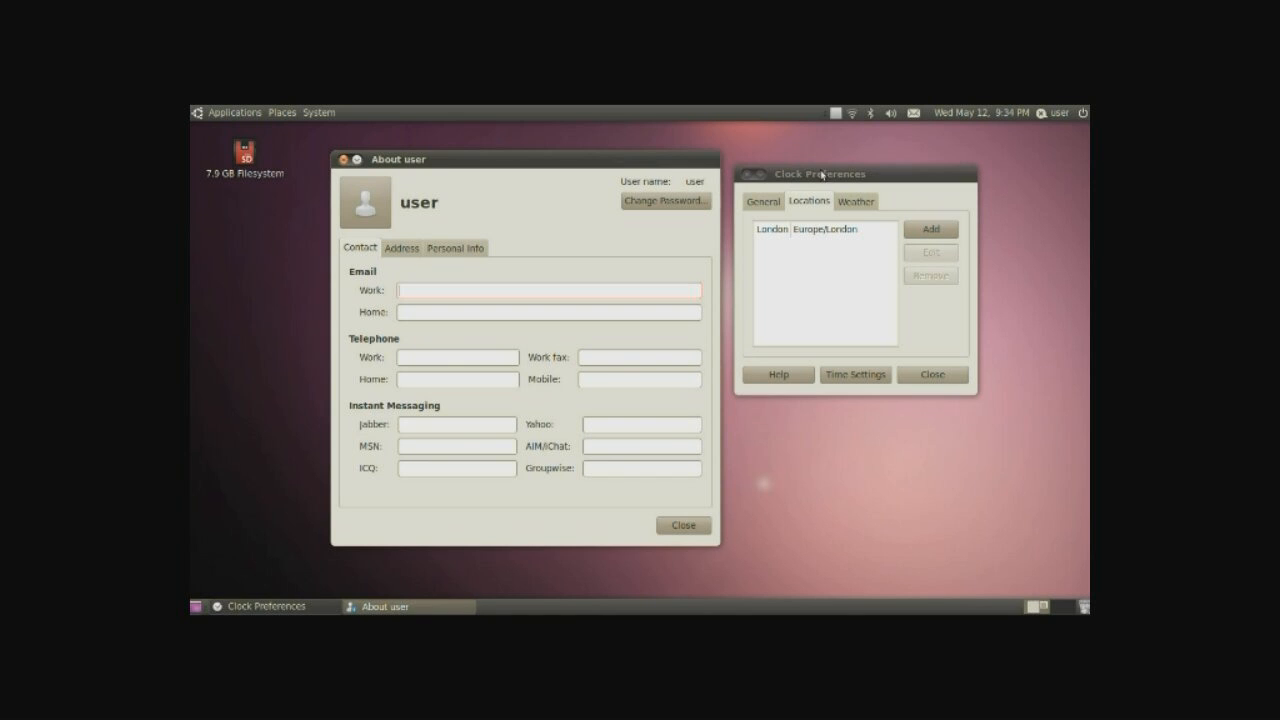
Step: Drag Clock Preferences over About user, then raise About user from the bottom taskbar
left_click_drag(820, 173, 585, 218)
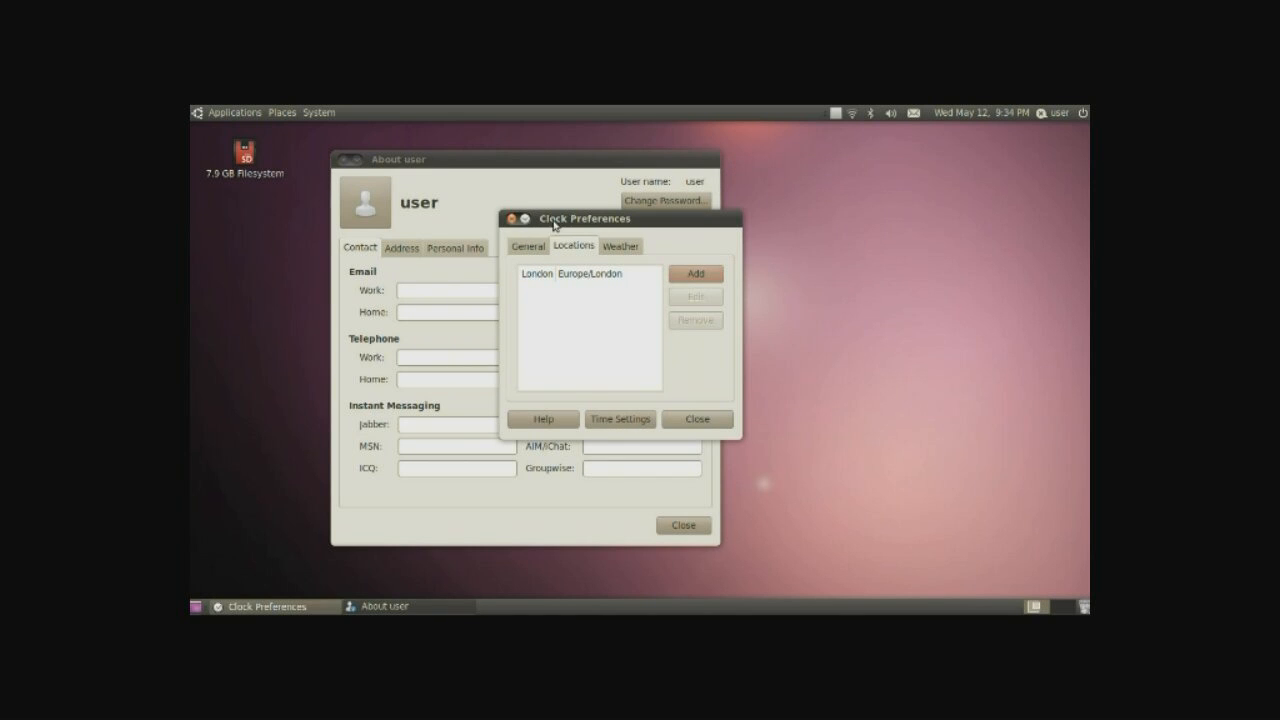
mouse_move(485, 595)
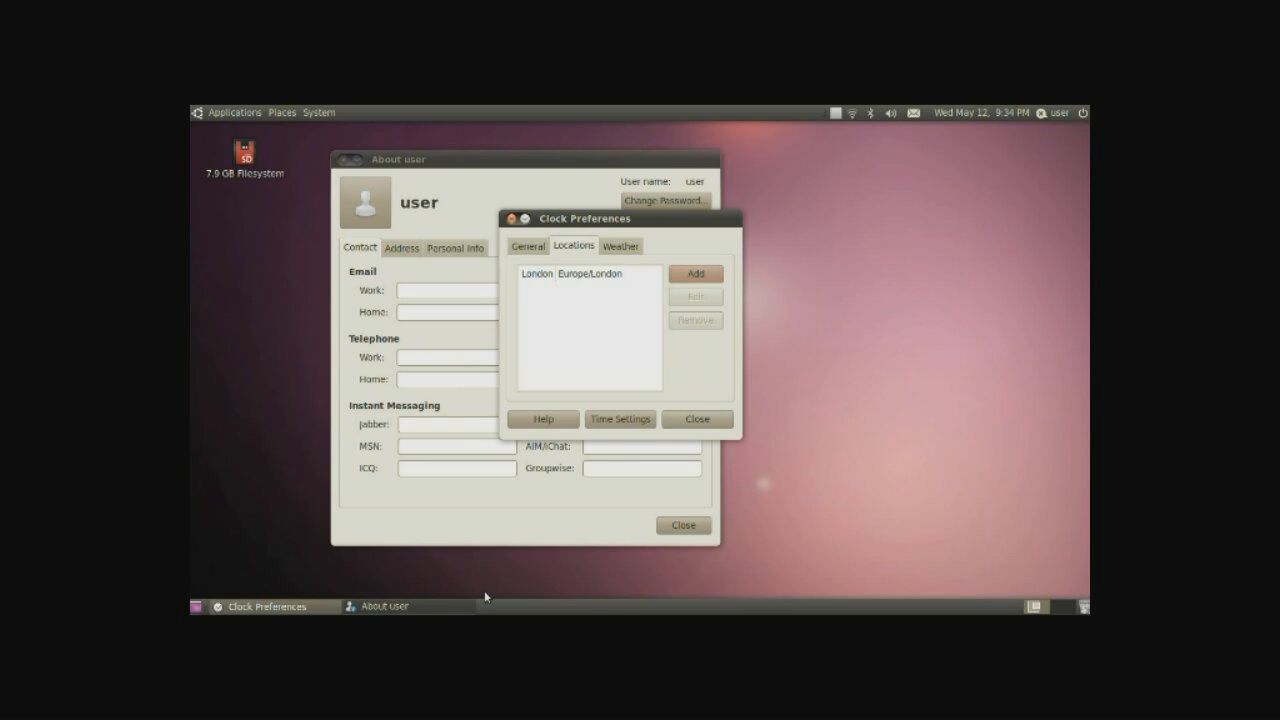
mouse_move(405, 585)
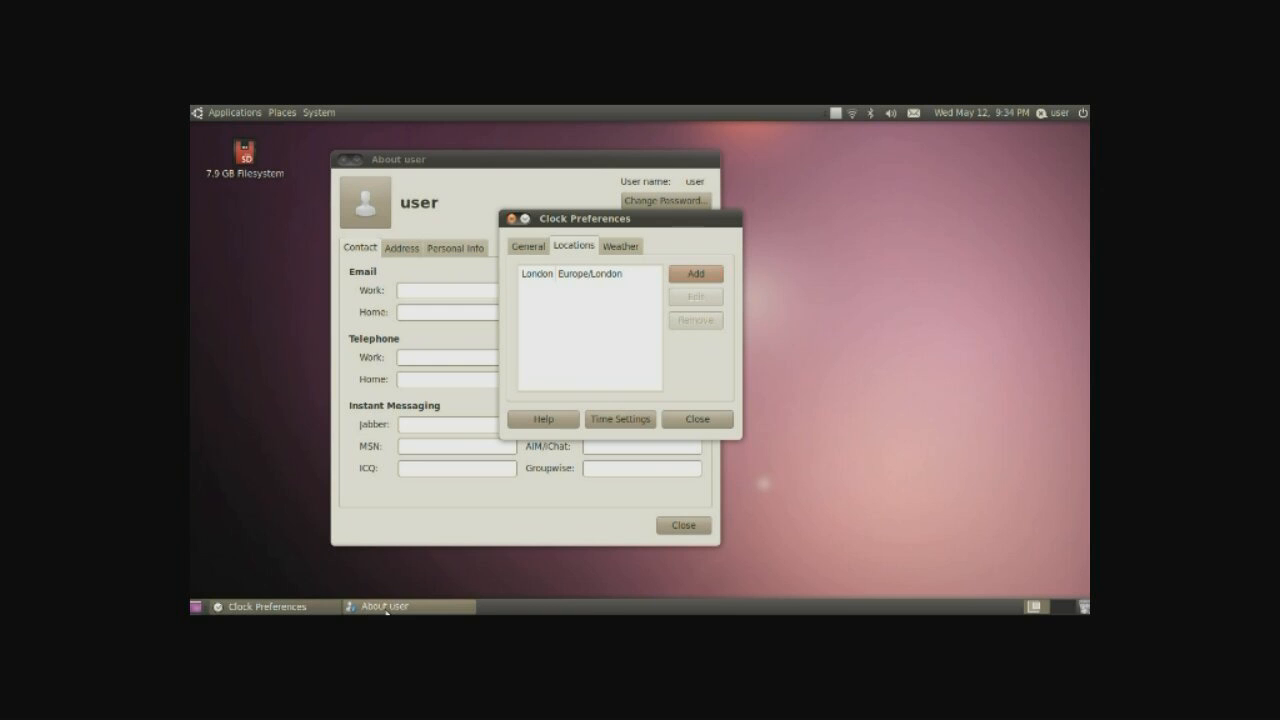
mouse_move(432, 597)
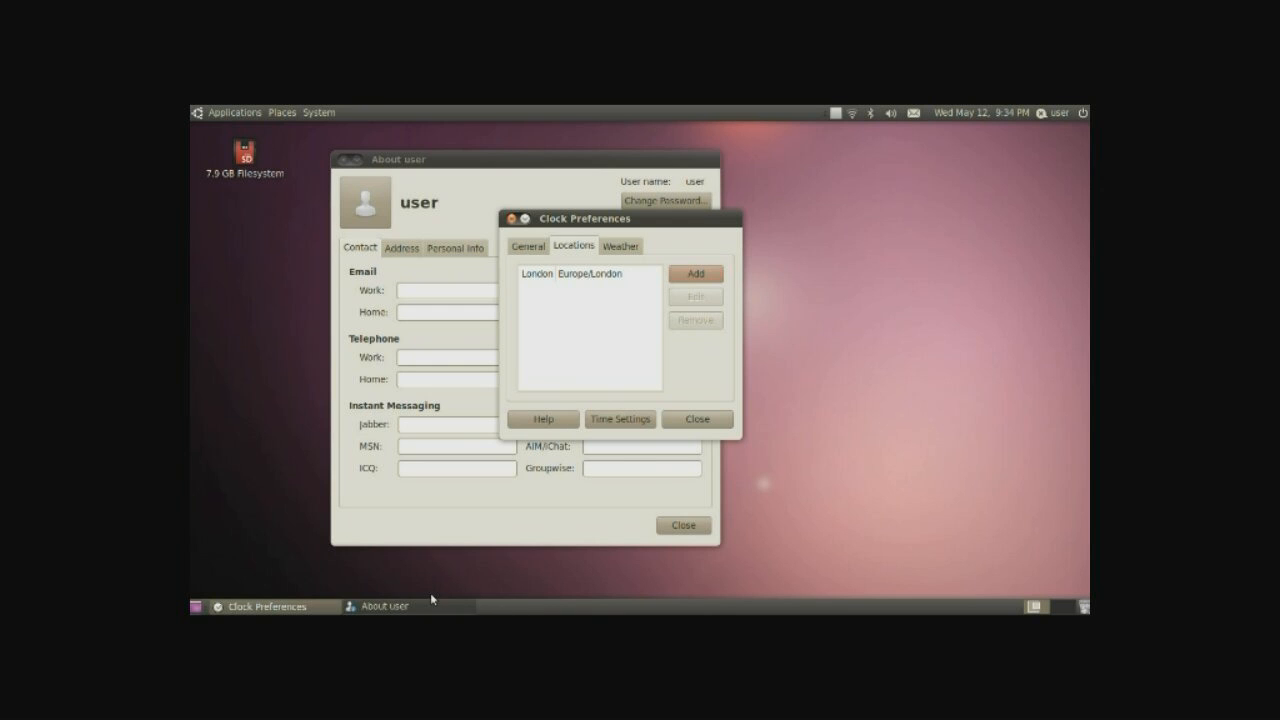
left_click(380, 606)
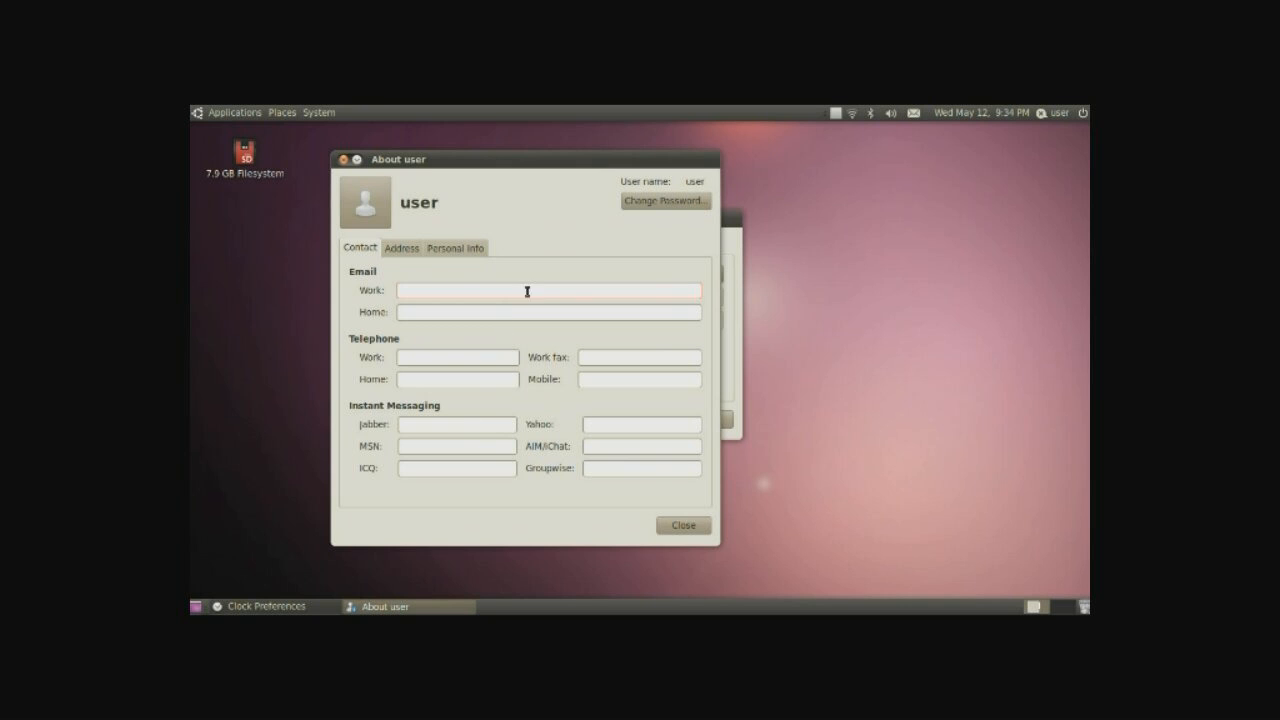
right_click(385, 607)
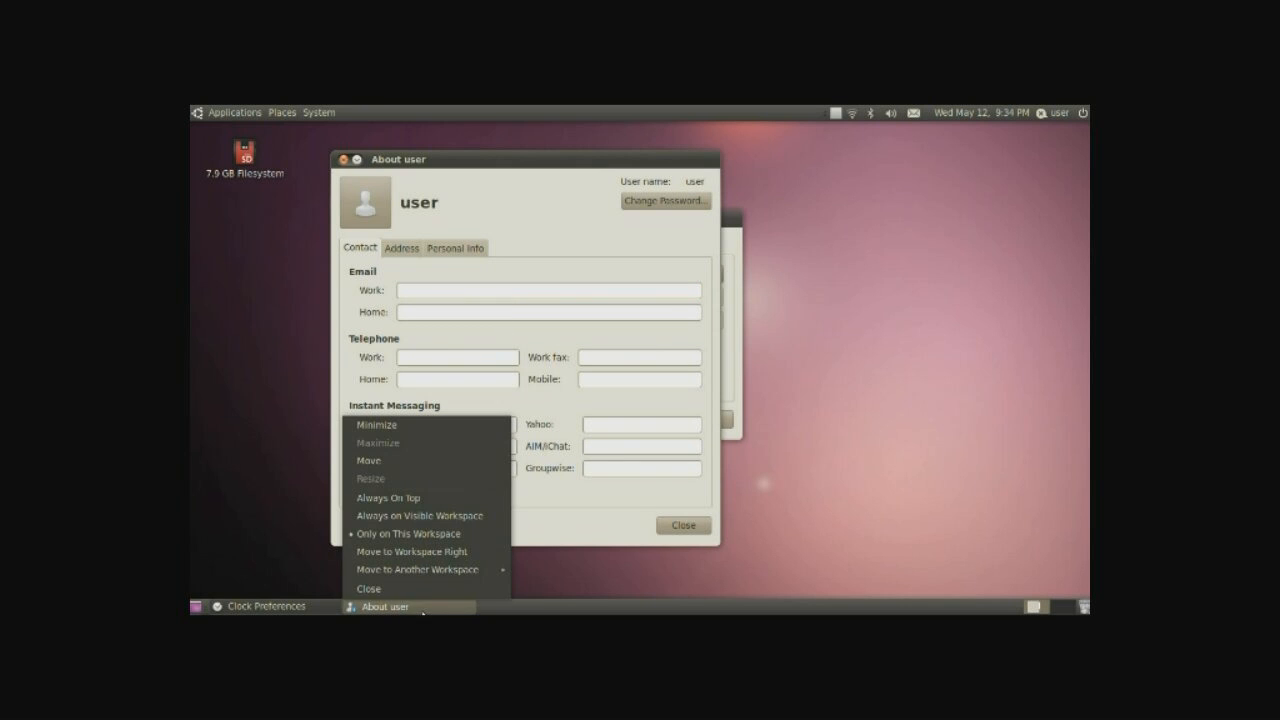
mouse_move(425, 570)
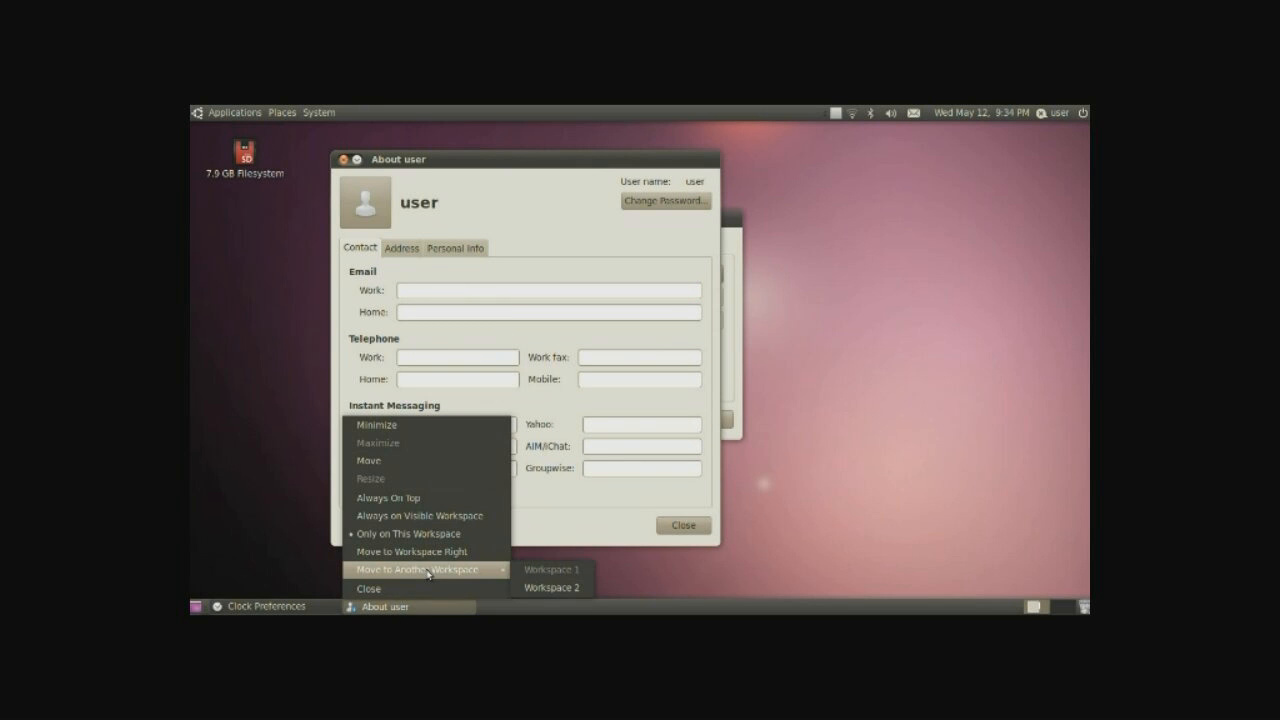
mouse_move(440, 518)
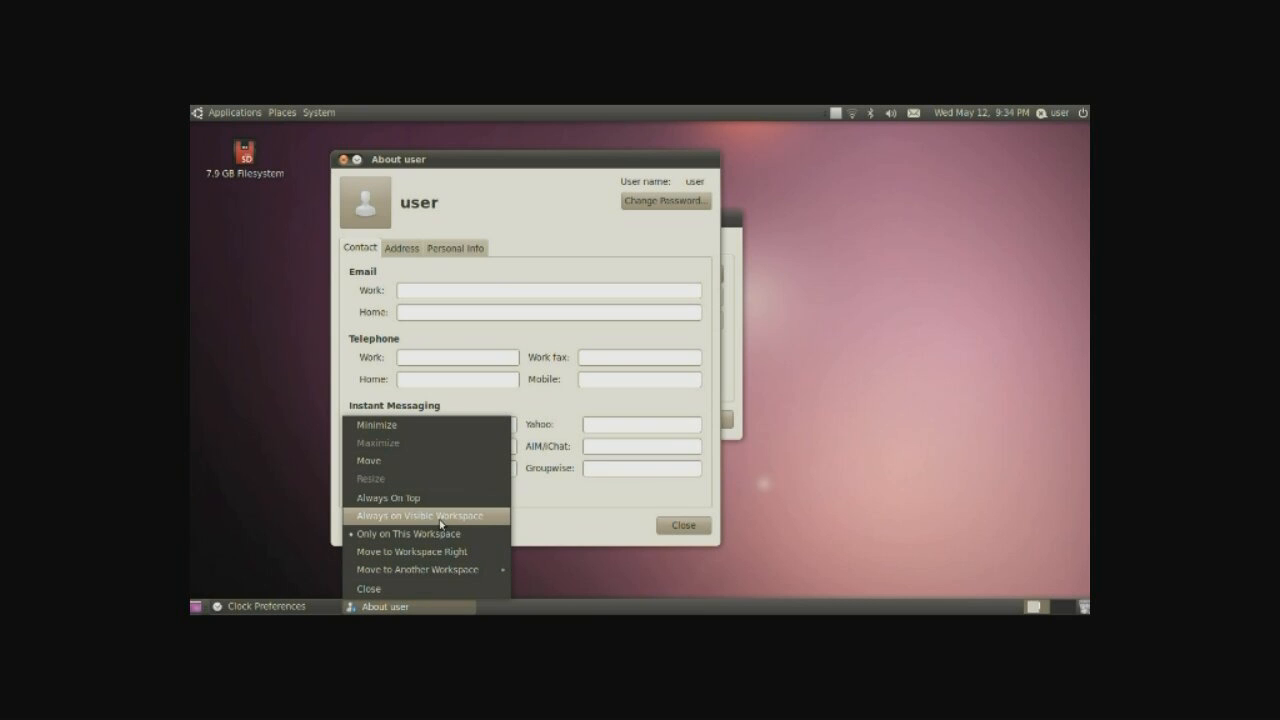
mouse_move(448, 498)
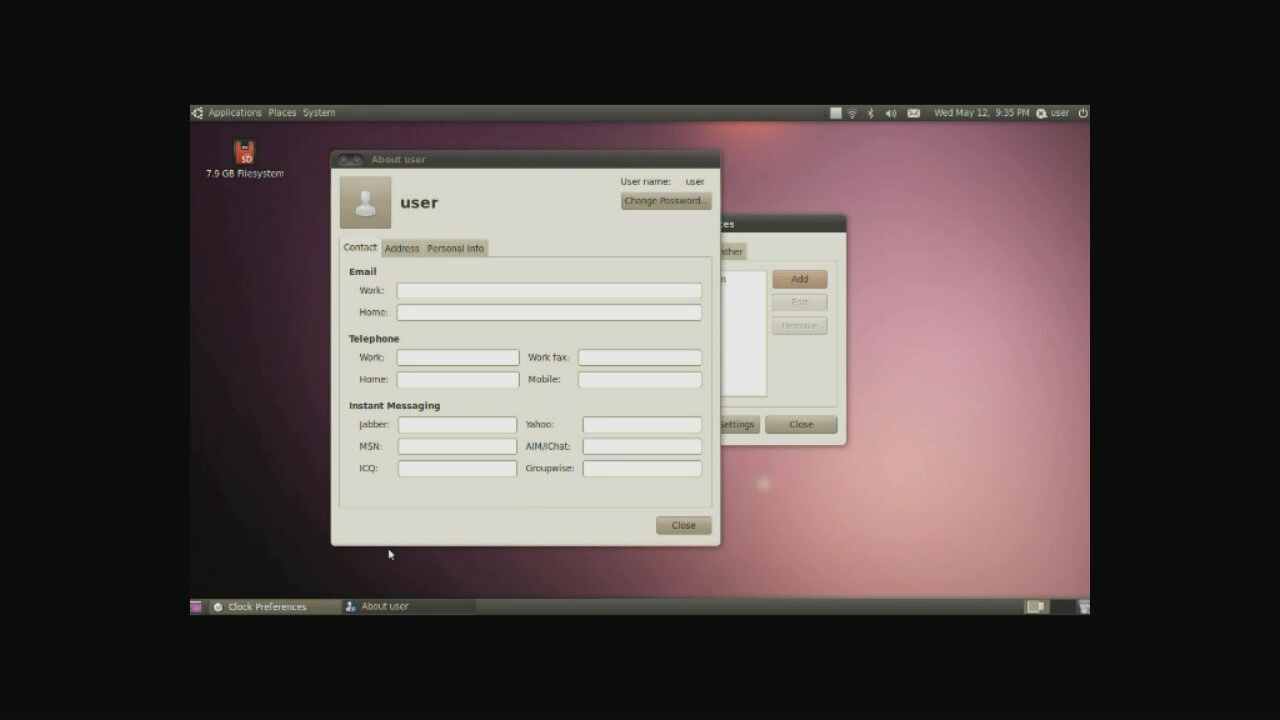
mouse_move(200, 611)
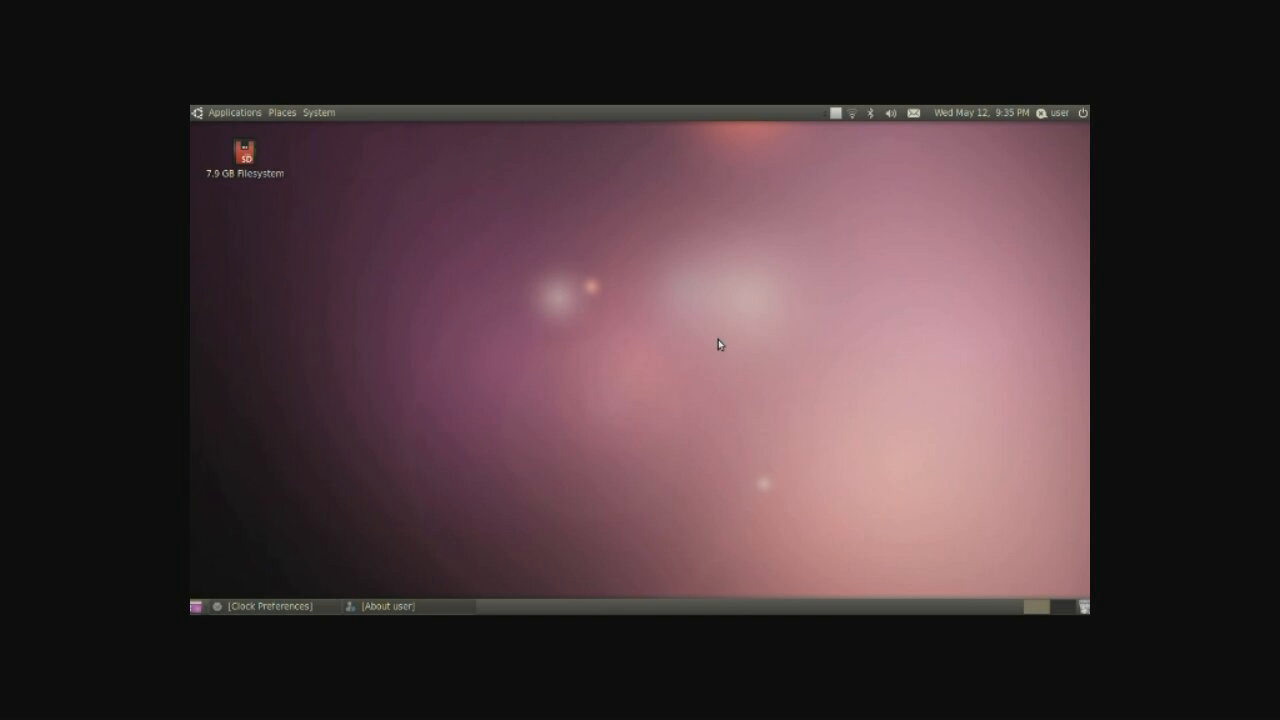
mouse_move(303, 354)
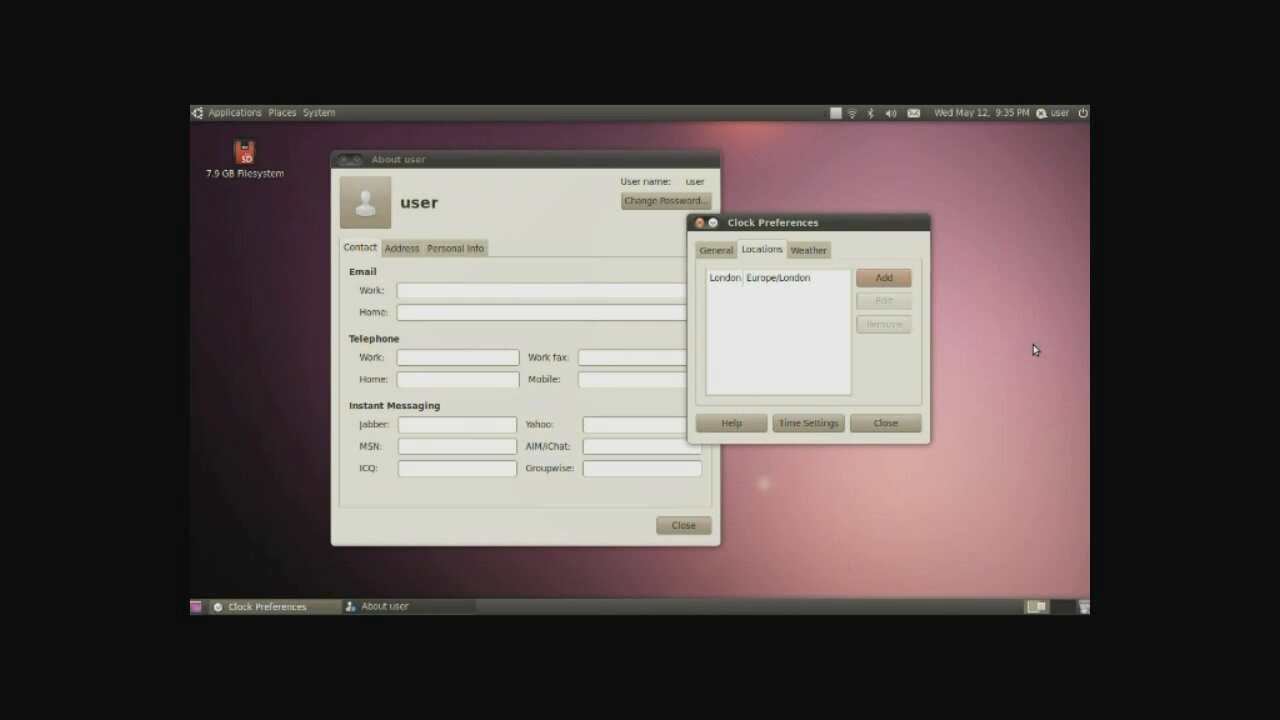
mouse_move(1030, 358)
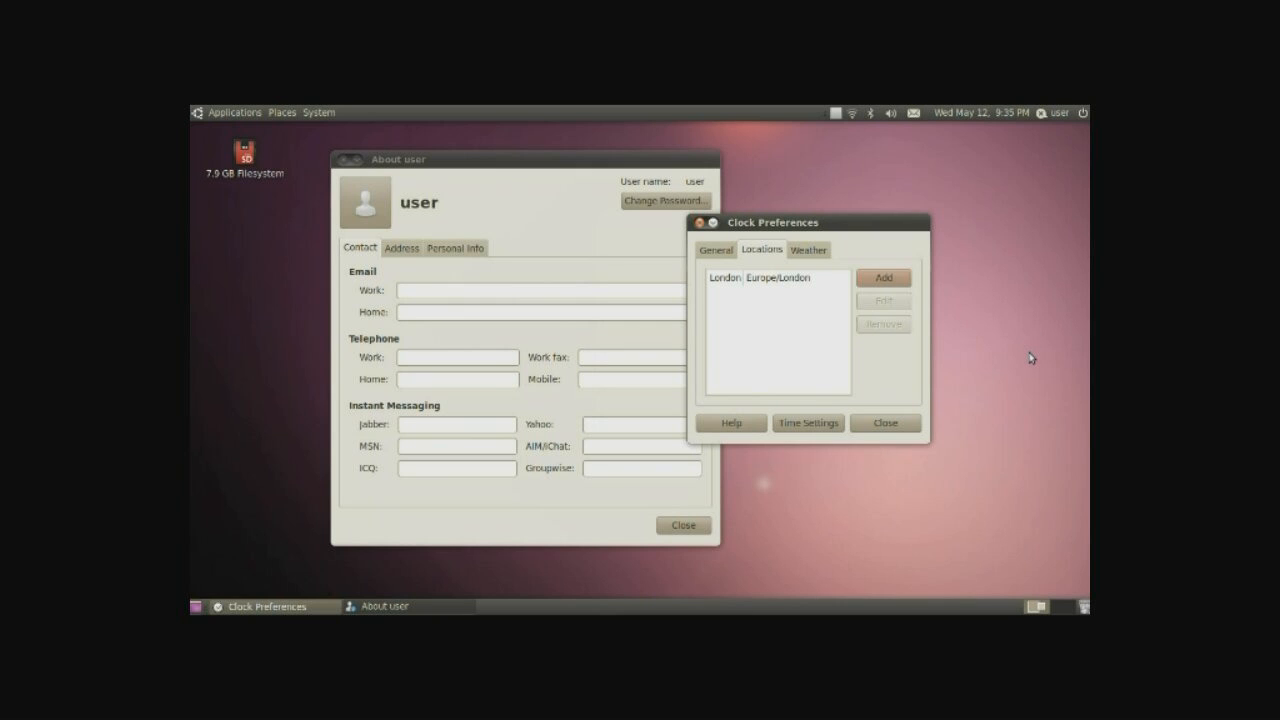
mouse_move(1048, 609)
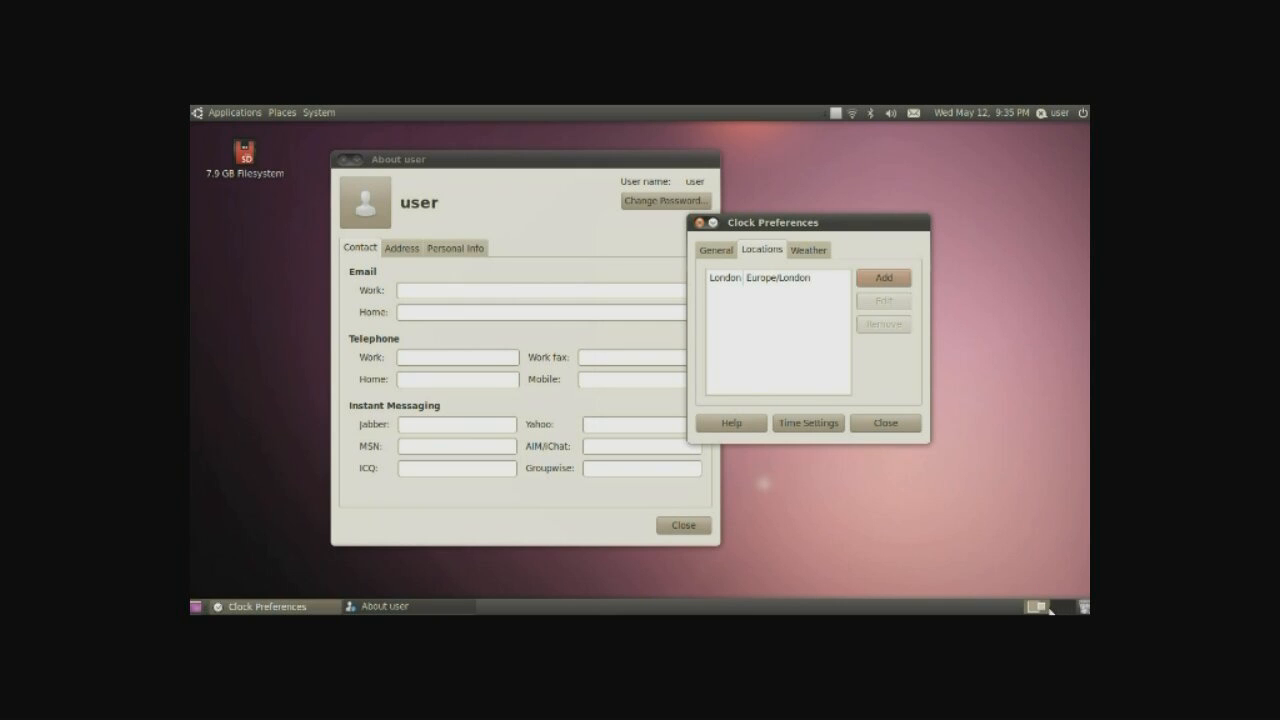
mouse_move(1038, 603)
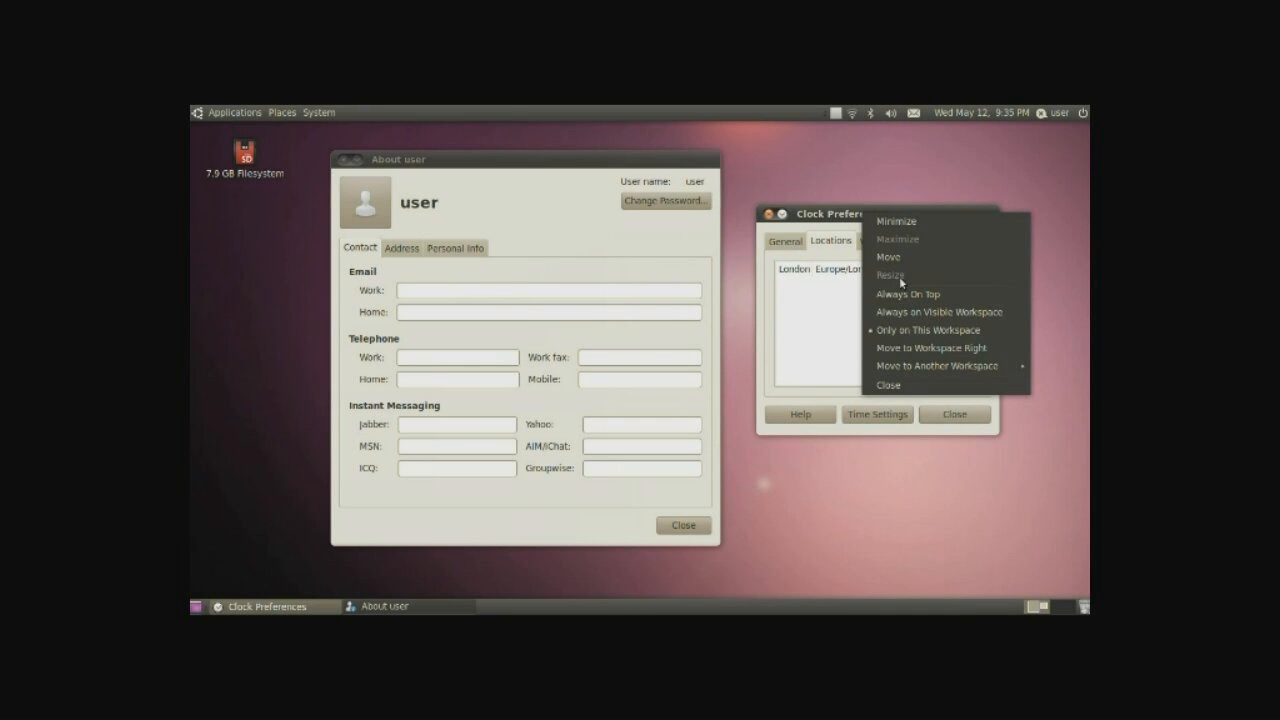
Step: Send Clock Preferences to the workspace on the right, then return to About user's workspace
left_click(886, 385)
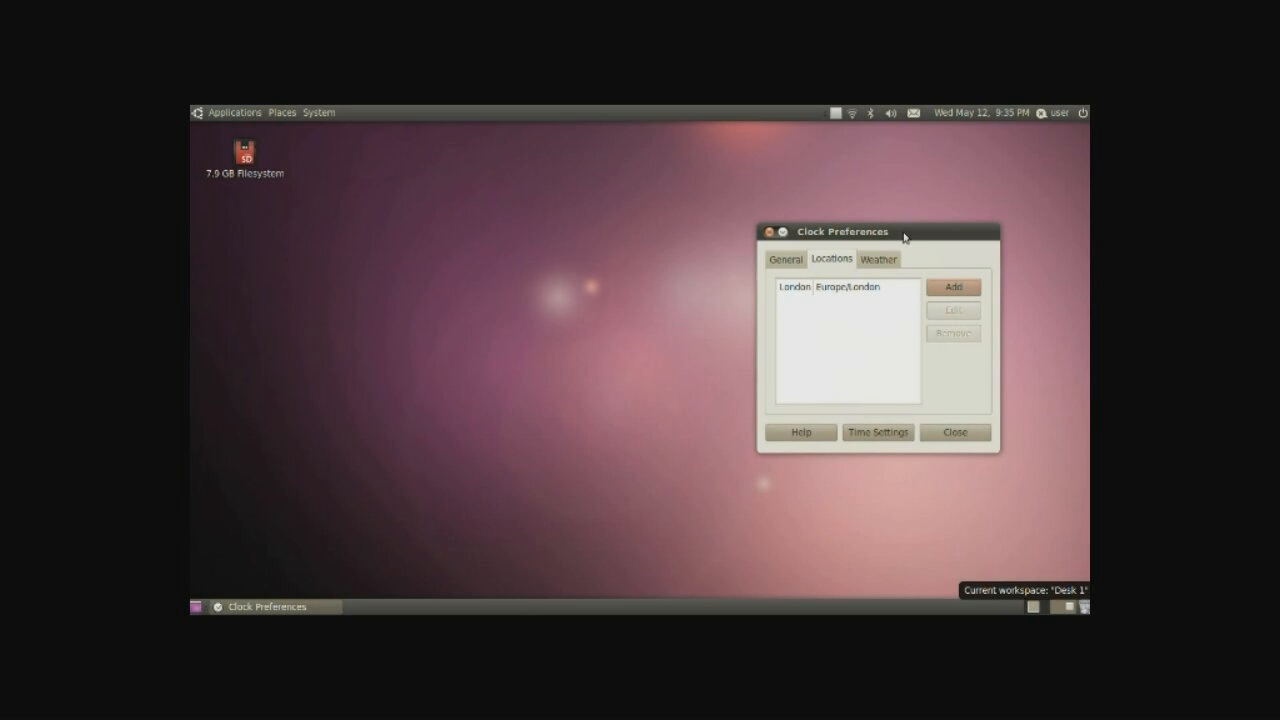
left_click(234, 112)
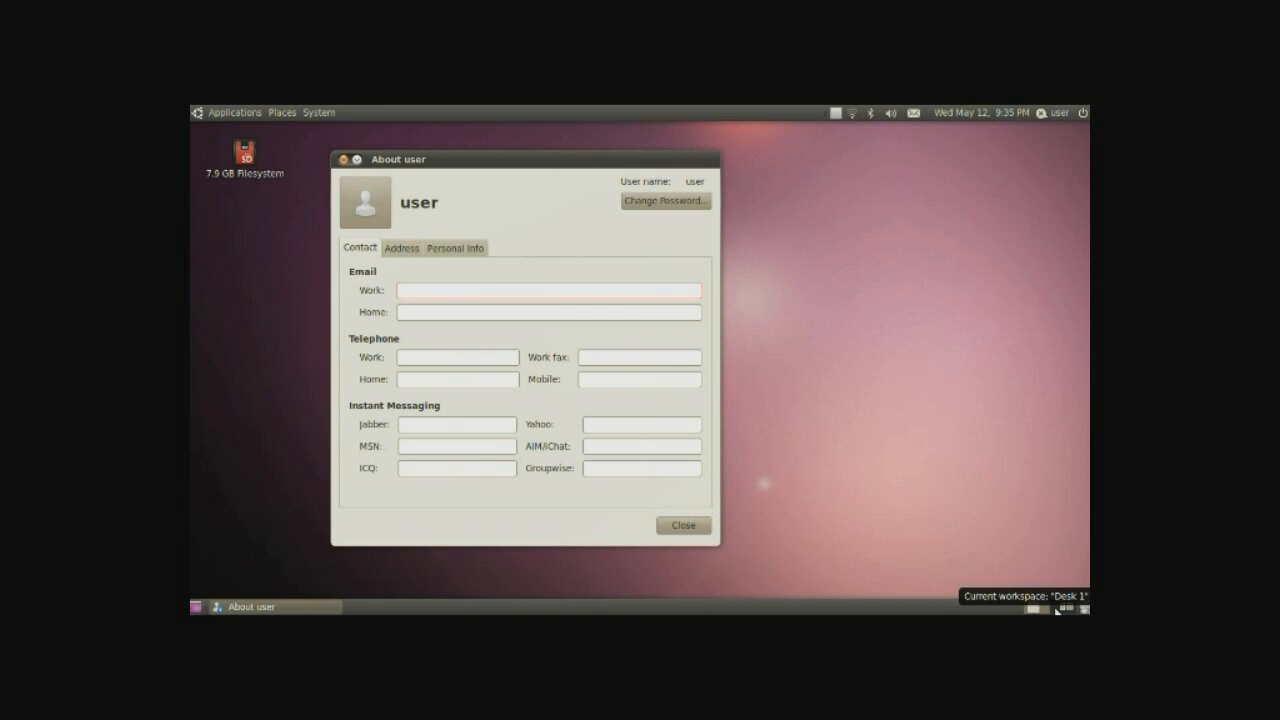
mouse_move(1047, 578)
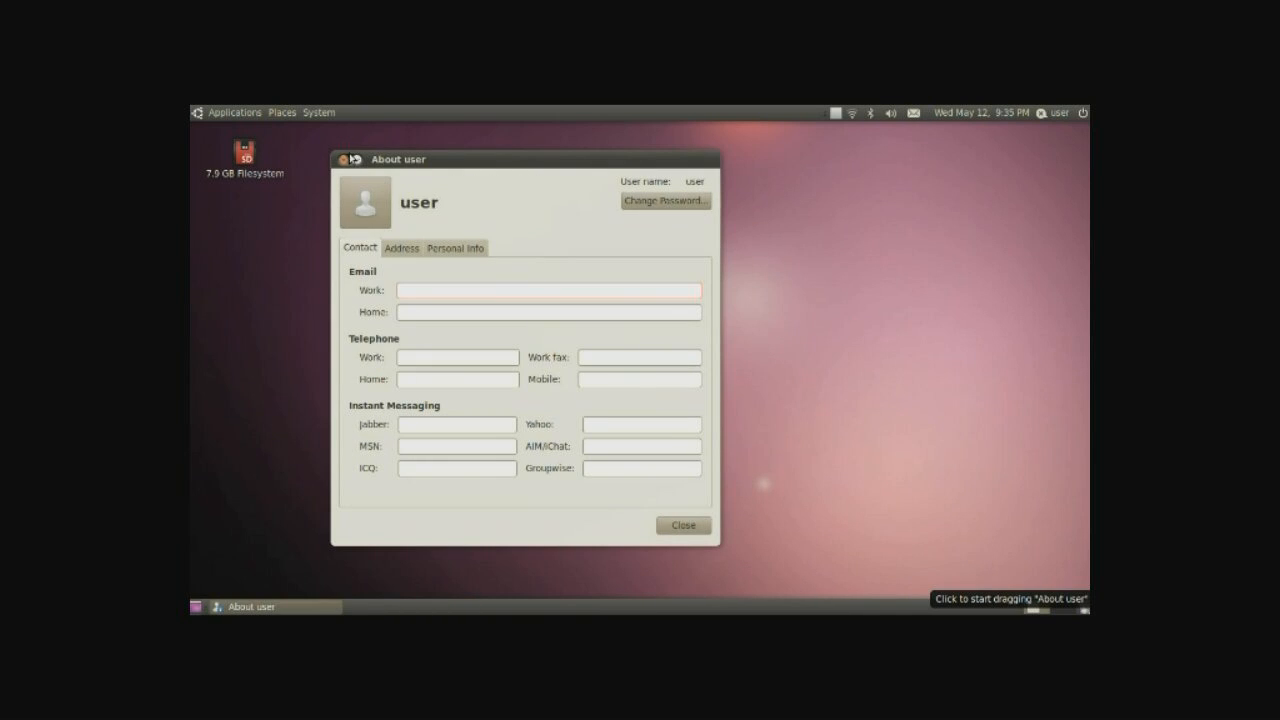
Step: Close About user, permanently empty gcalctool.desktop from the Trash, and close the trash window
left_click(682, 525)
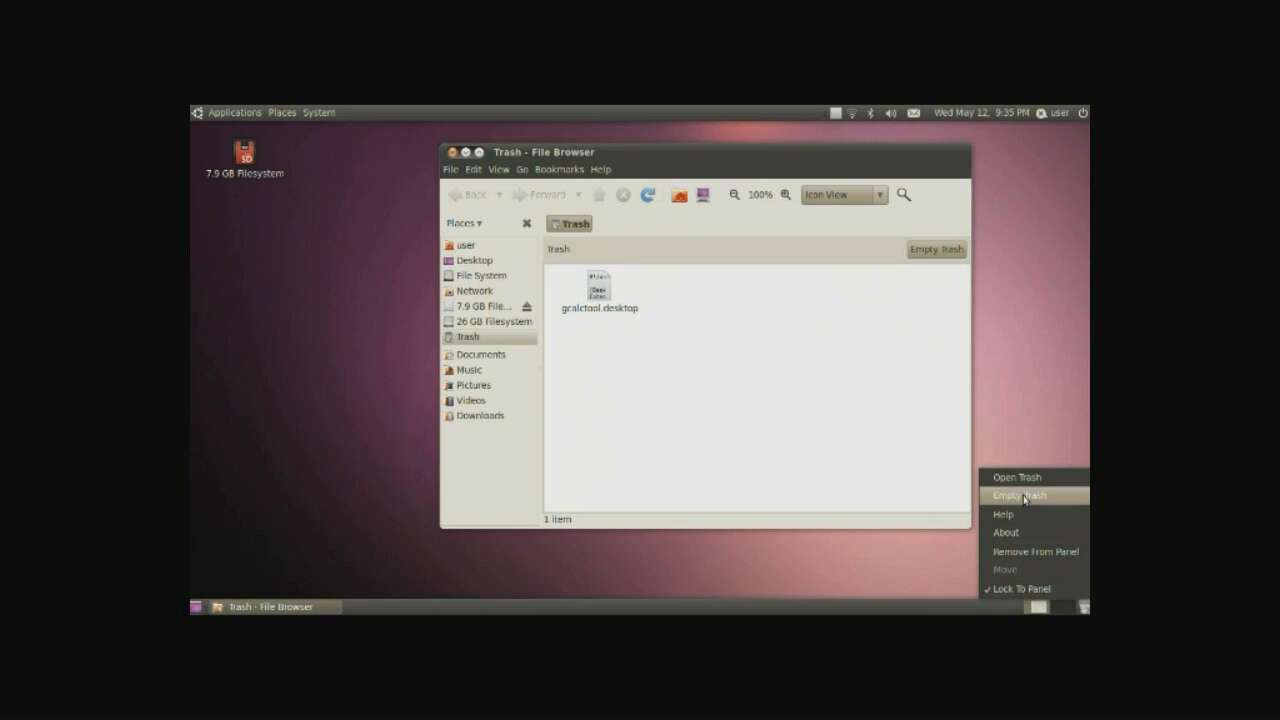
left_click(1020, 495)
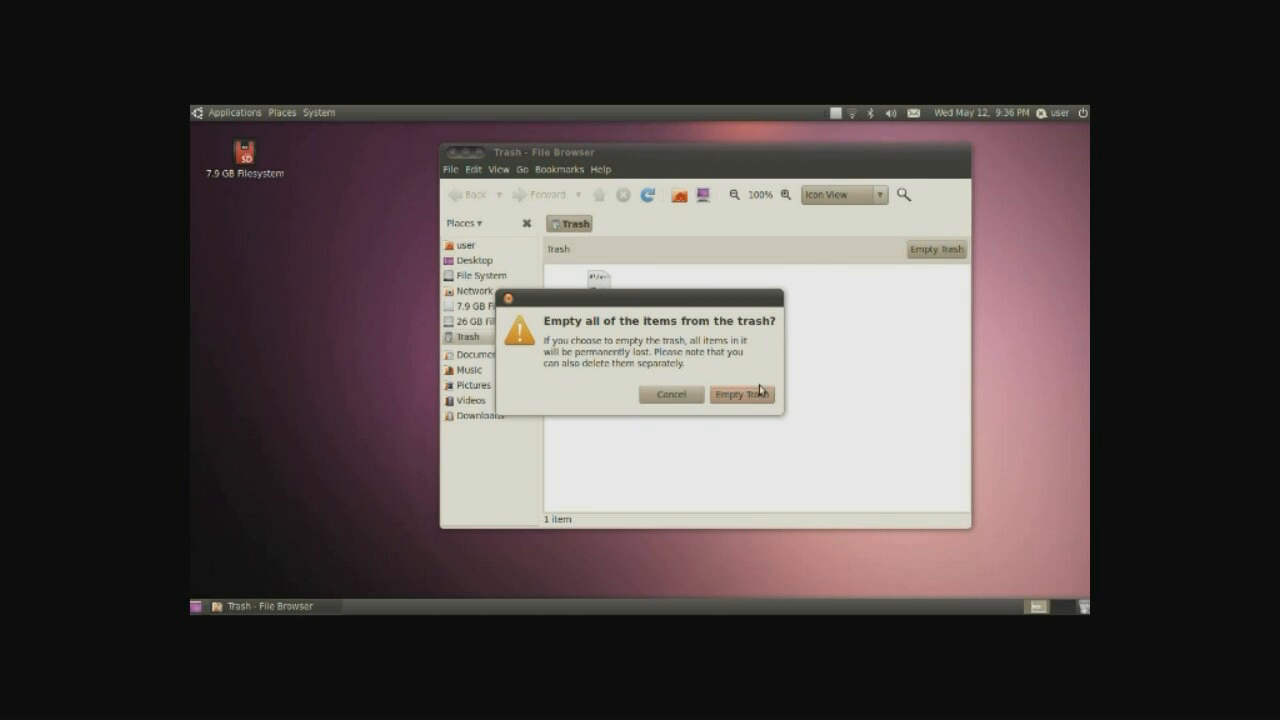
left_click(742, 394)
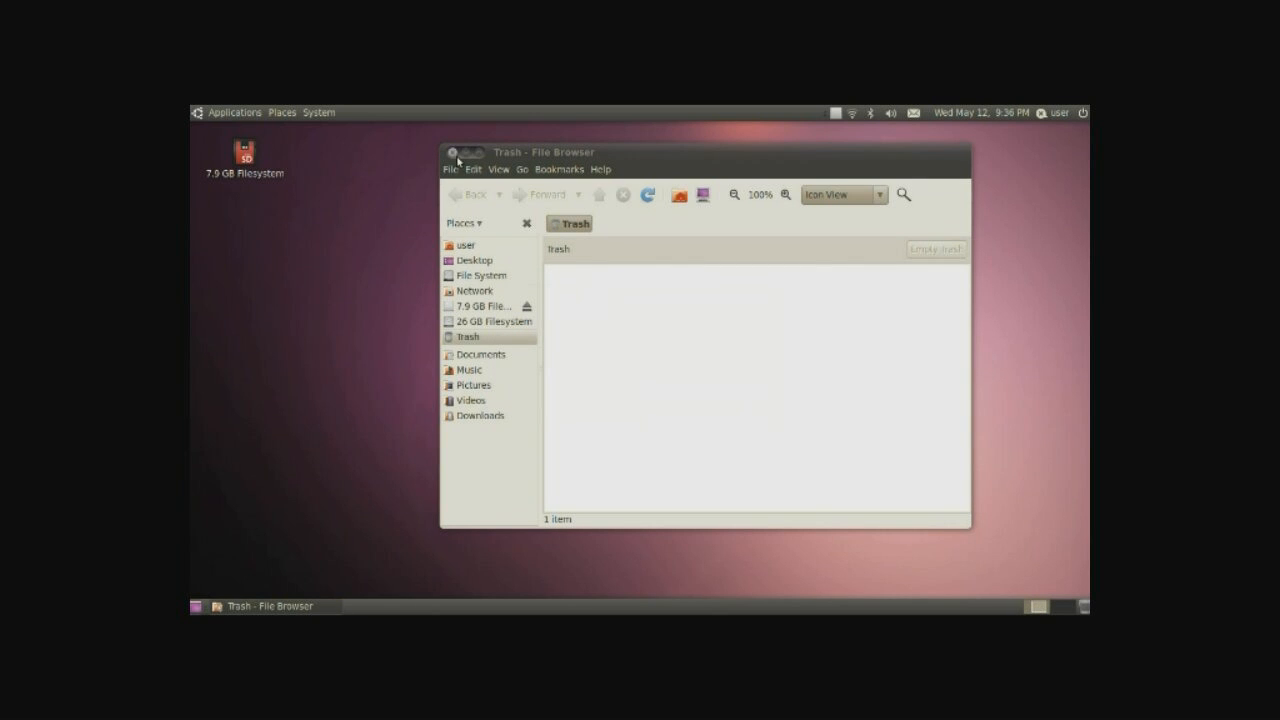
left_click(439, 152)
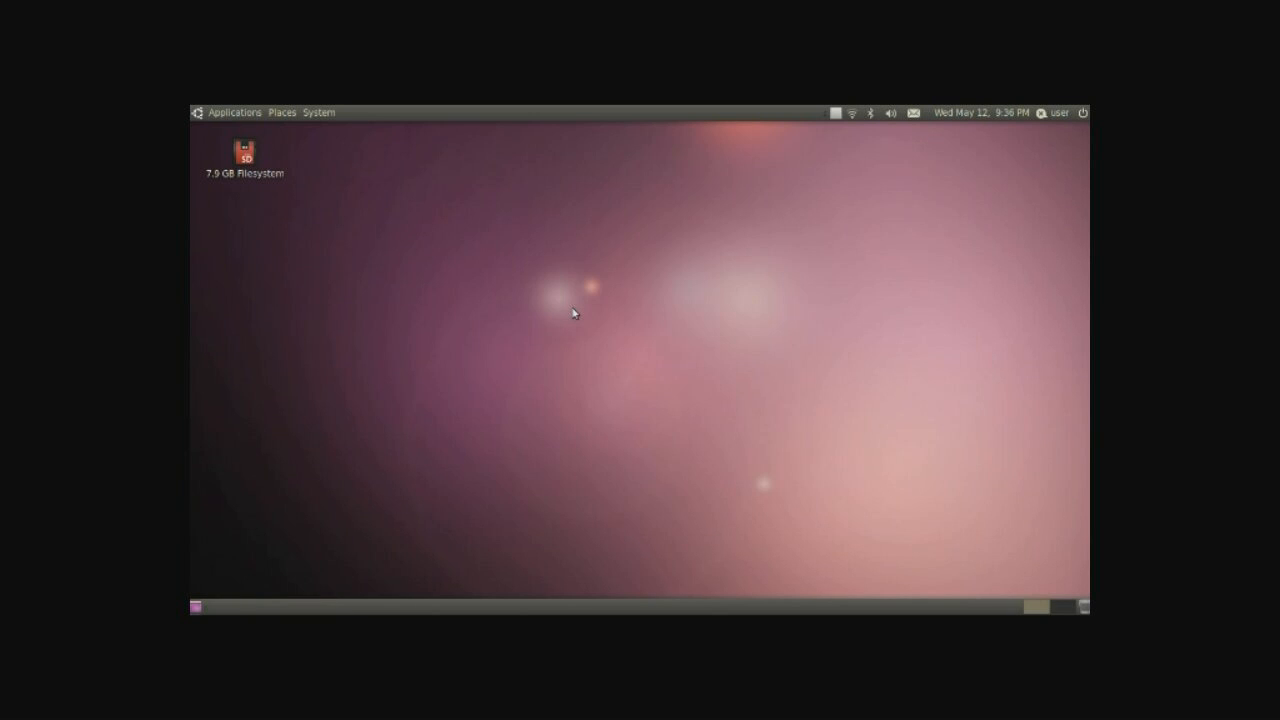
mouse_move(697, 285)
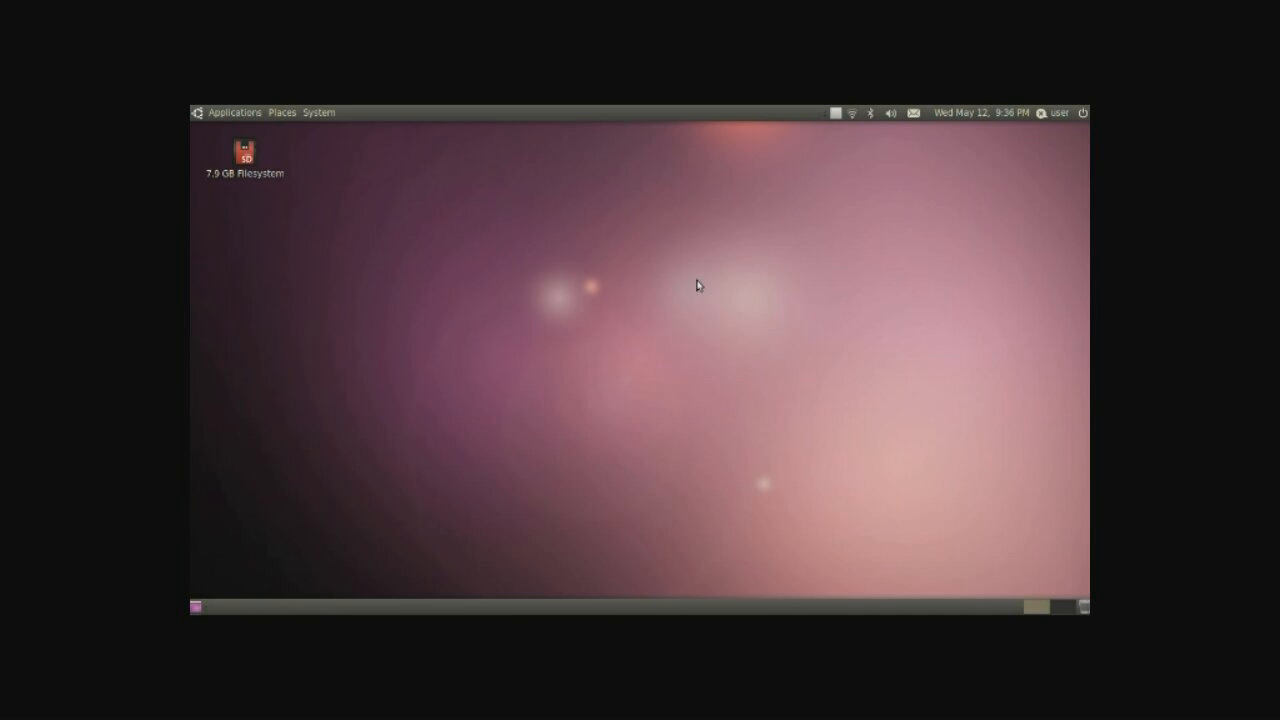
mouse_move(642, 287)
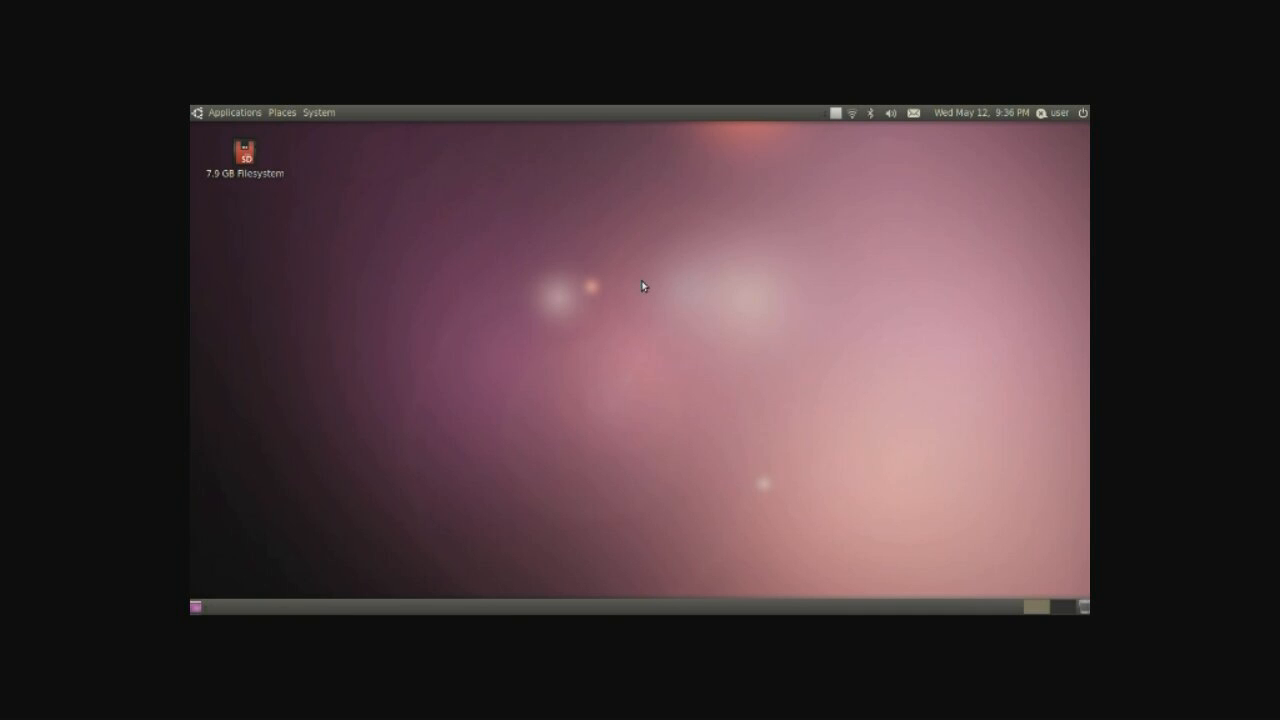
Step: Switch the theme from Ambiance to Clearlooks in Appearance Preferences, then close it
right_click(639, 287)
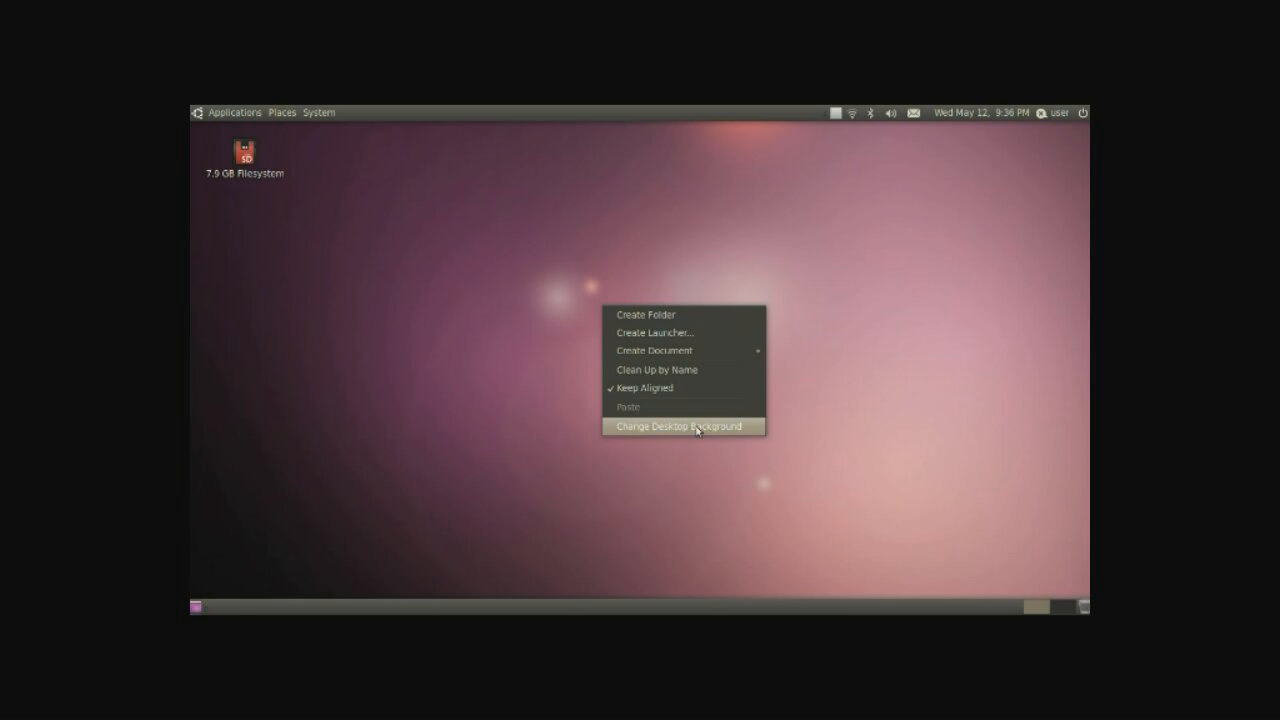
left_click(682, 426)
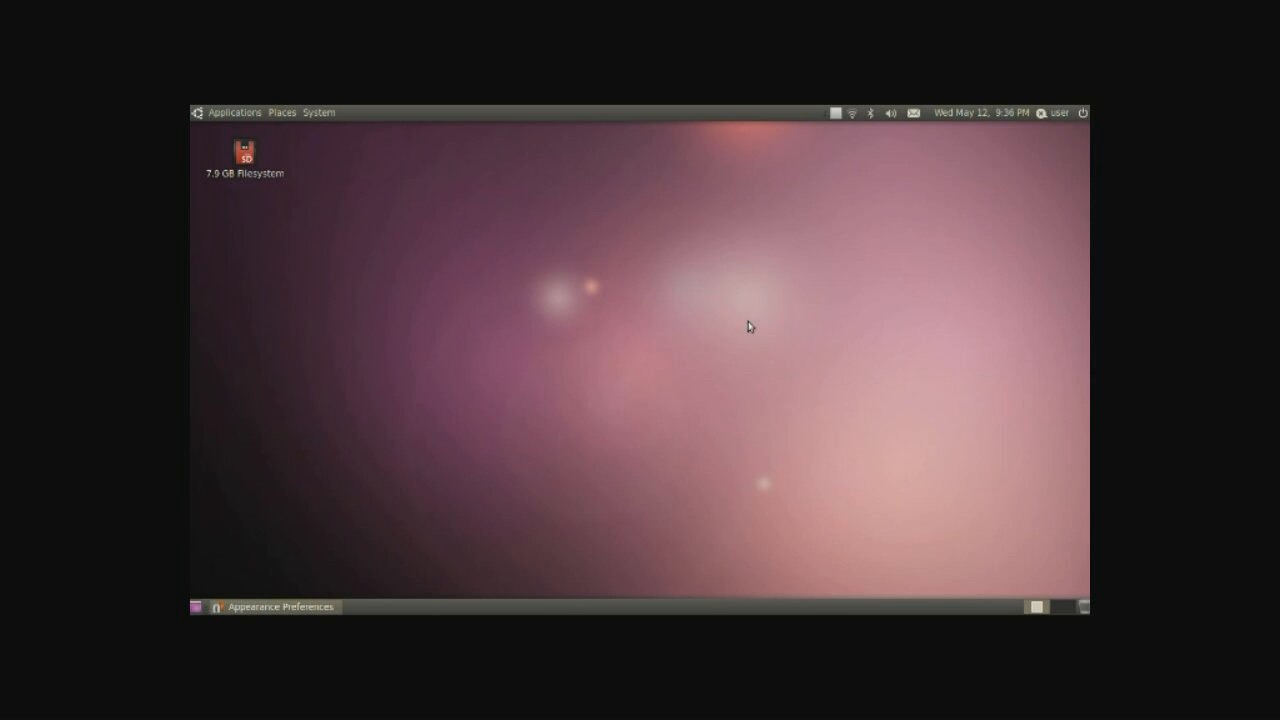
left_click(284, 607)
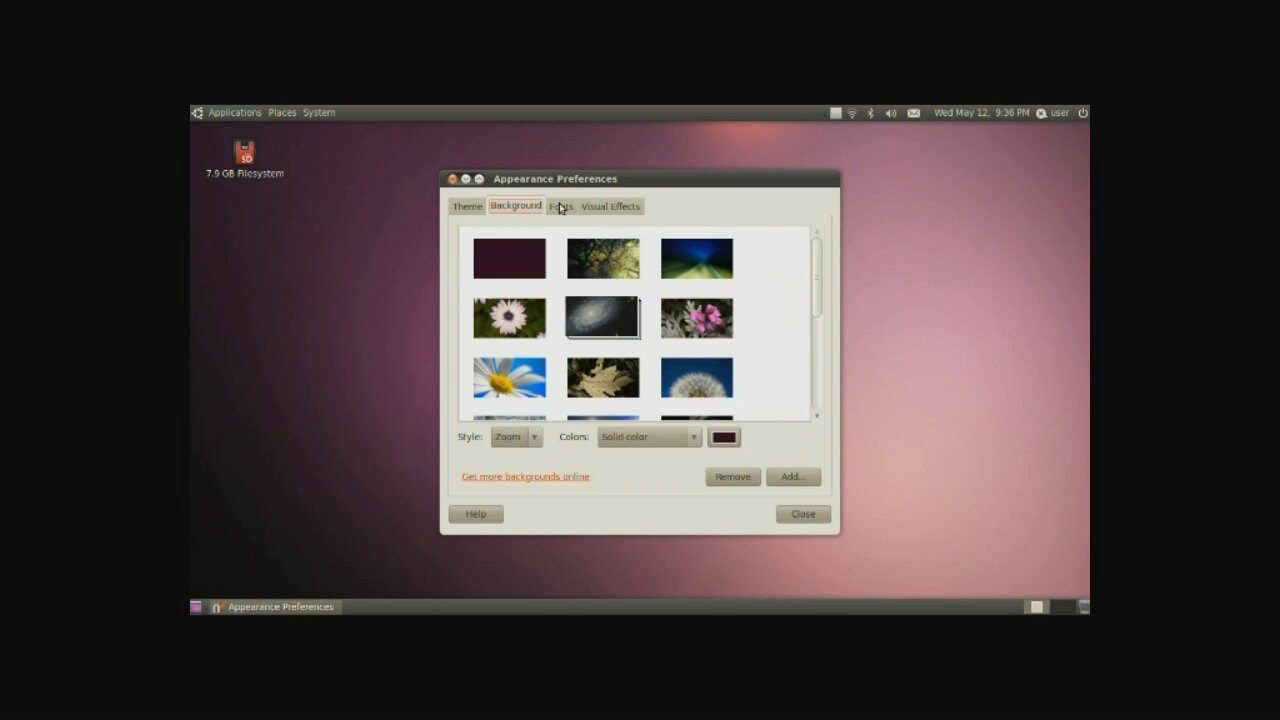
left_click(610, 206)
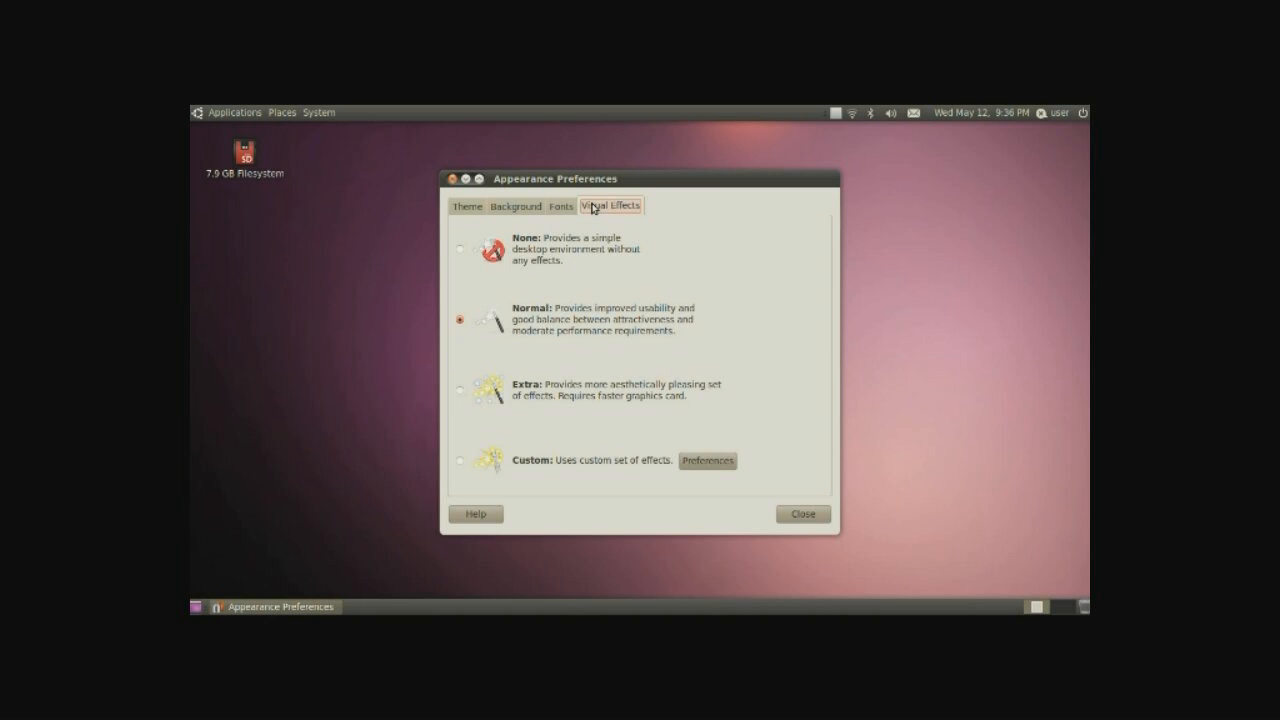
left_click(466, 206)
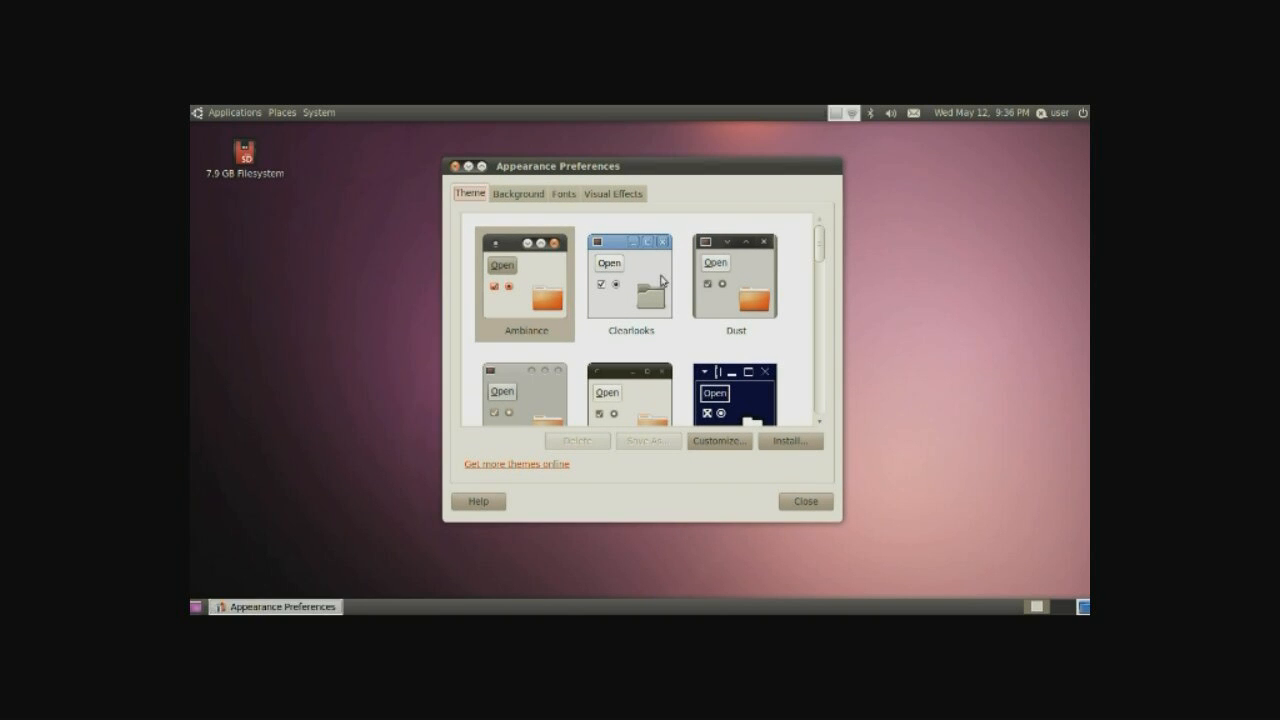
left_click(630, 280)
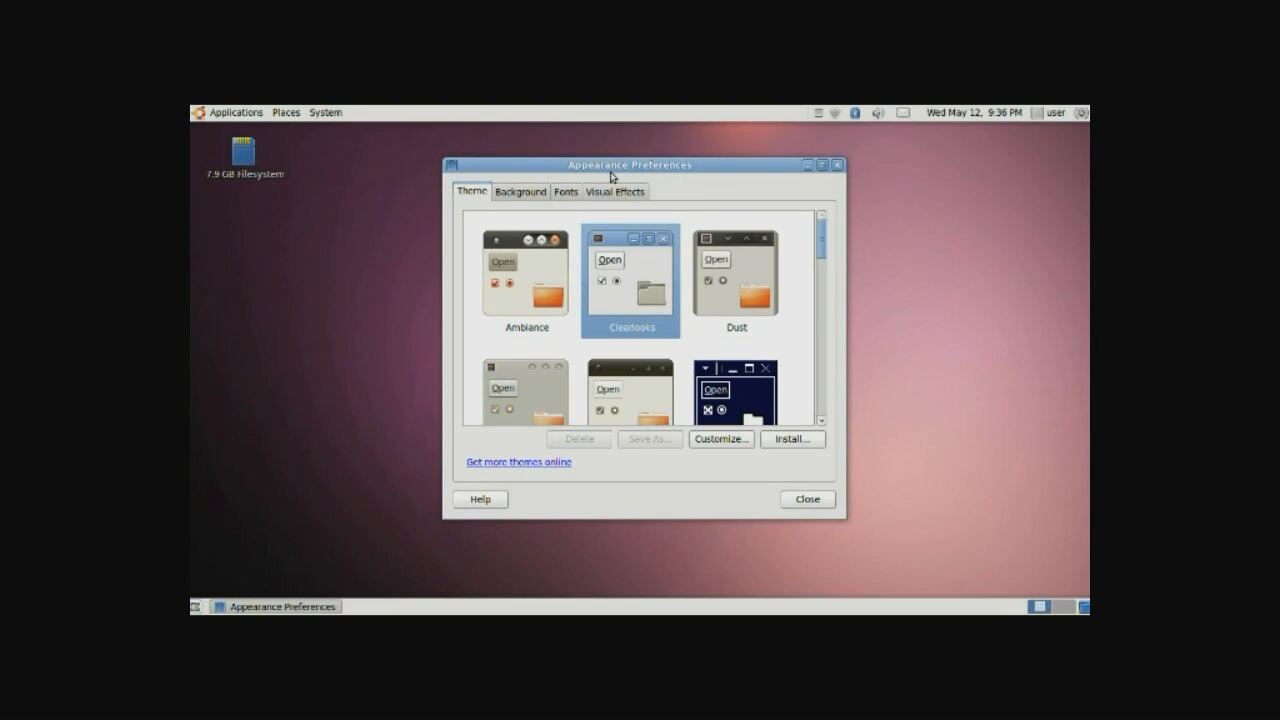
mouse_move(708, 283)
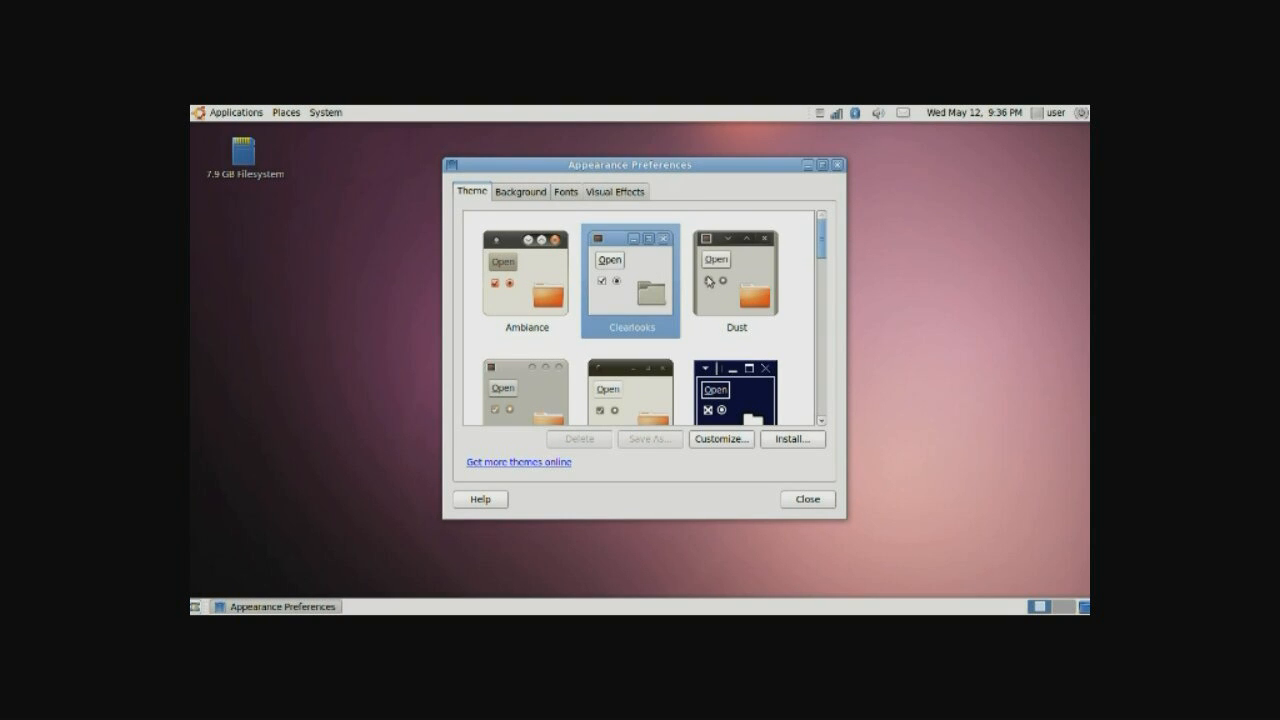
mouse_move(803, 146)
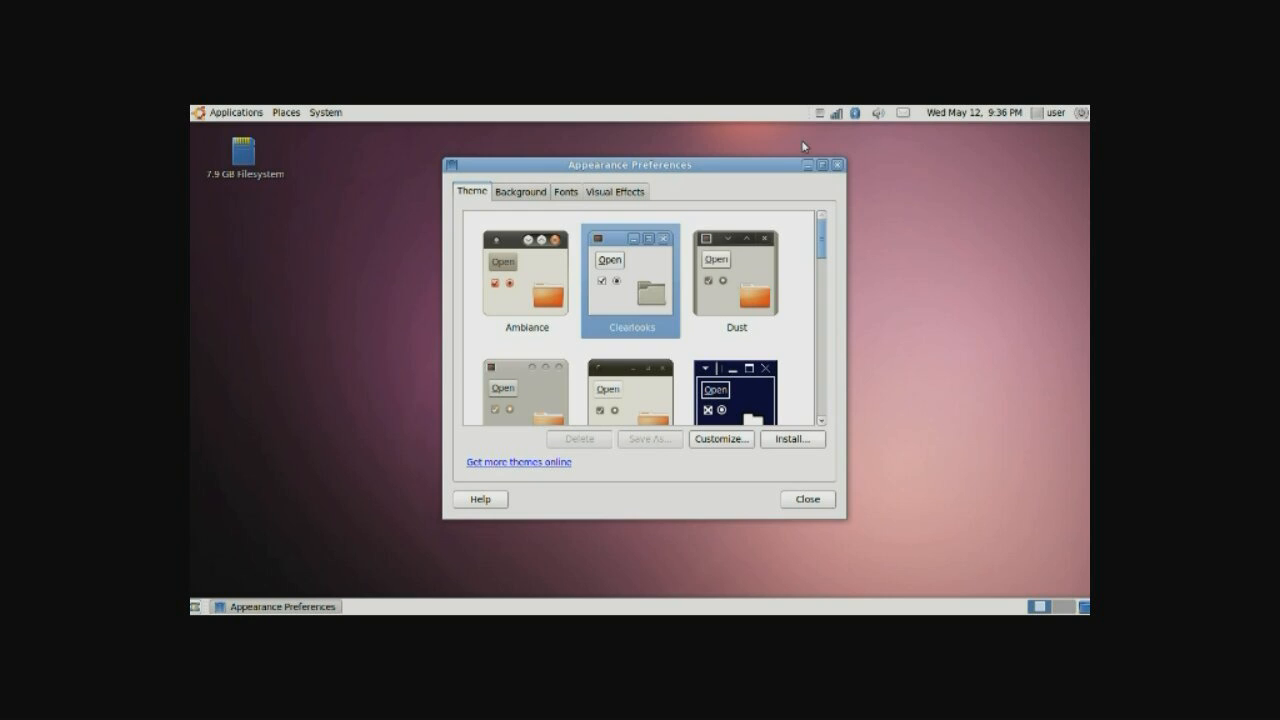
mouse_move(555, 237)
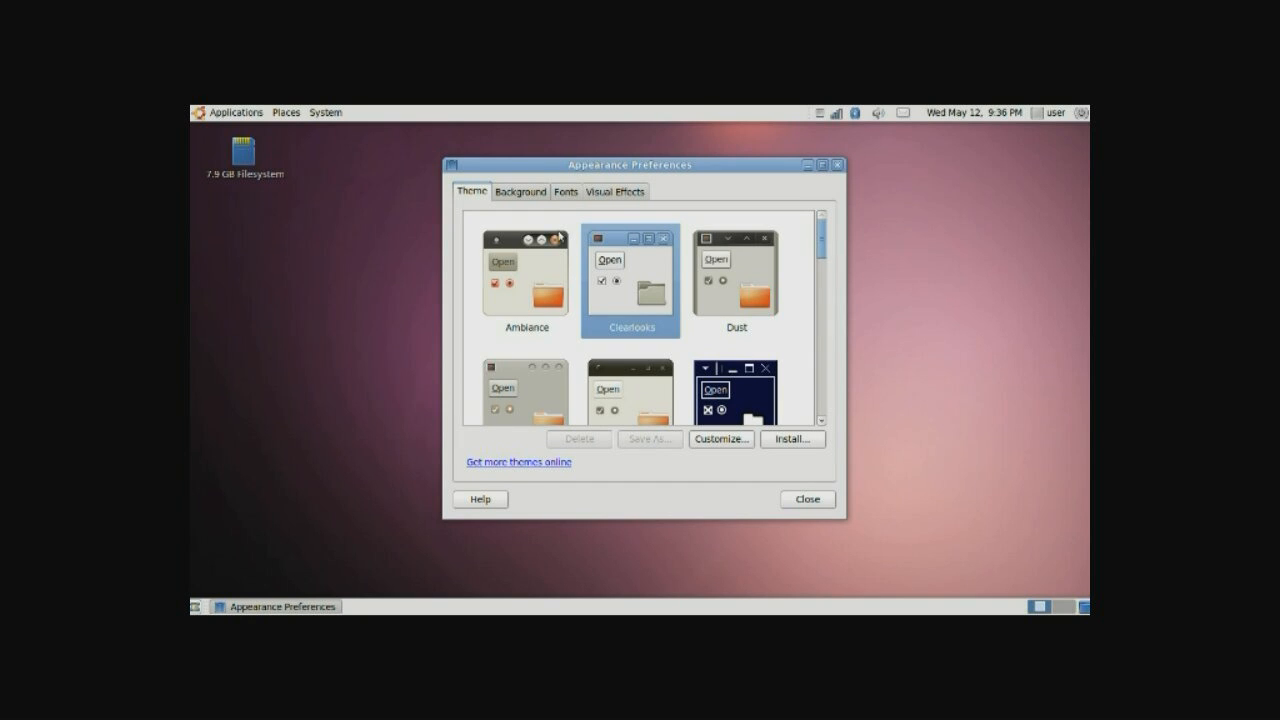
left_click(520, 191)
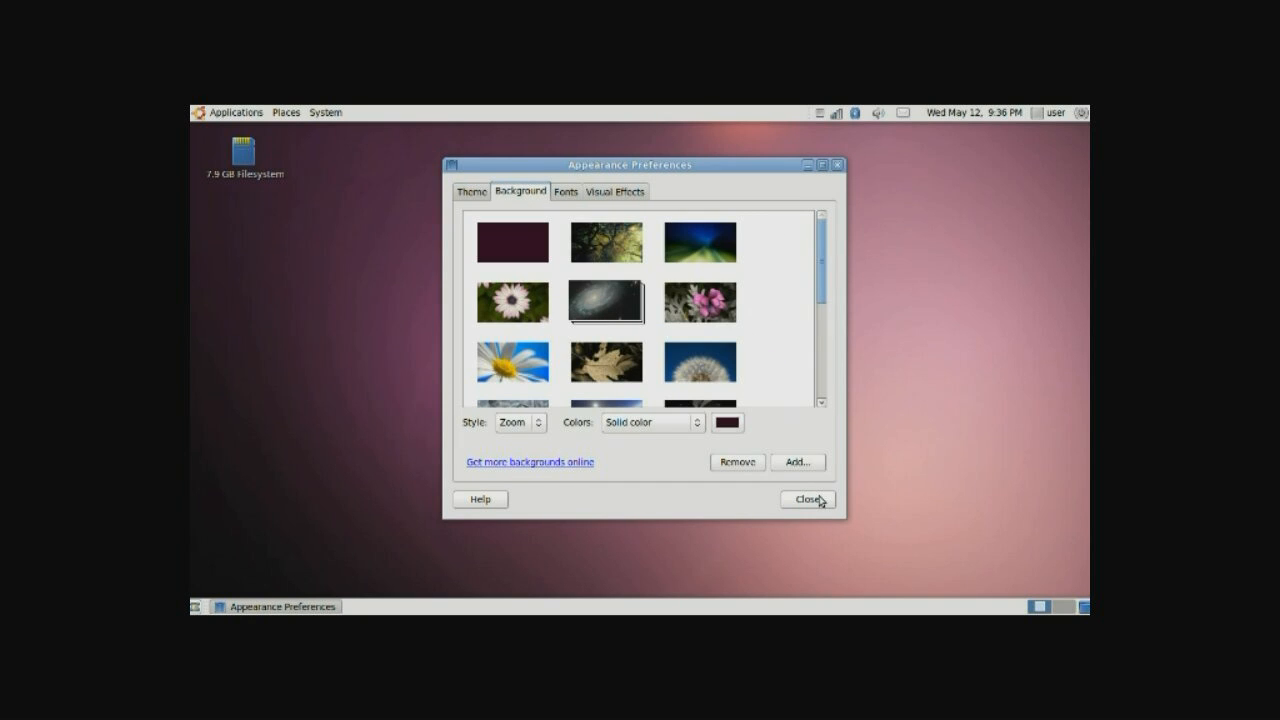
left_click(807, 499)
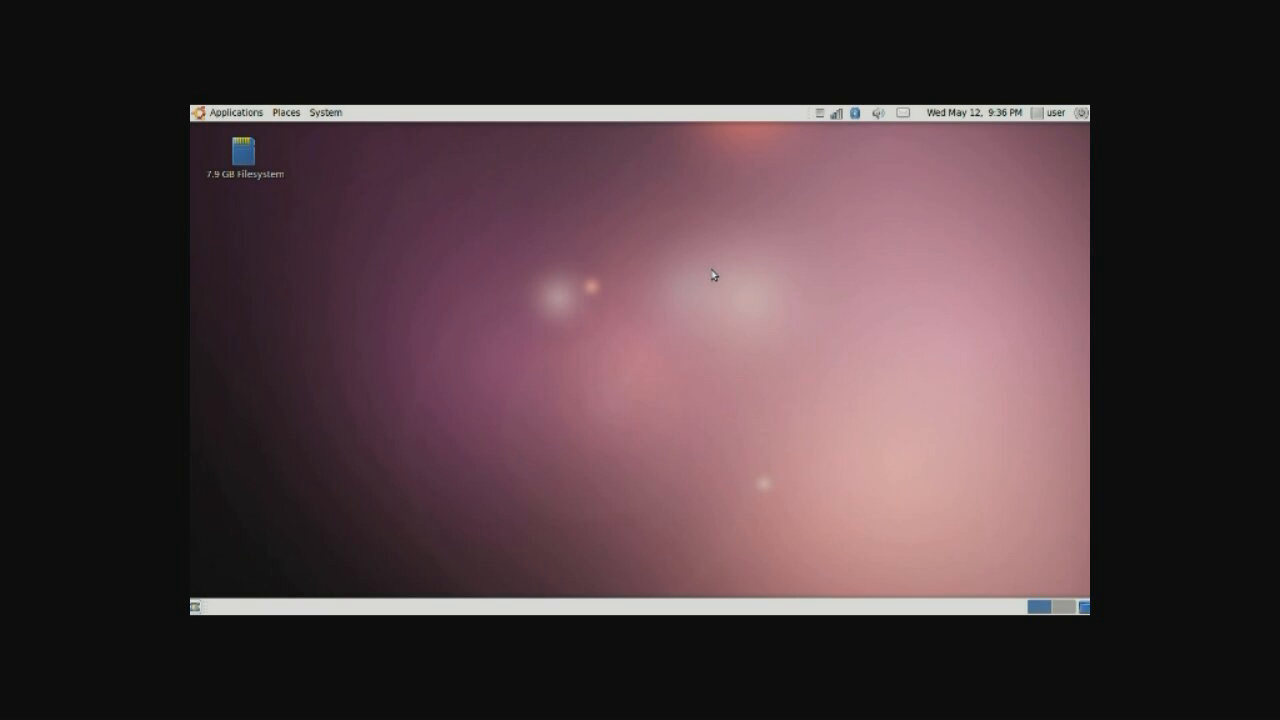
mouse_move(675, 292)
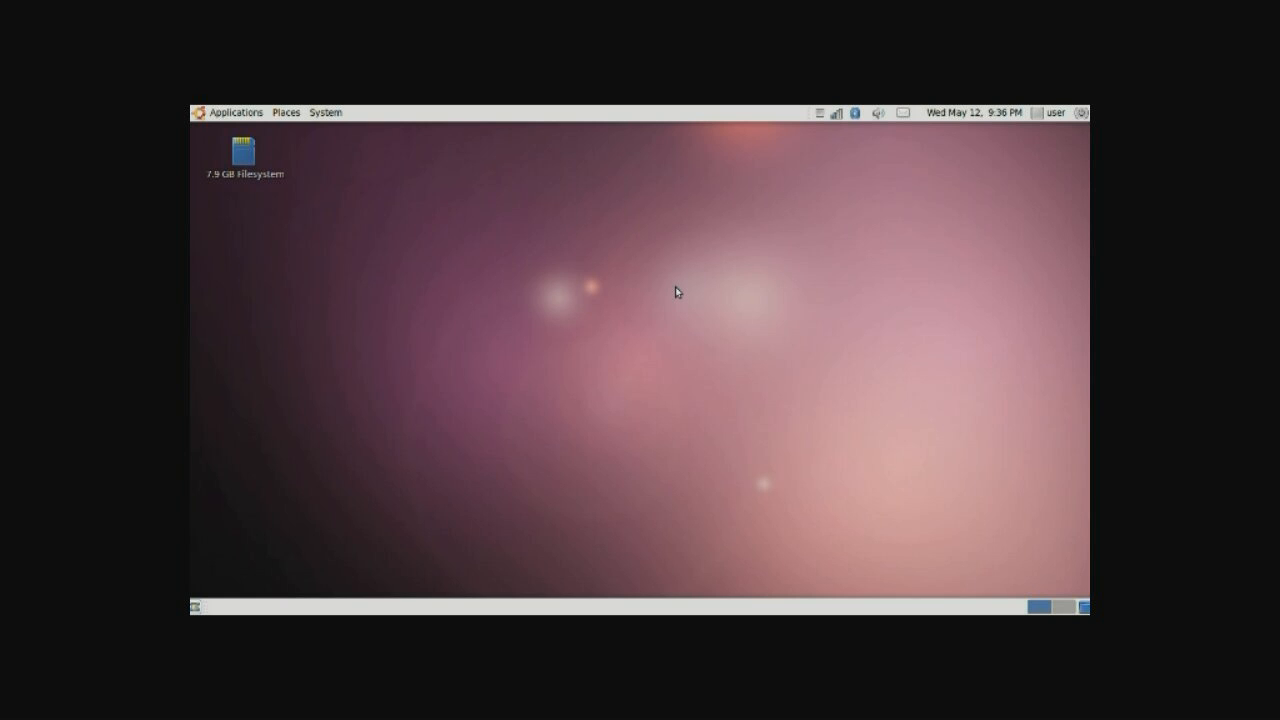
mouse_move(806, 158)
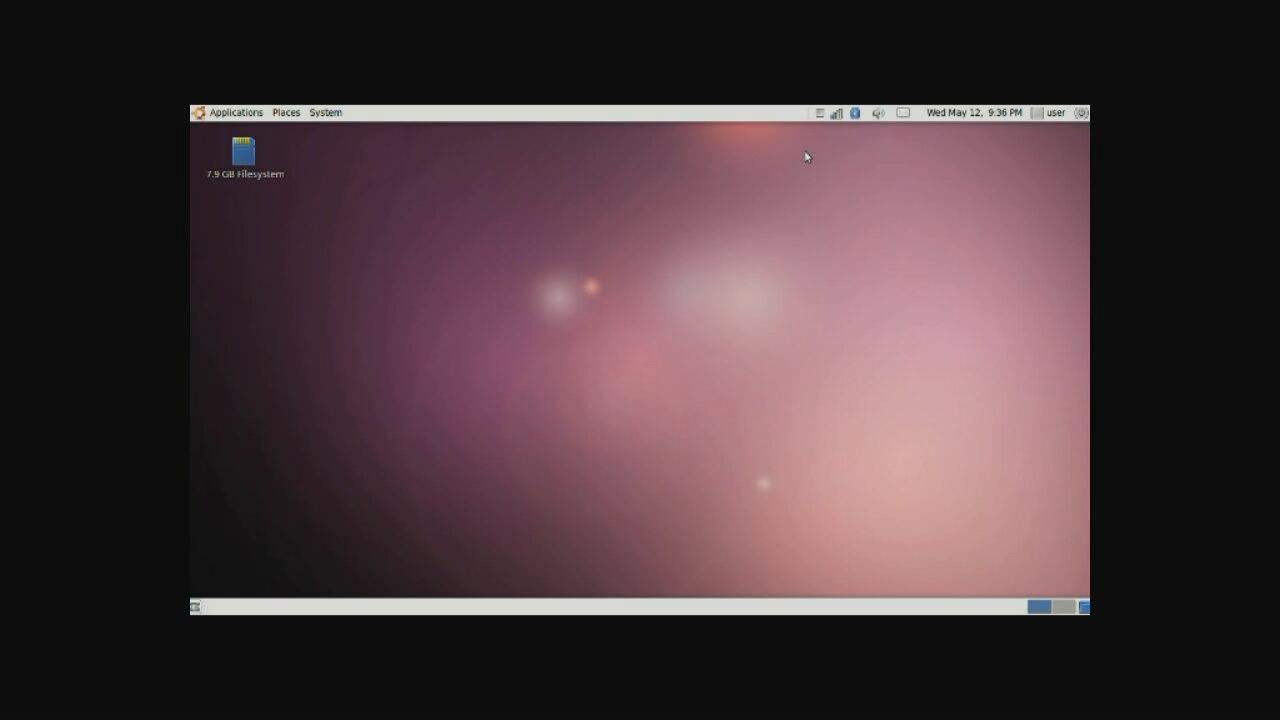